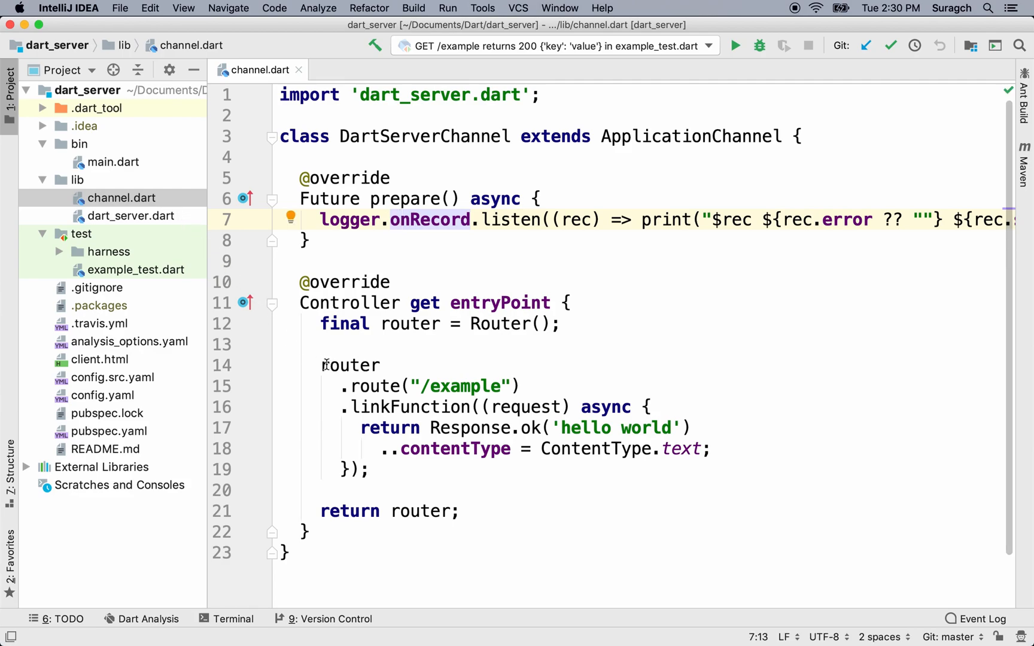
Replace 'example' with 'words' in the router's route string in channel.dart.
drag(322, 366, 371, 470)
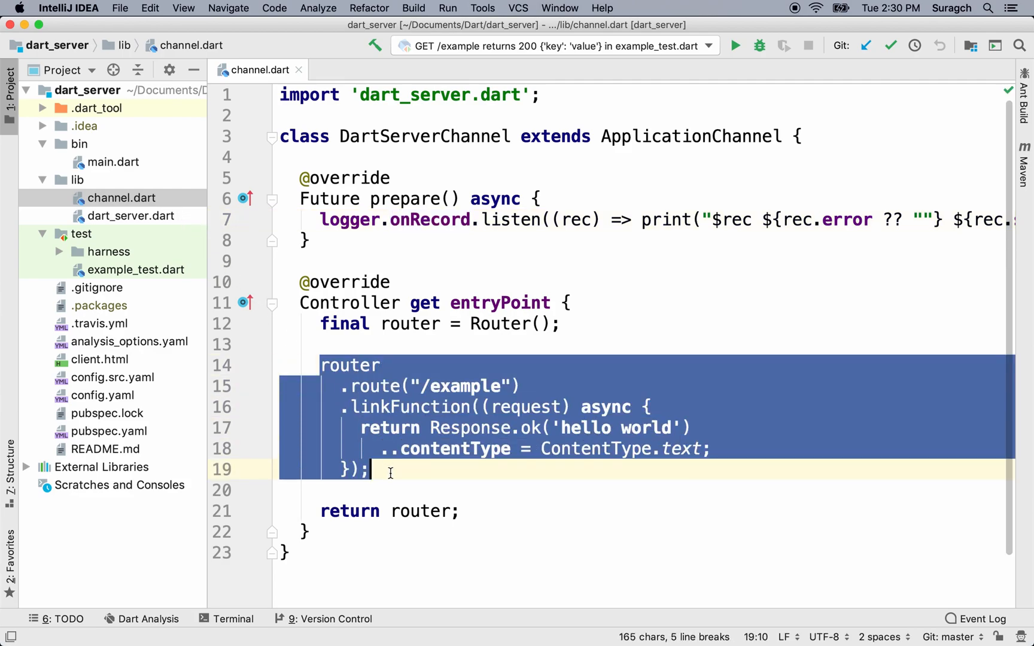
click(291, 464)
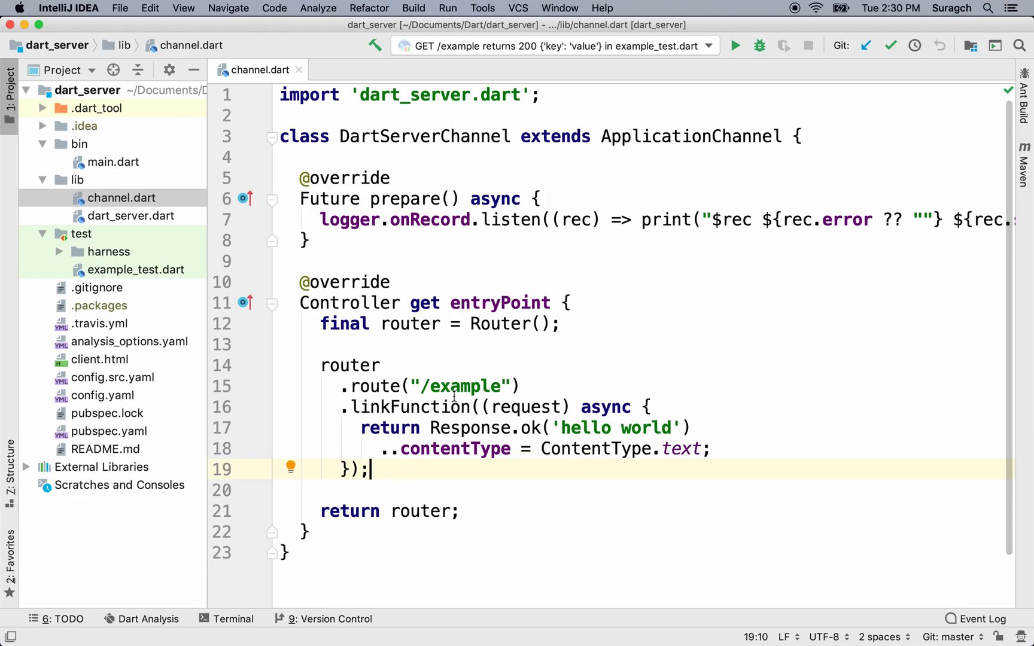
double_click(464, 386)
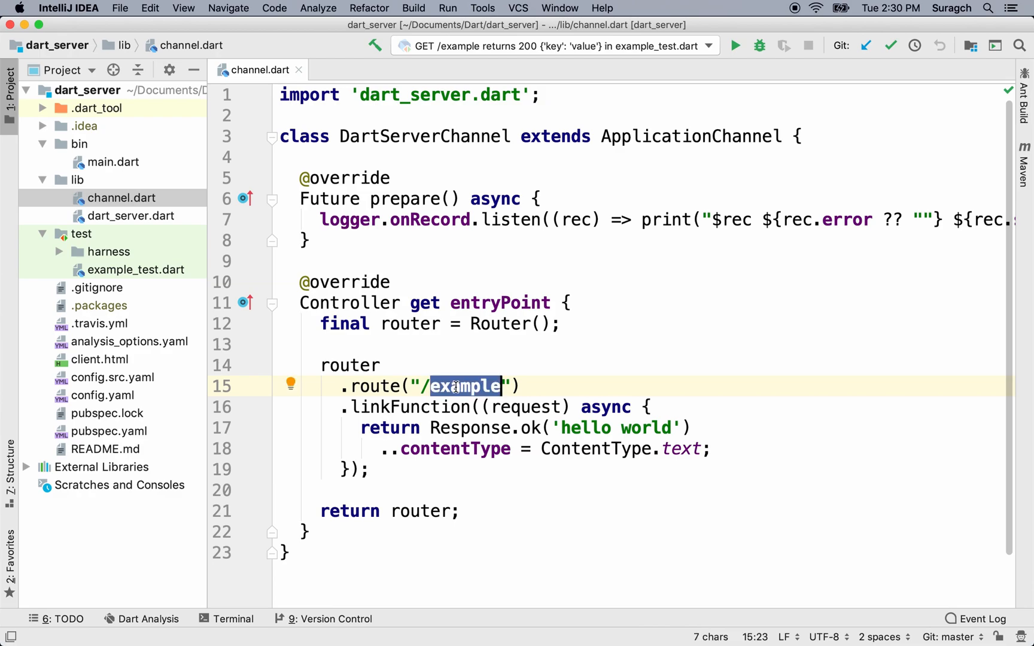
text(wor)
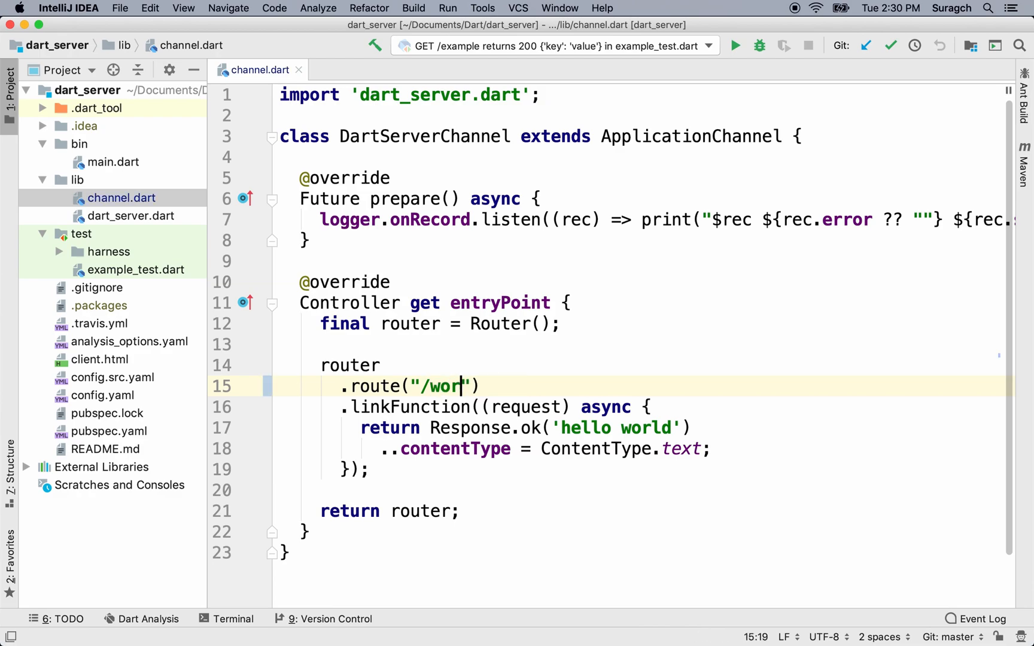
text(ds)
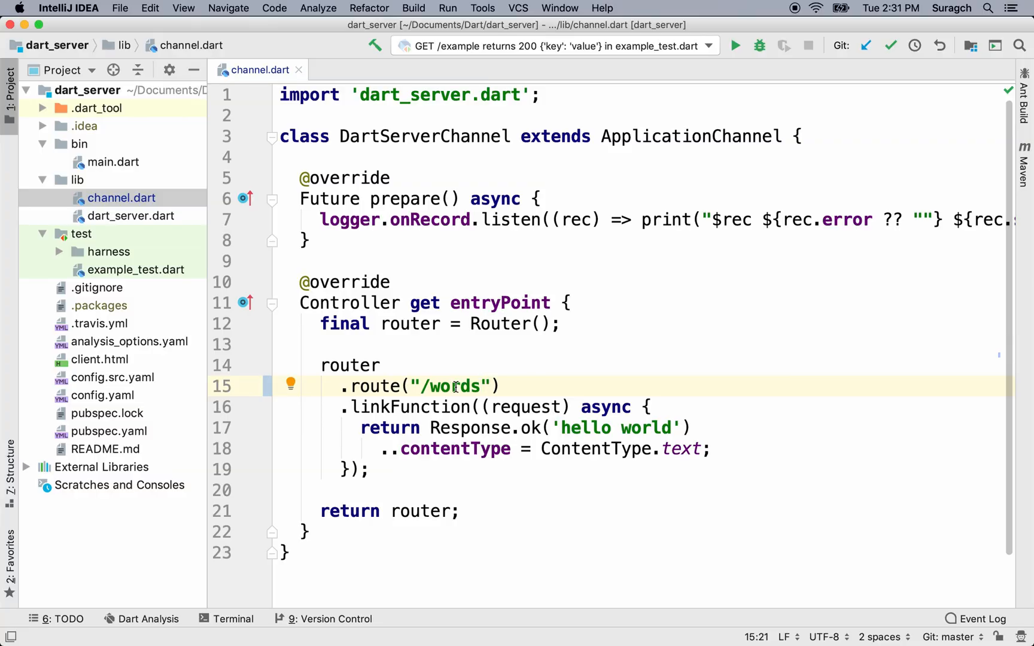
Replace the hello-world handler with .link(() => WordsController()) on the /words route.
double_click(409, 407)
text(.link)
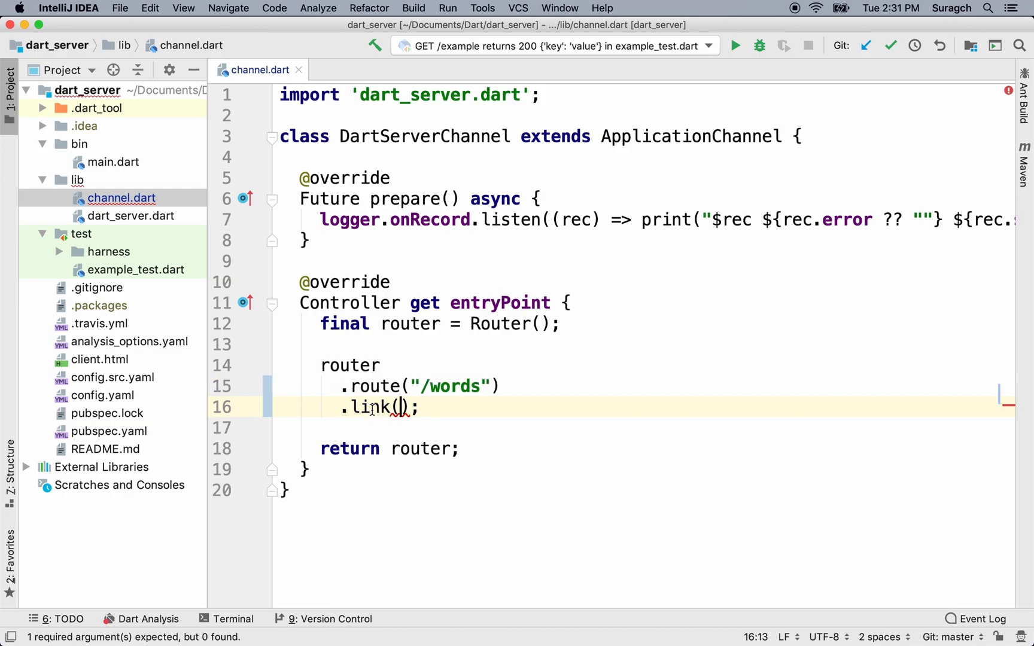
text(())
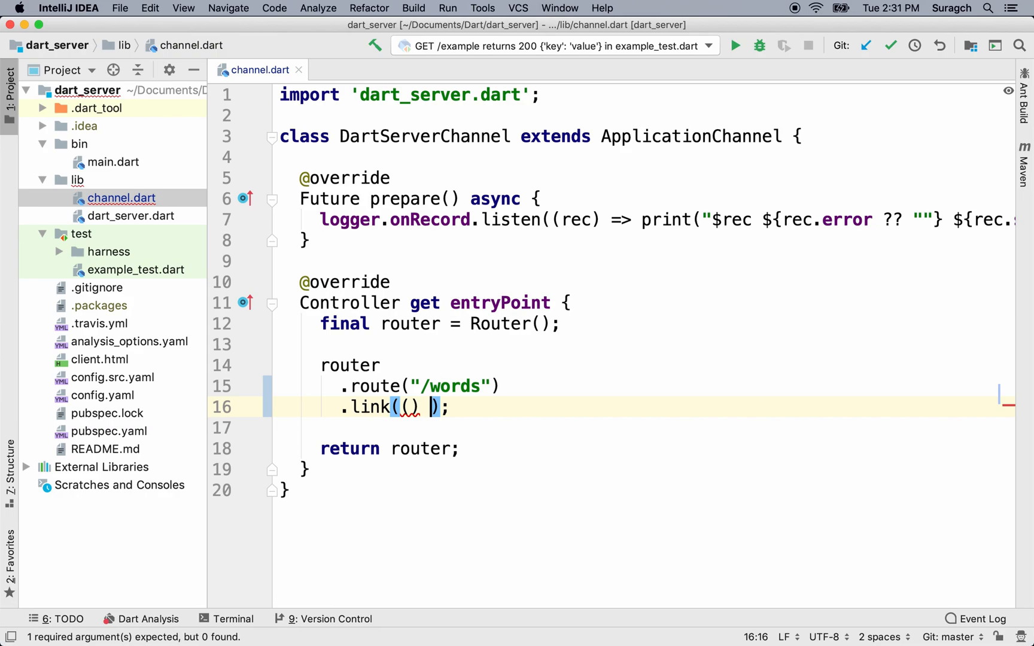
text(=>)
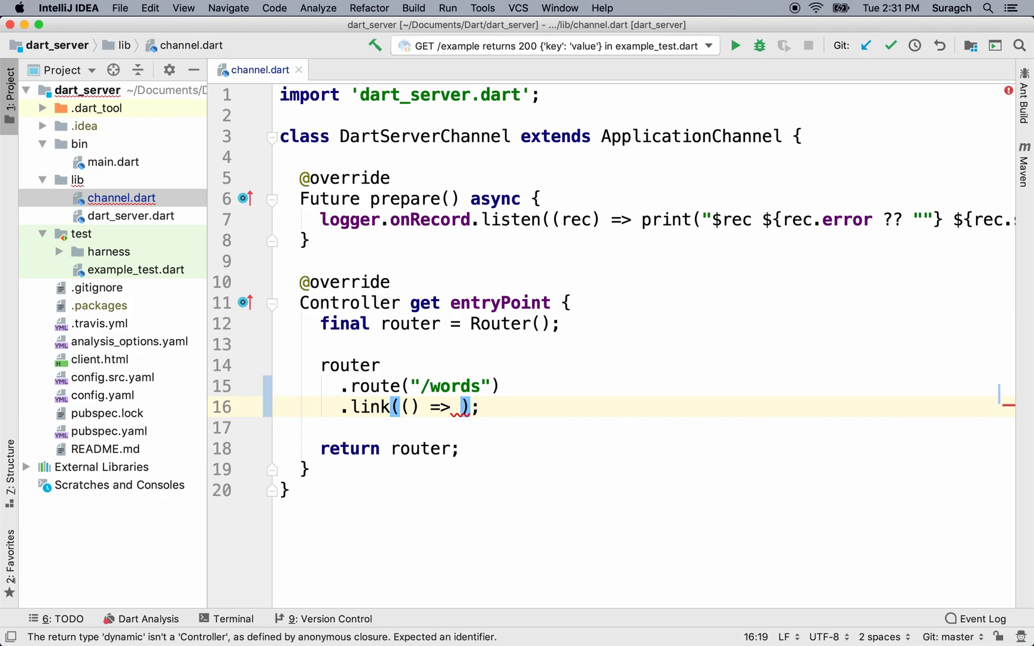
text(Wor)
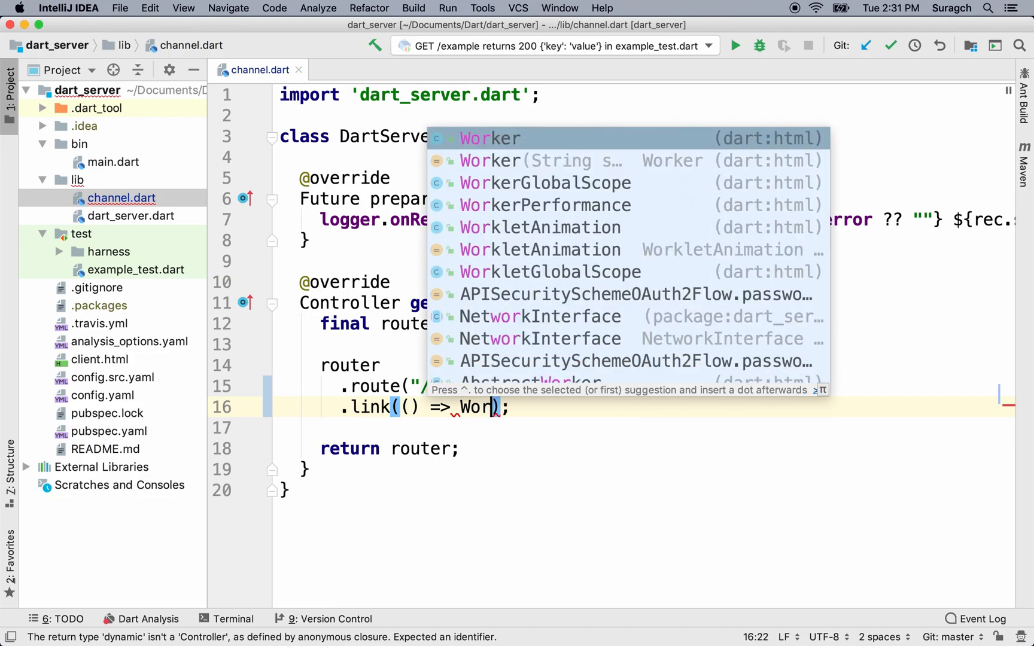
text(dsW)
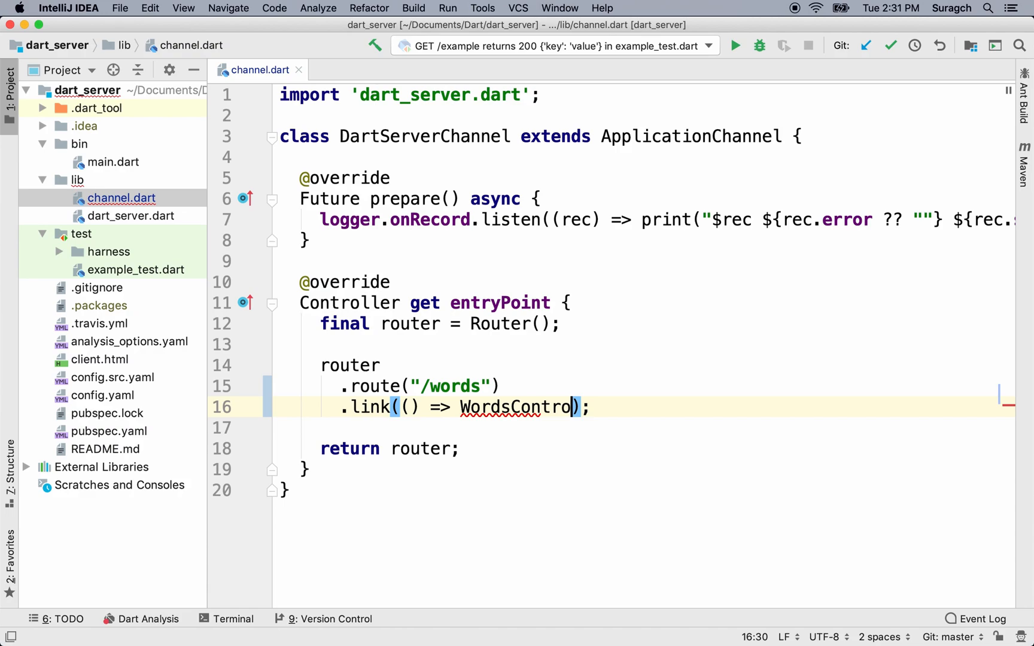
text(ller)
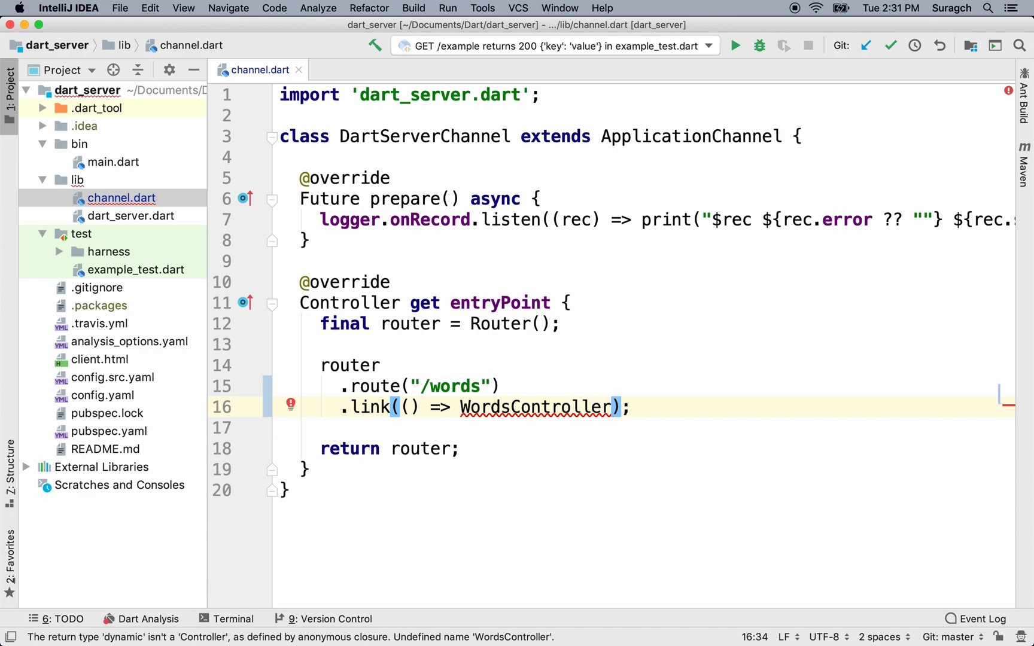
text(())
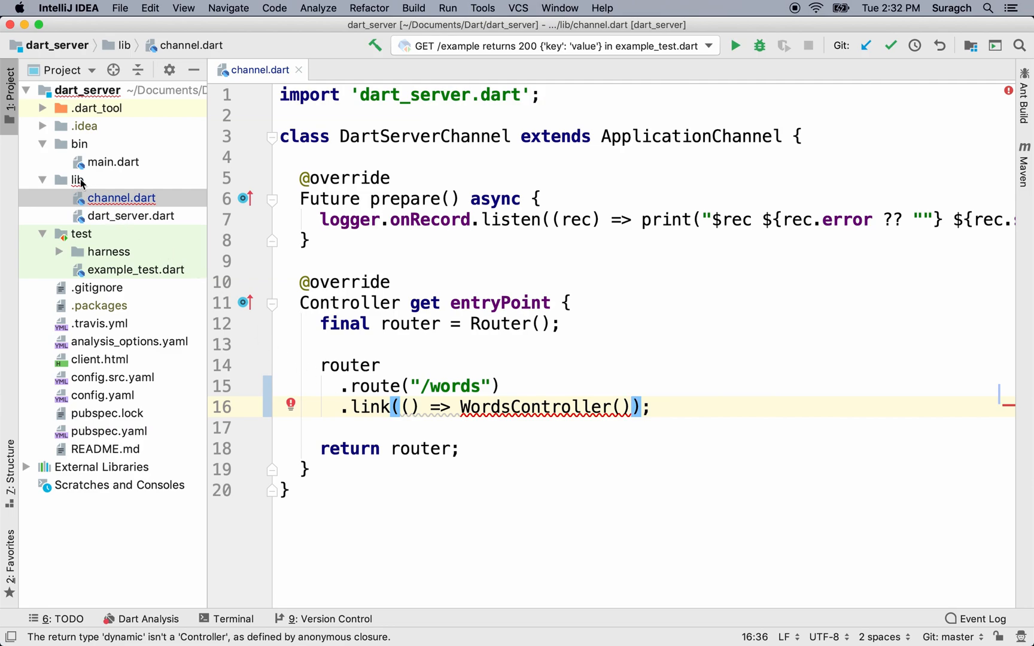
Create a new 'controller' directory under lib in the Project panel.
click(70, 180)
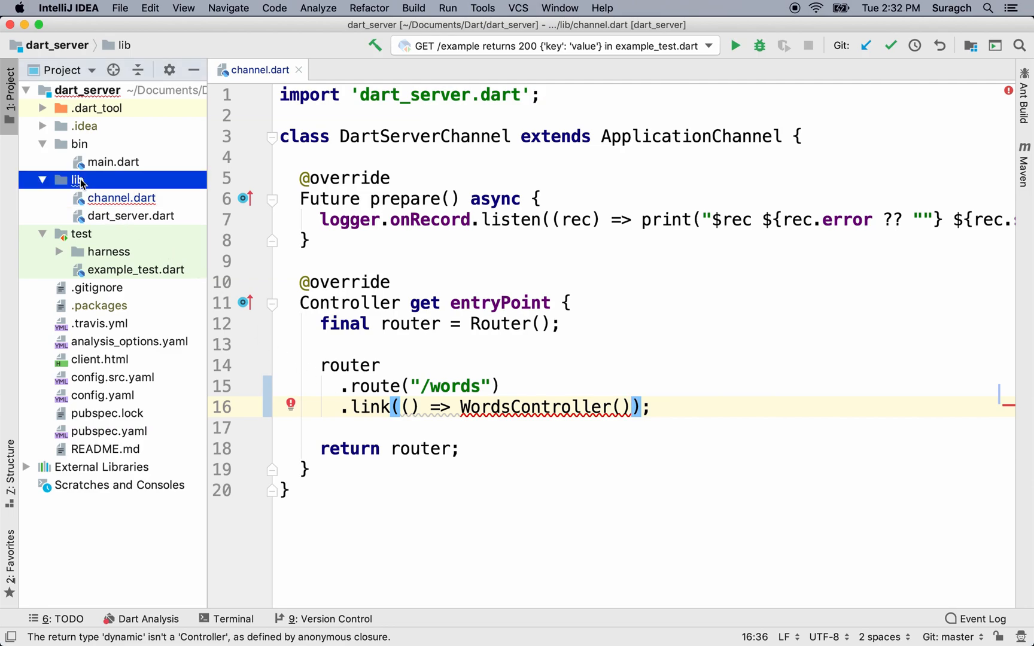
right_click(64, 181)
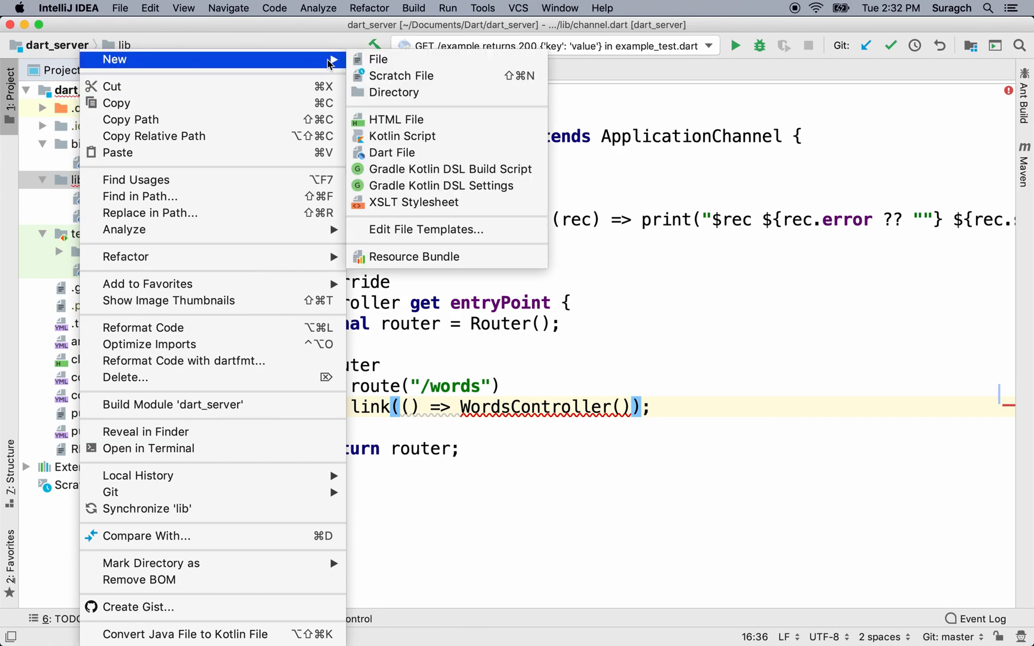
click(393, 92)
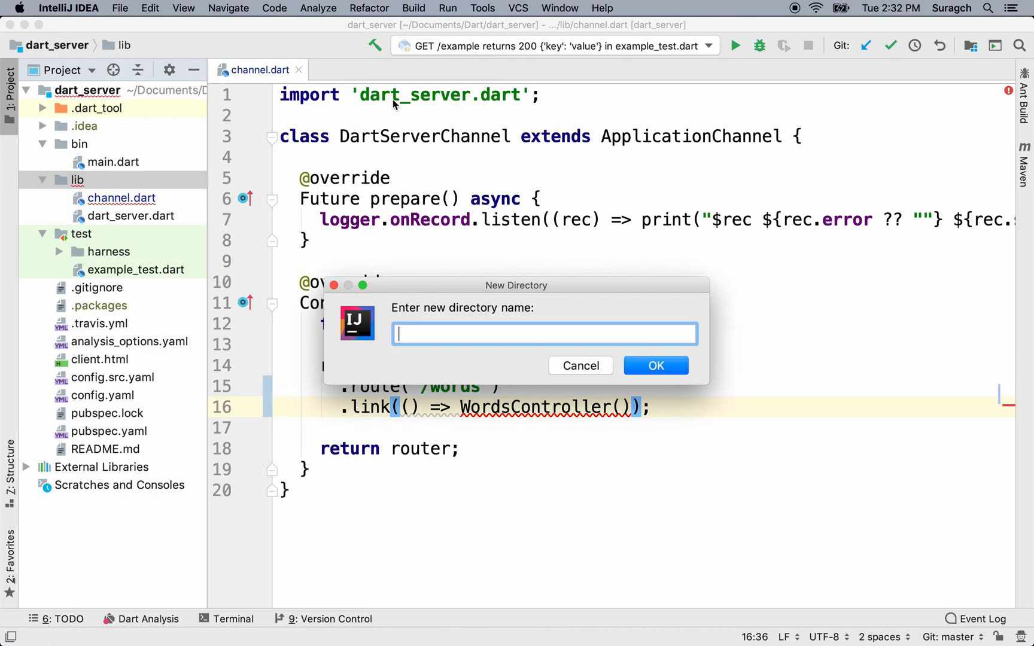
text(controlle)
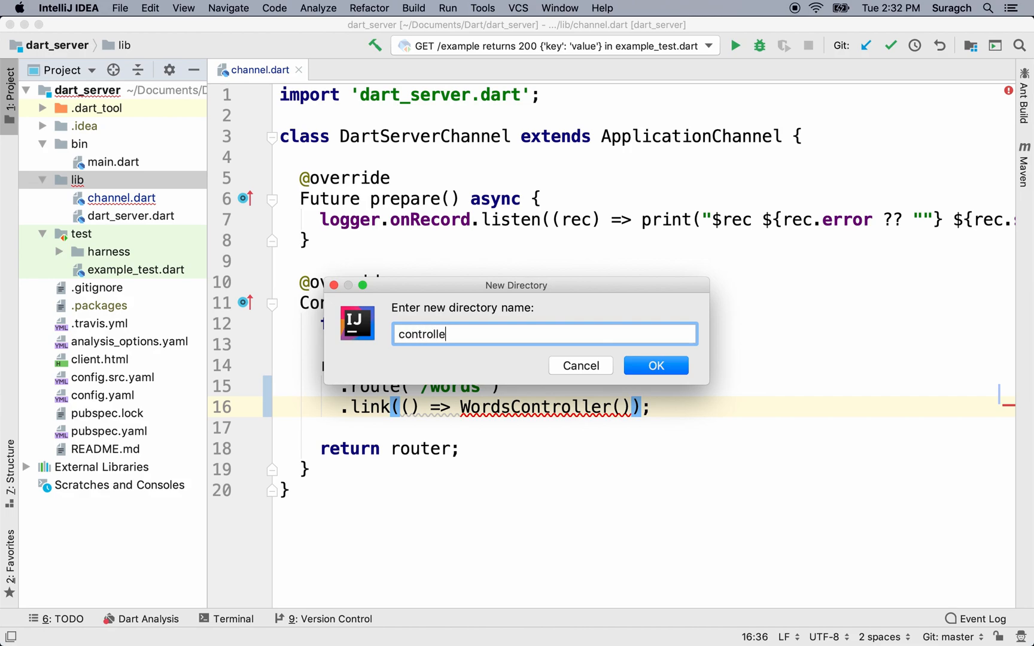
click(656, 366)
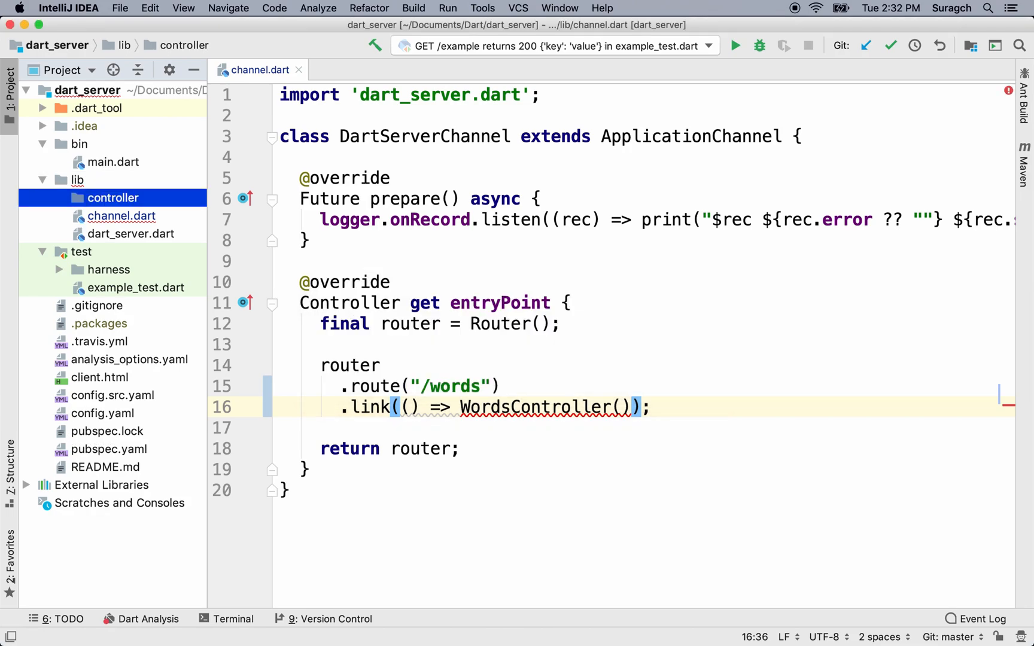
mouse_move(144, 181)
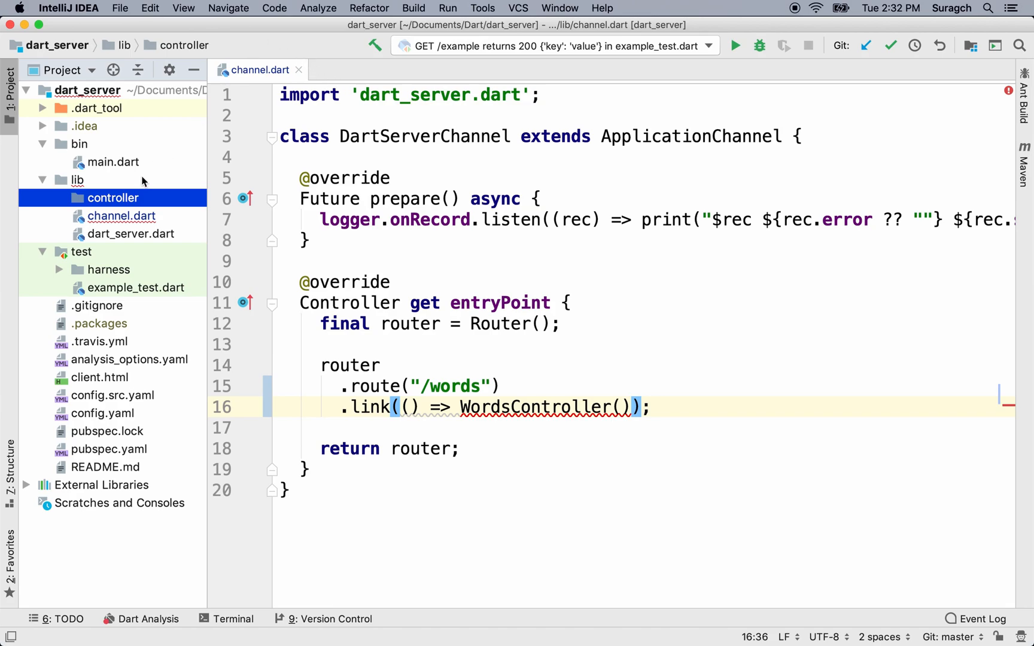
Add a new file named words_controller.dart to the controller folder.
right_click(113, 197)
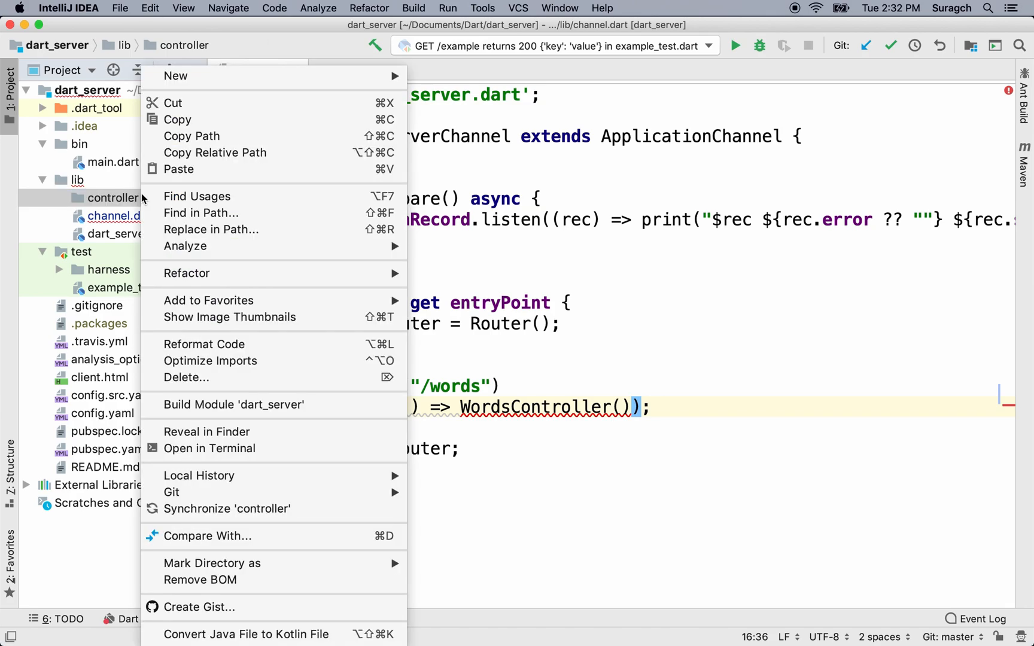
mouse_move(176, 76)
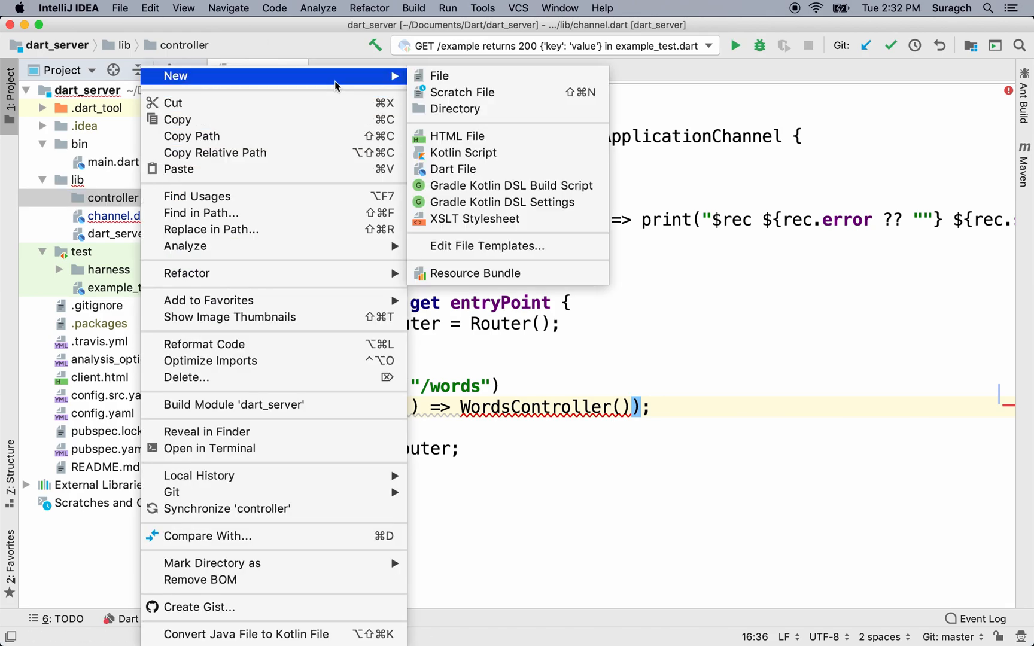
click(439, 75)
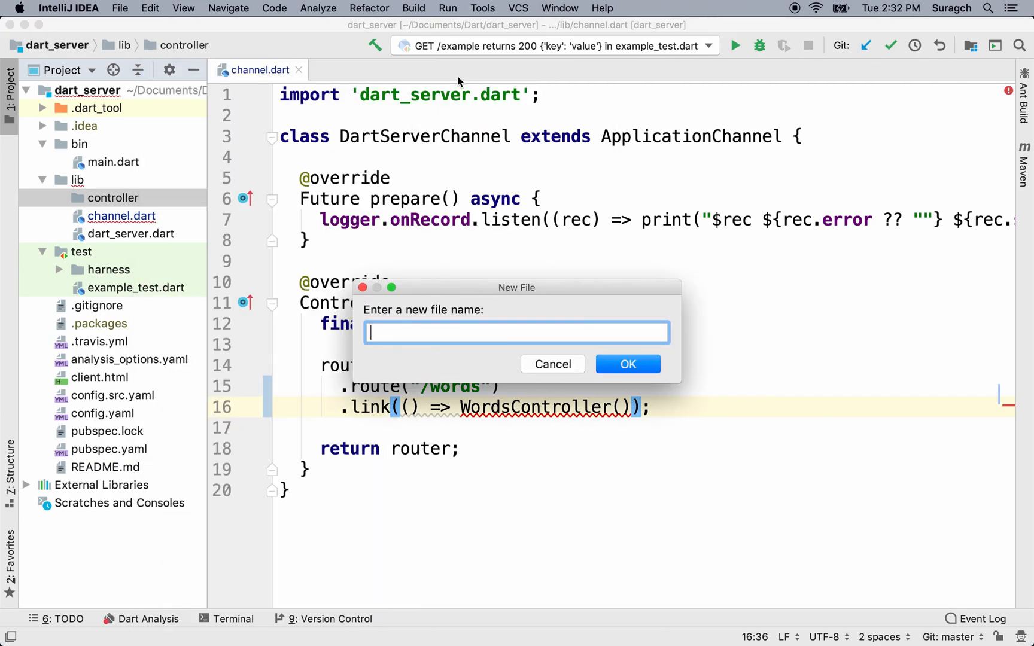
text(word)
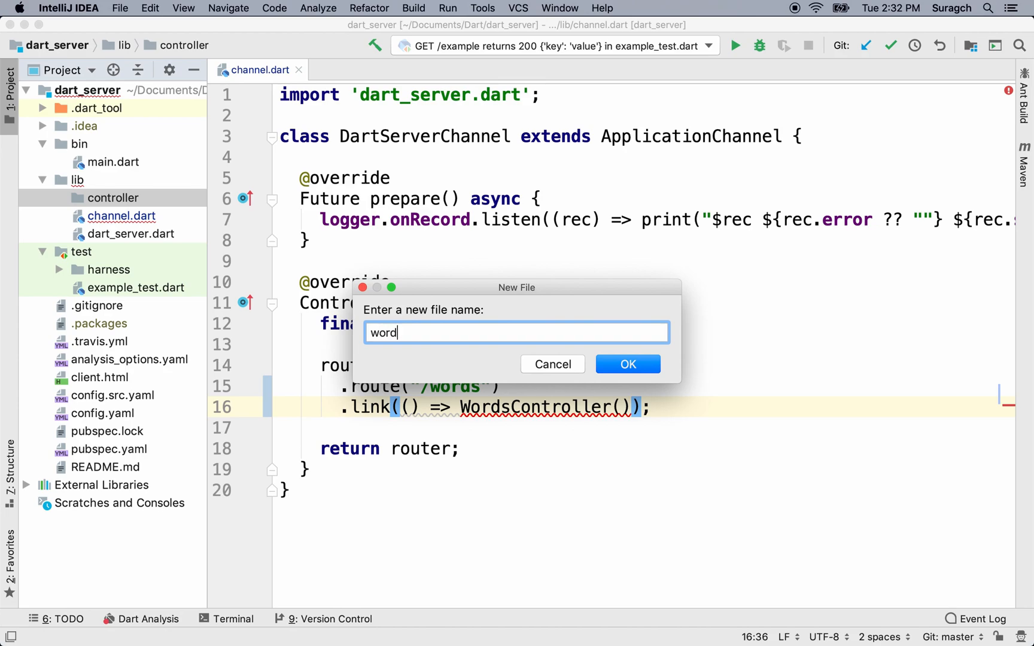
text(s_cont)
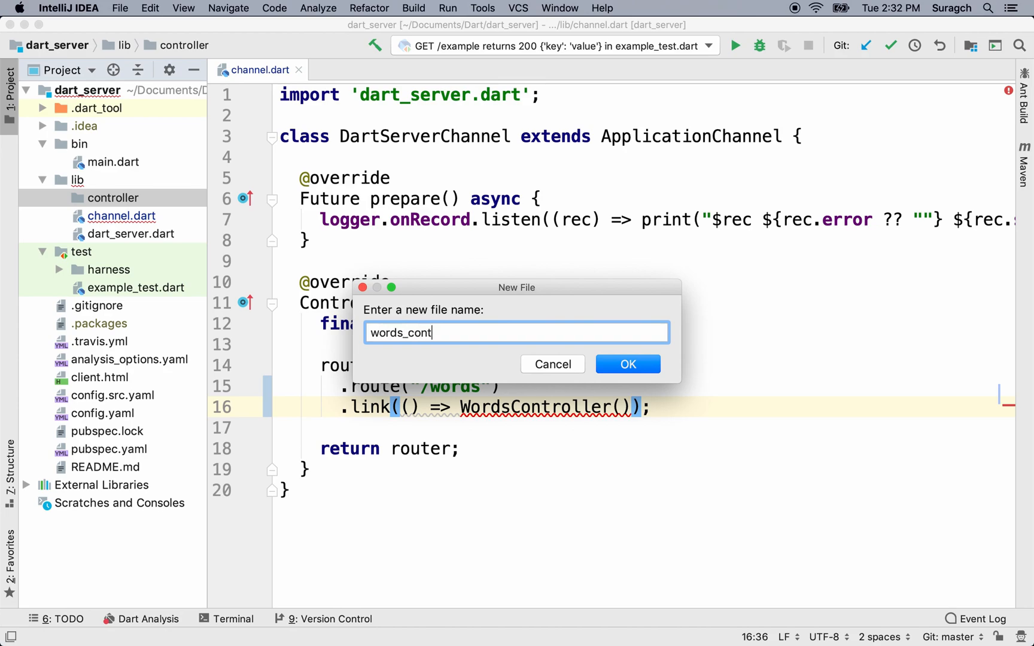
text(roller.da)
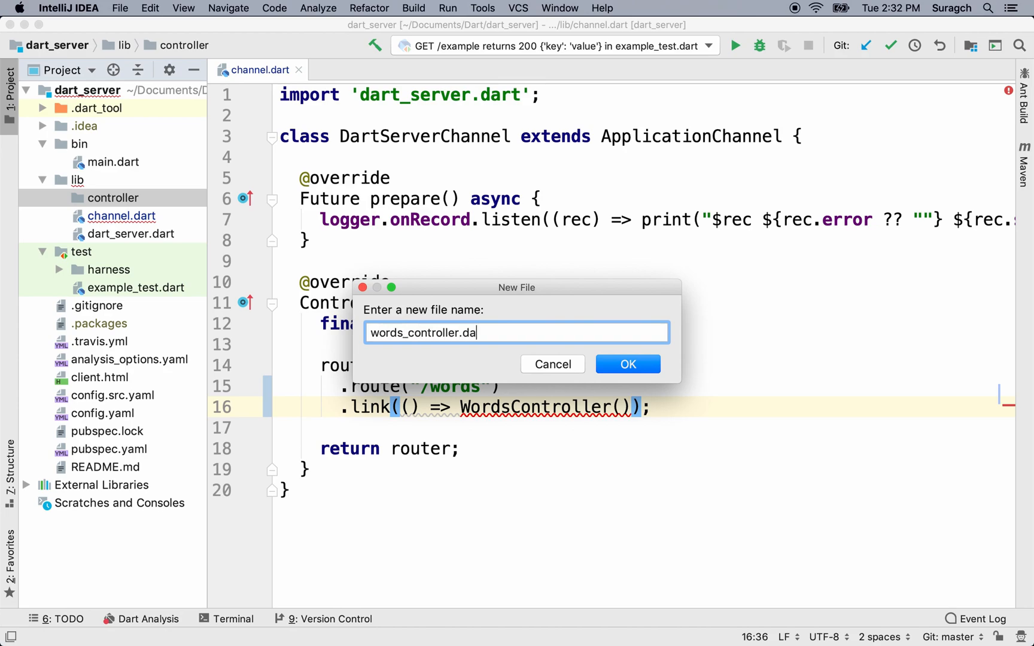
click(628, 364)
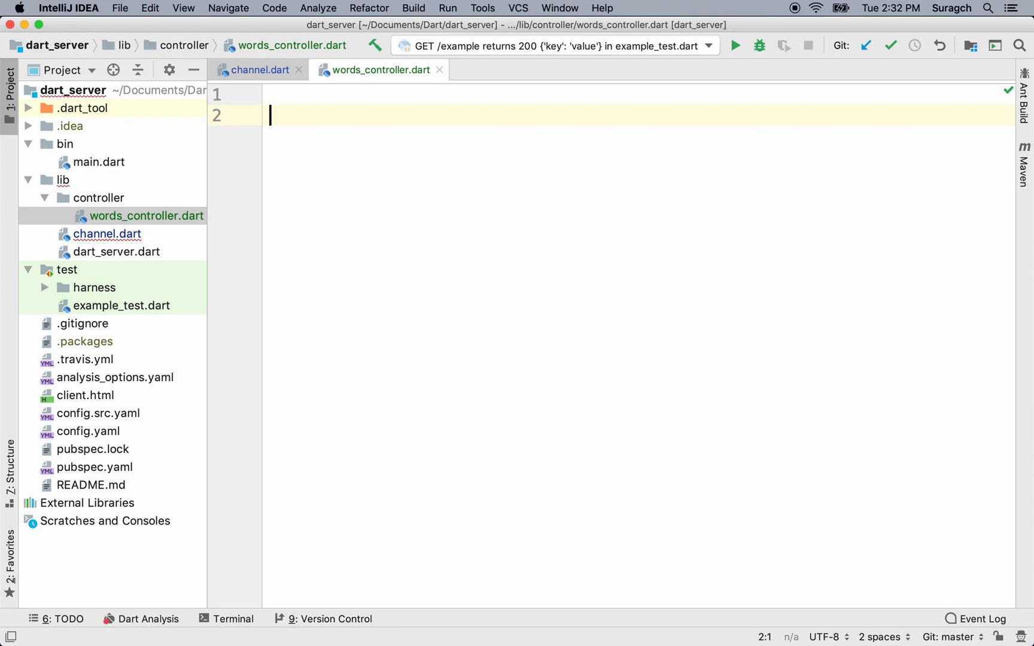
Declare class WordsController extends ResourceController, auto-importing ResourceController, with empty braces.
text(cl)
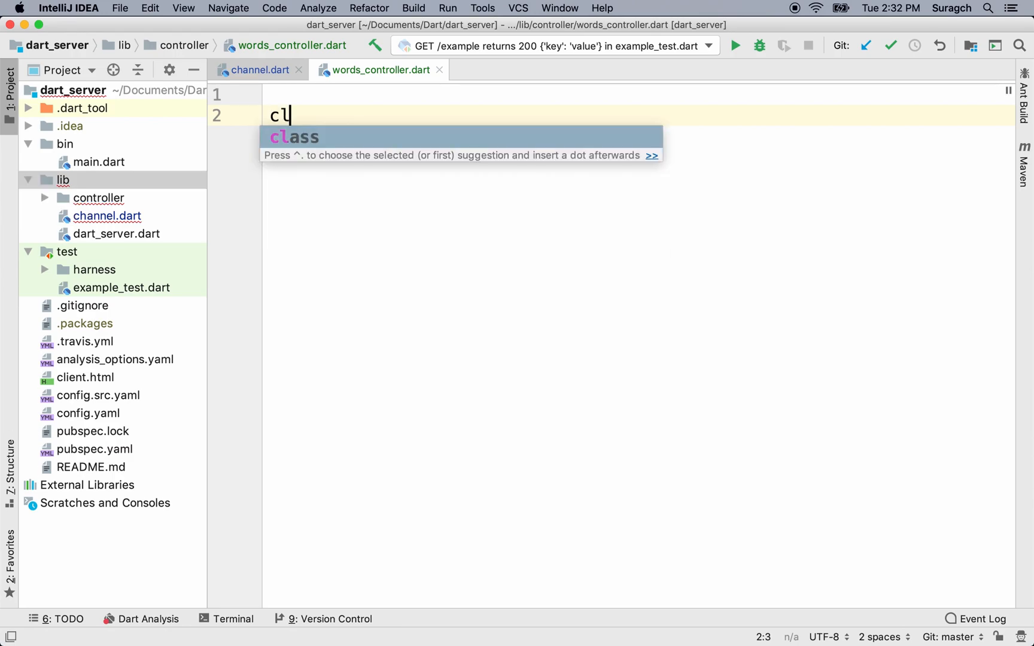
key(TAB)
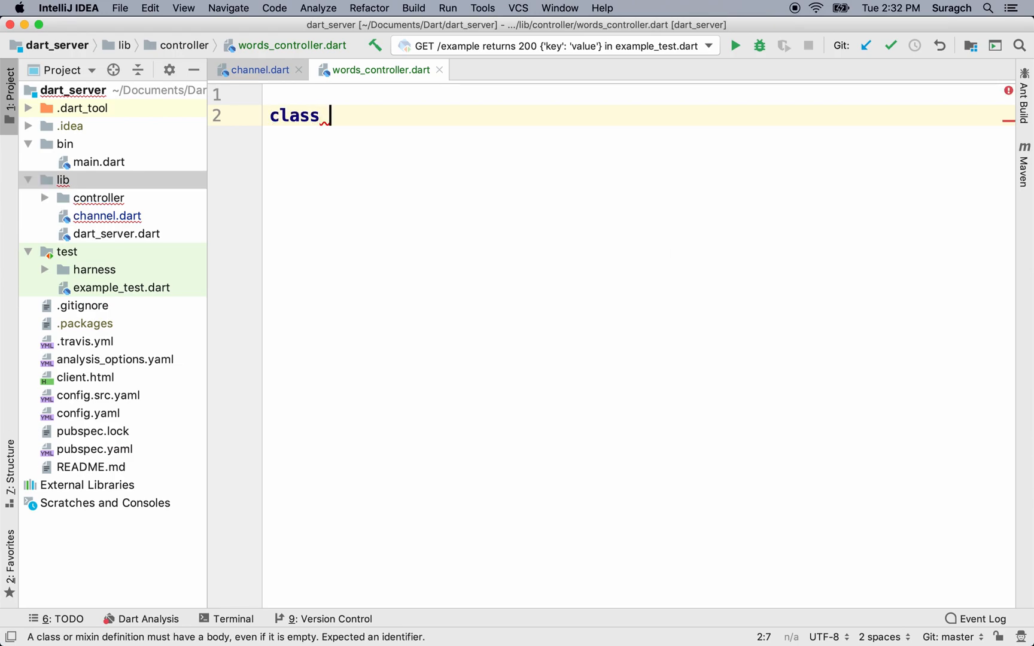
text(Words)
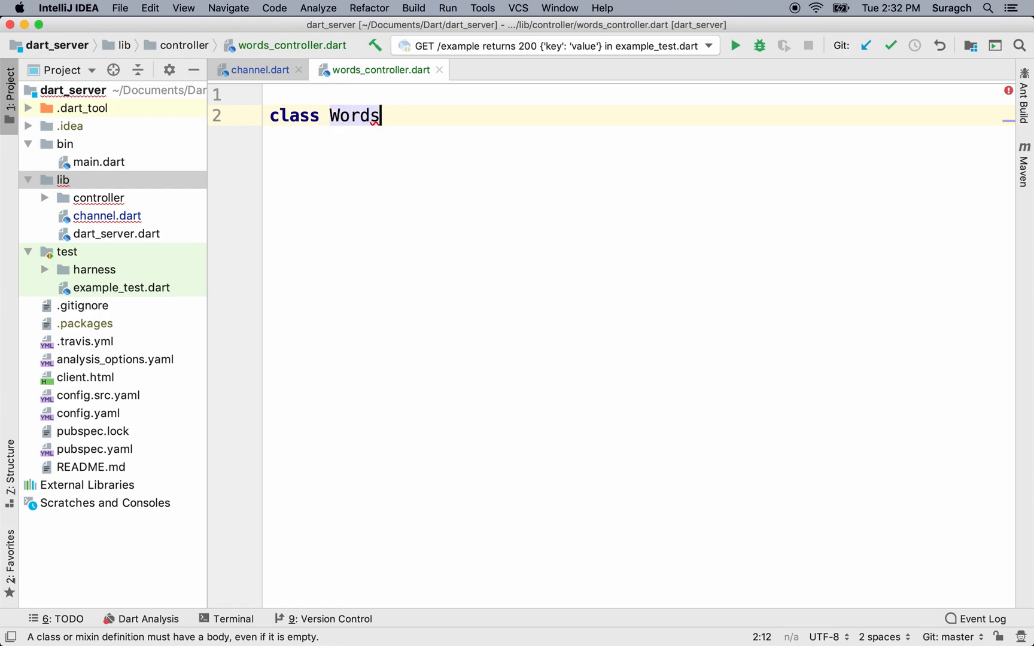
text(Controll)
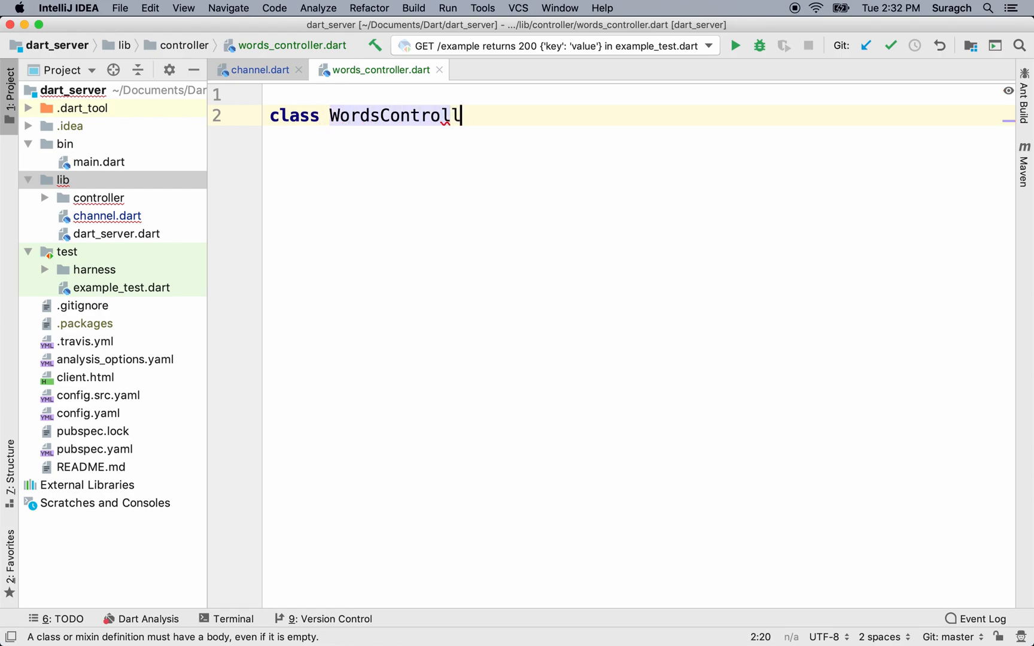
text(er extends R)
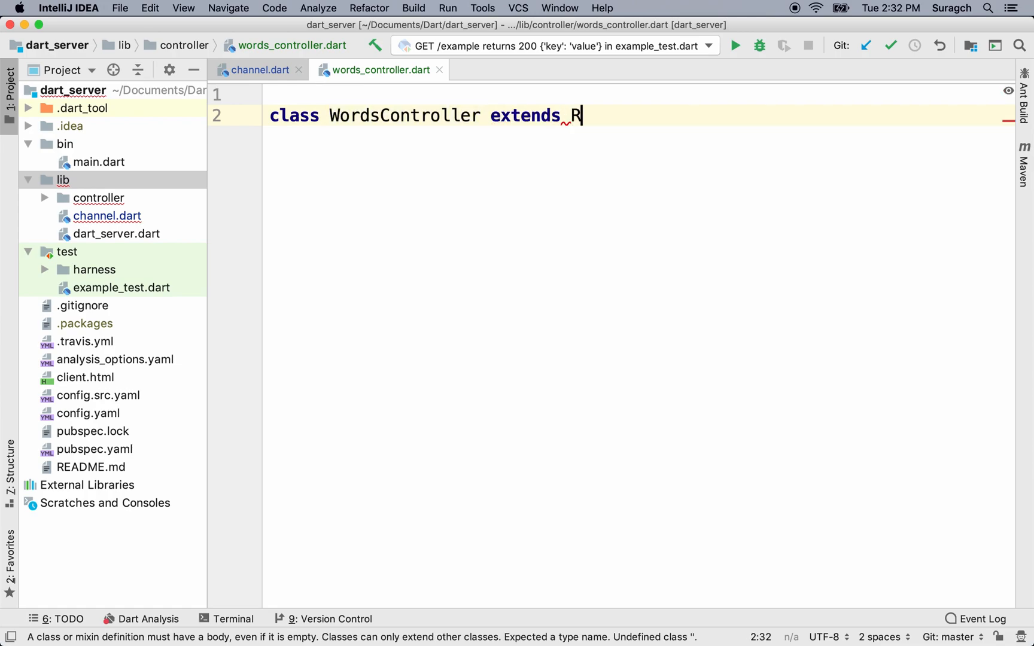
text(e)
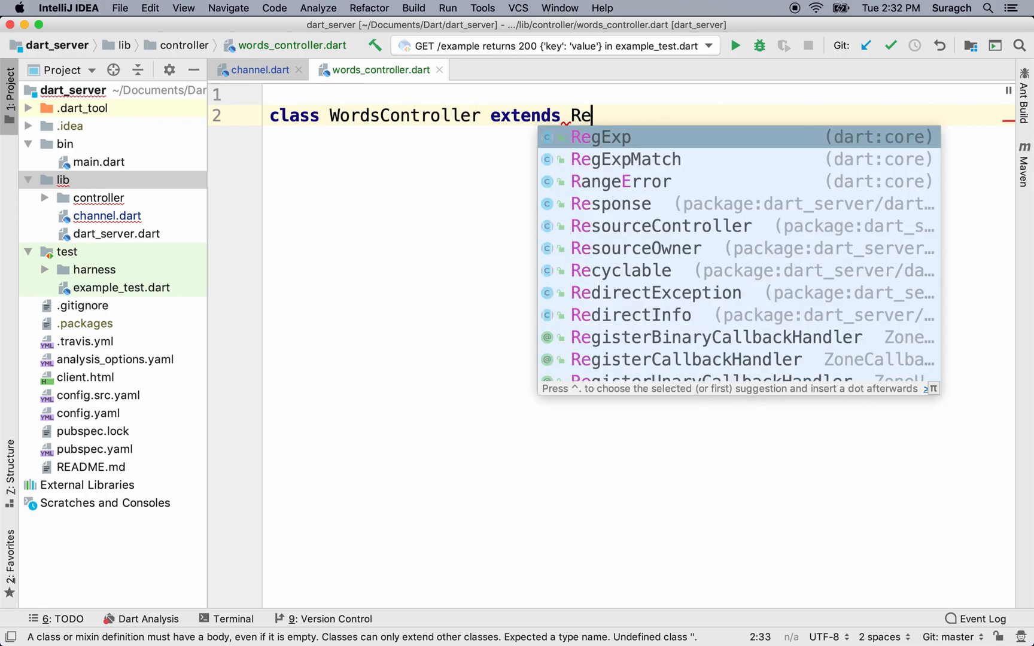
text(sou)
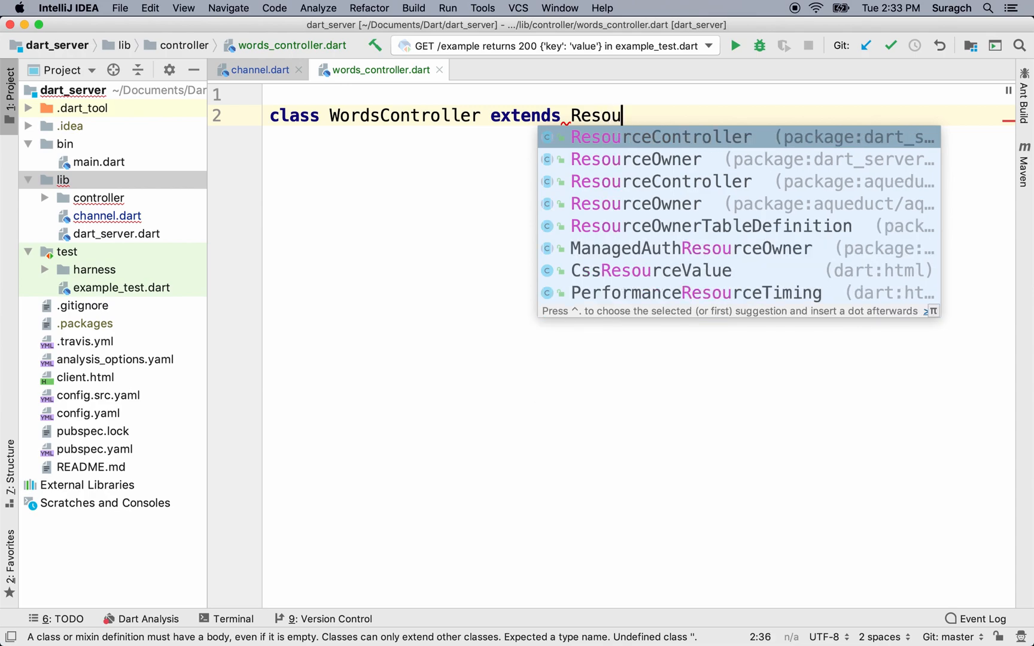
click(659, 137)
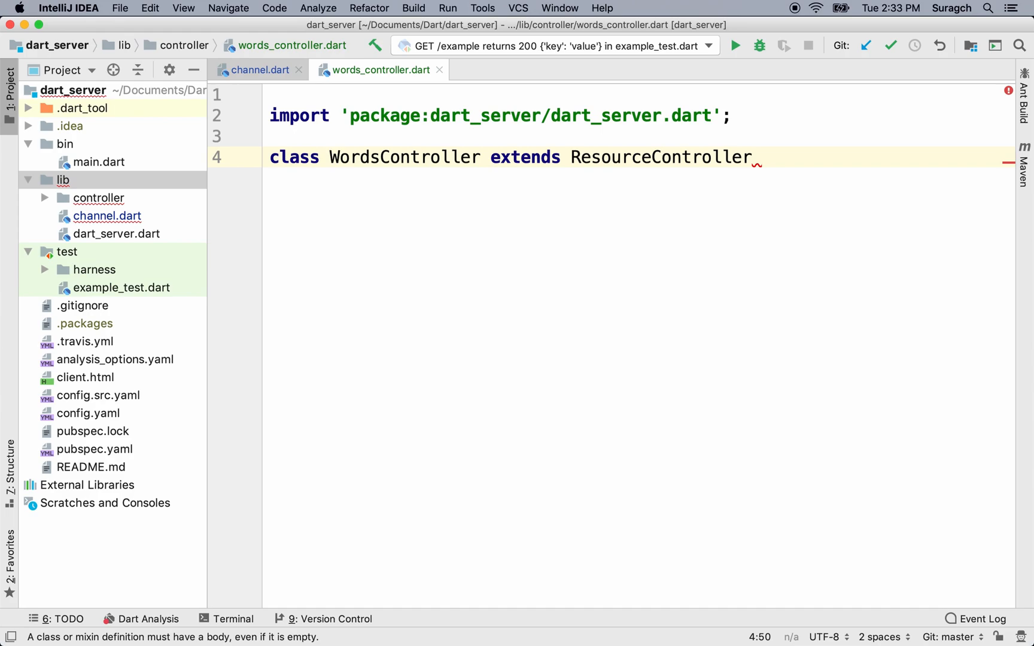
text({)
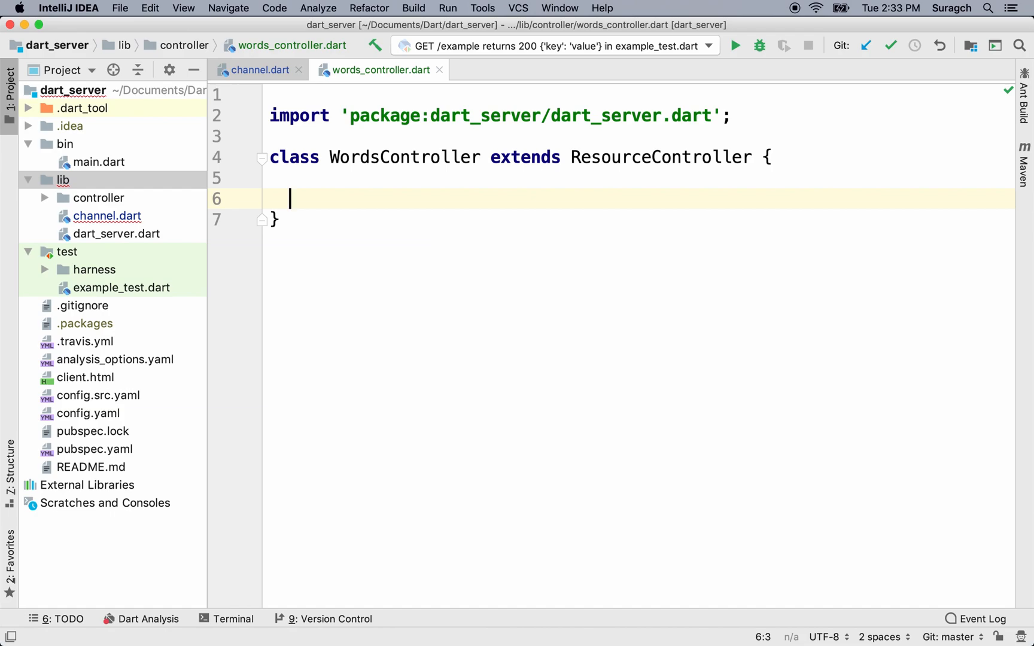
text(@)
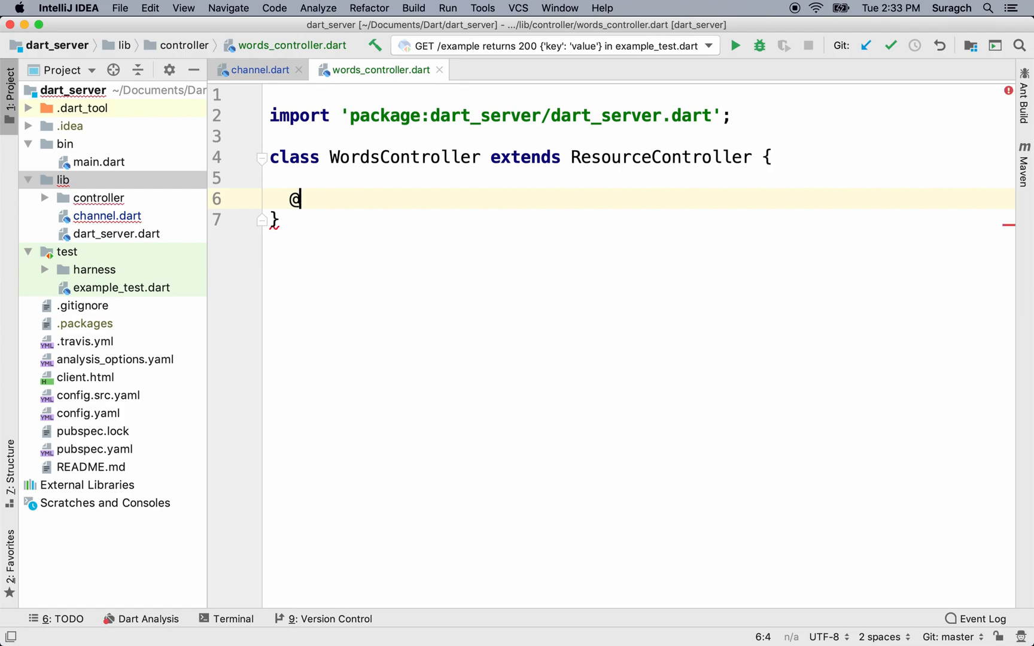
text(Operation.)
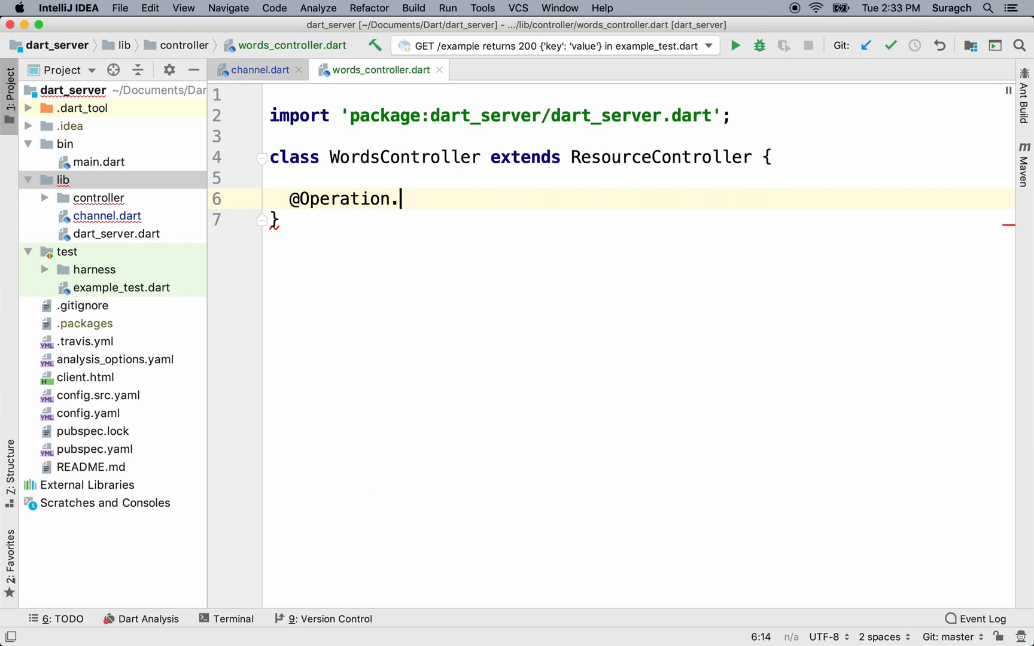
text(get)
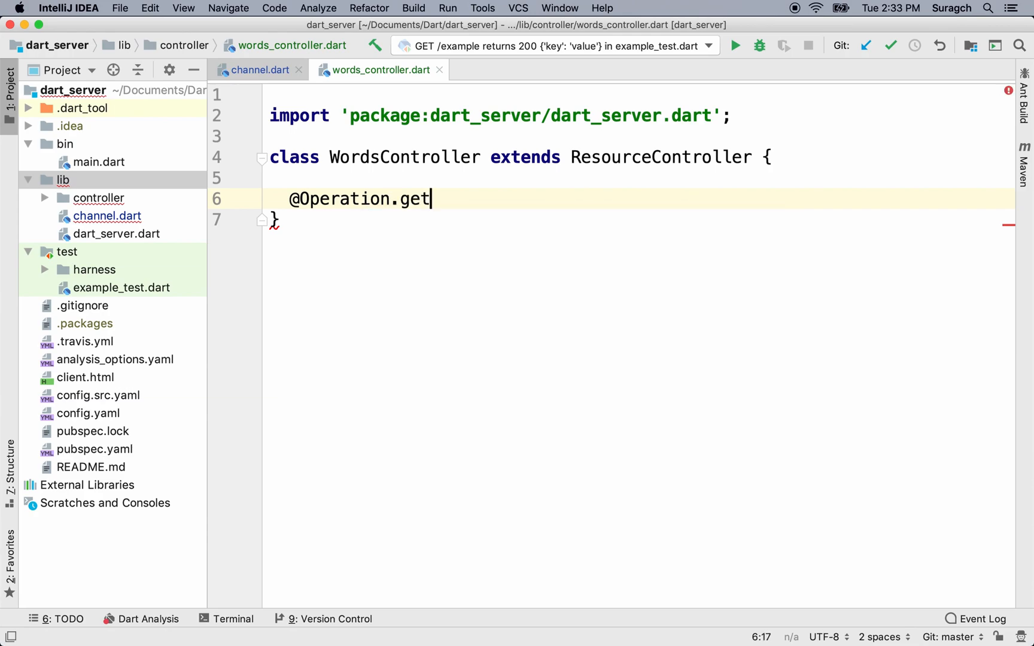
text(())
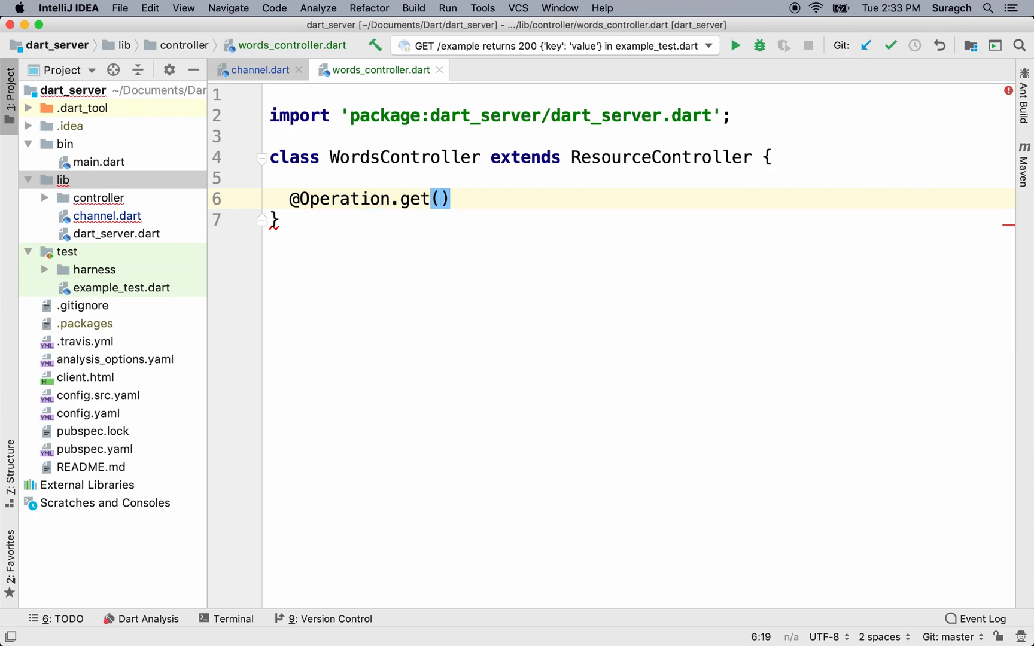
text(Fut)
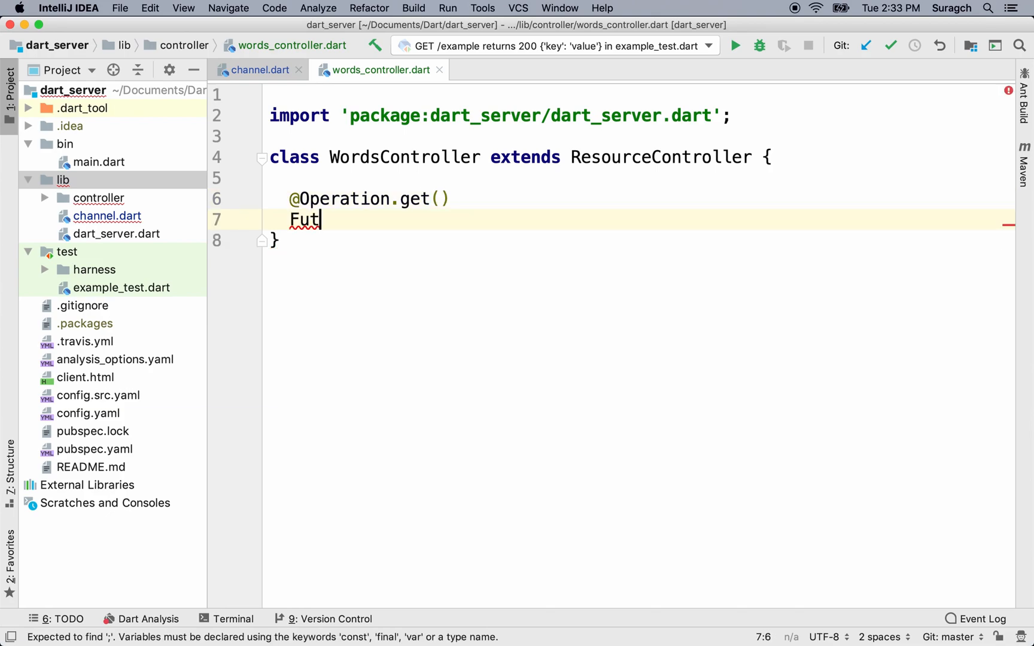
text(ure)
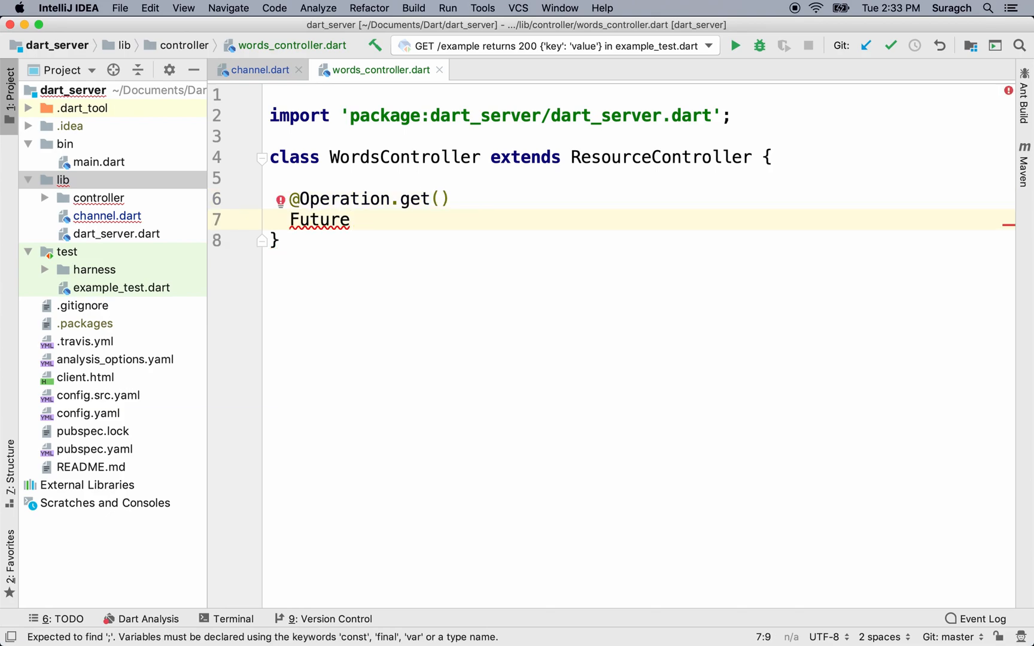
text(<>)
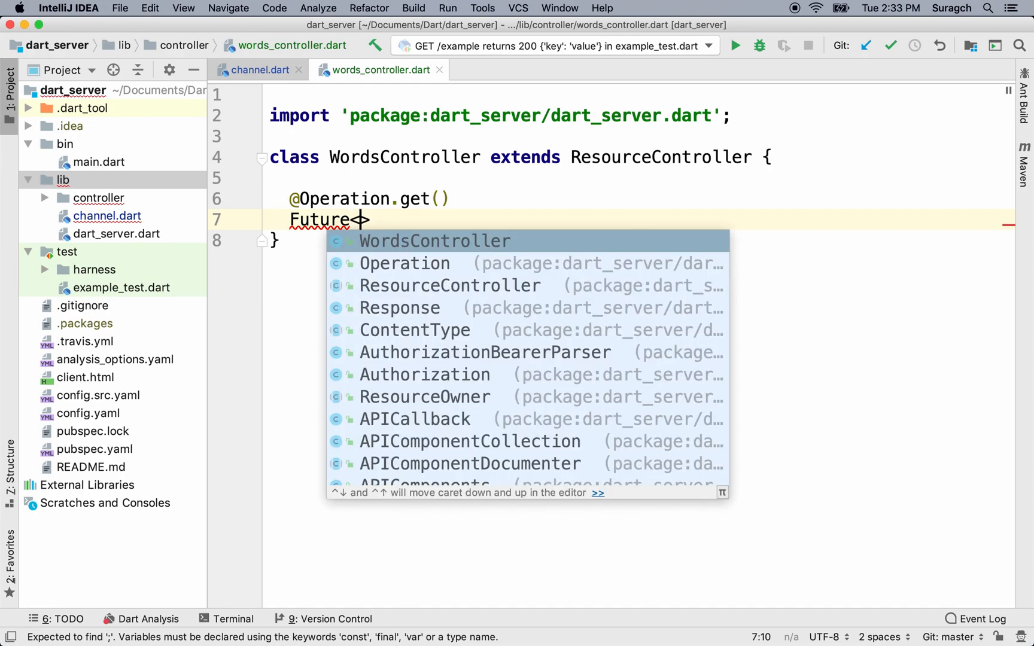
text(Response)
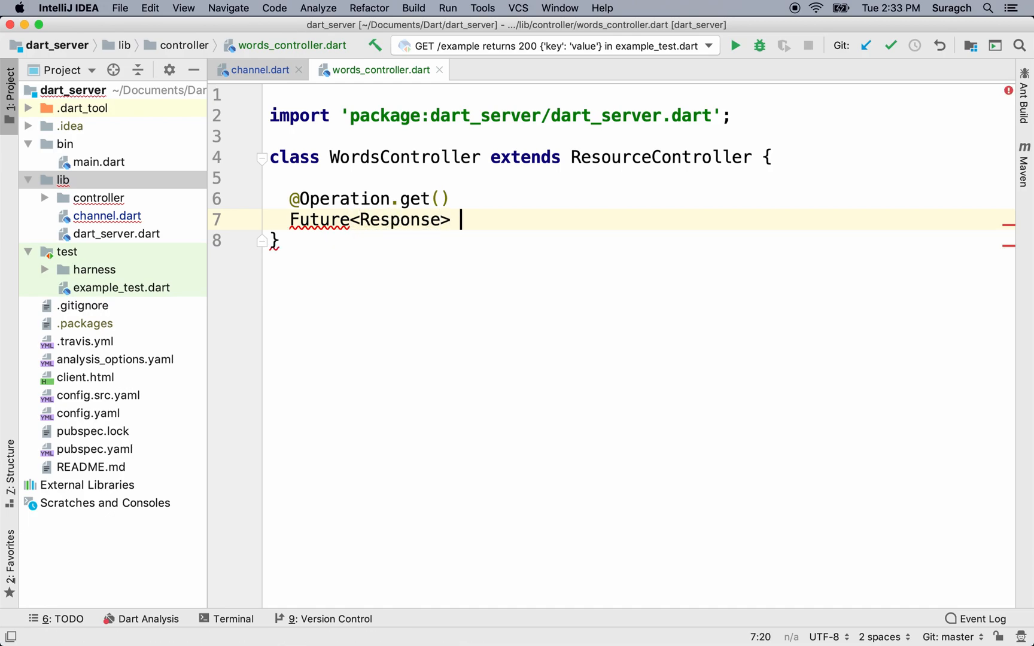
text(getAllW)
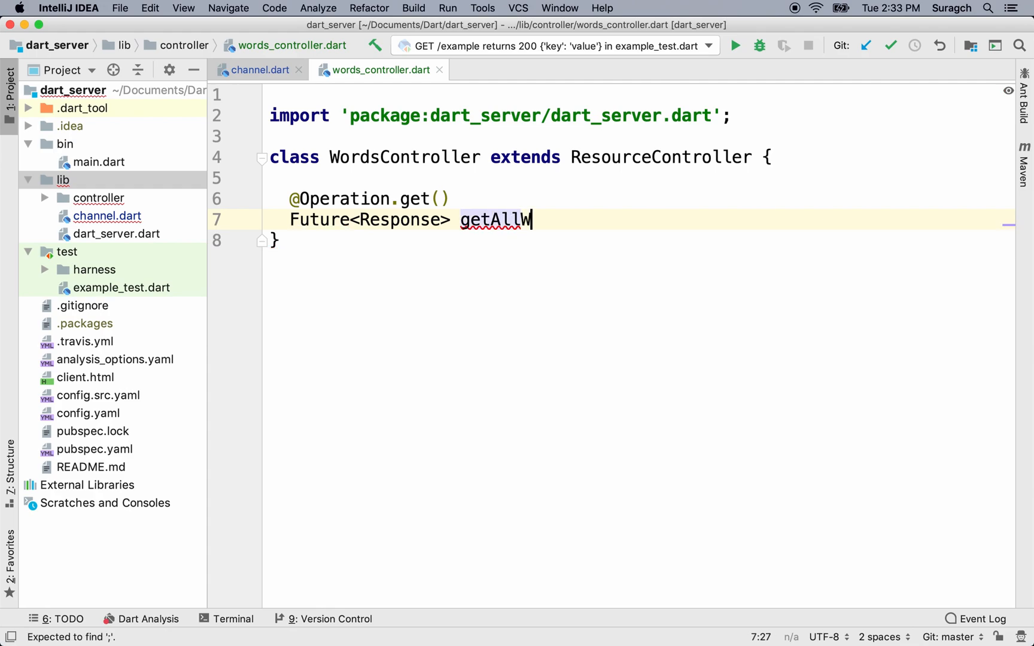
text(ords() async {)
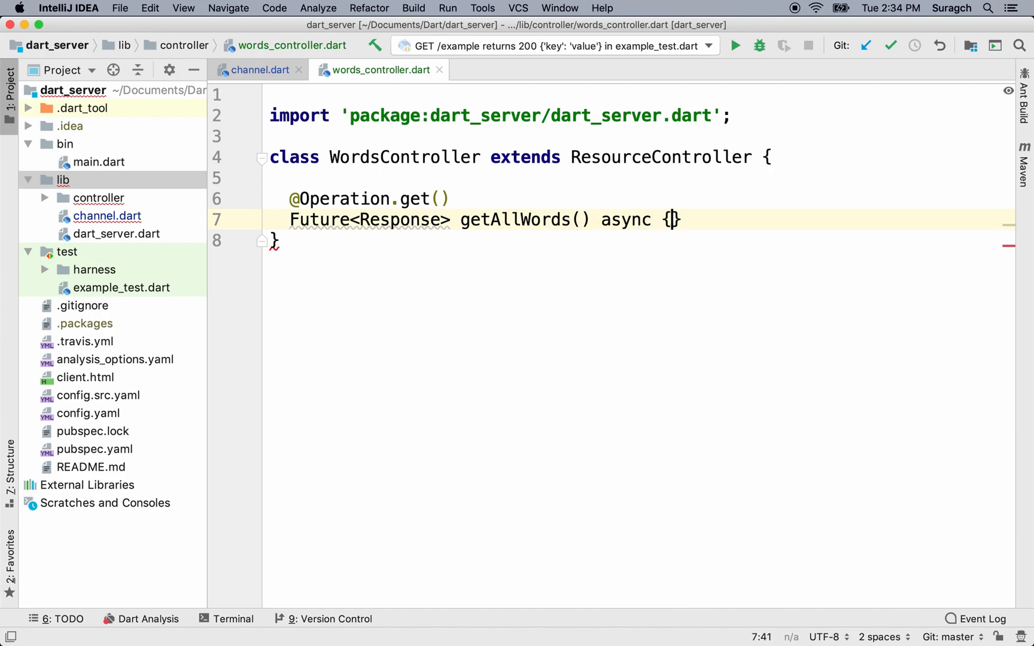
Make getAllWords return Response.ok(_words).
key(Enter)
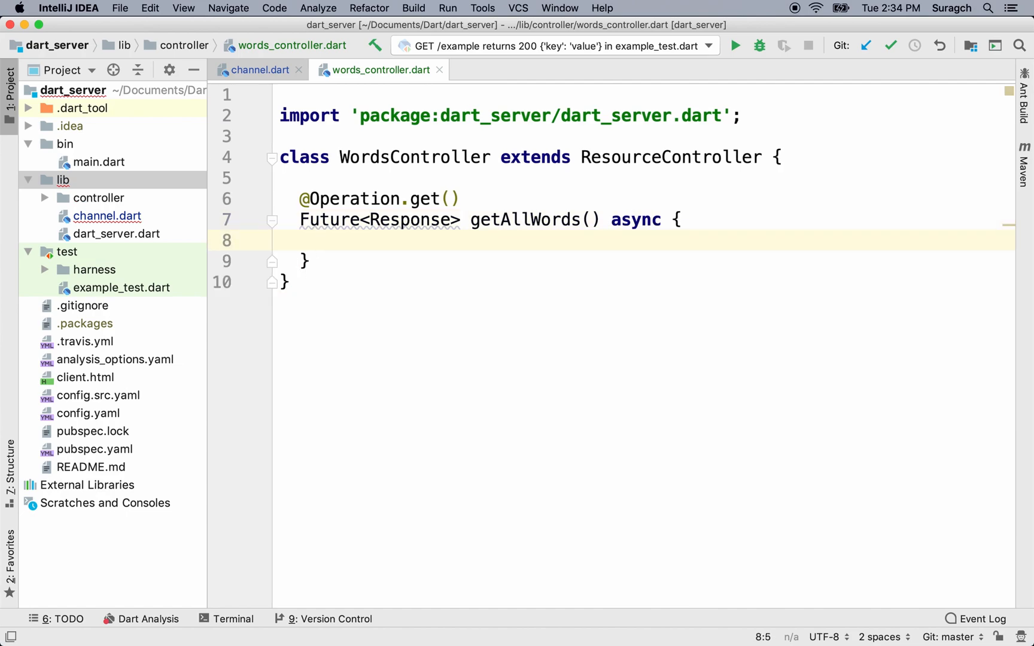
text(re)
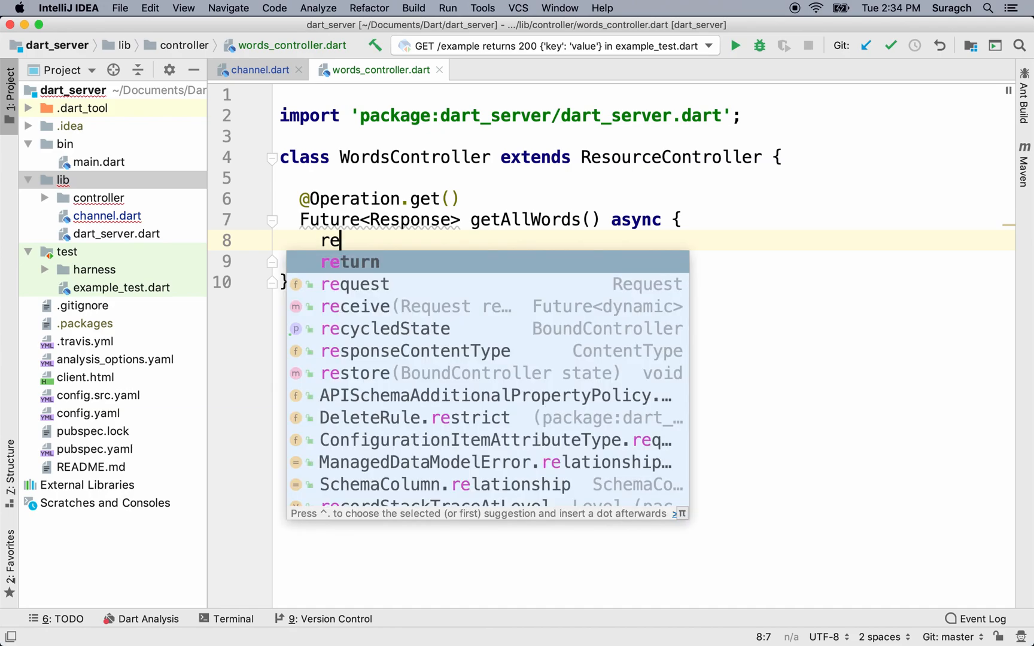
key(Tab)
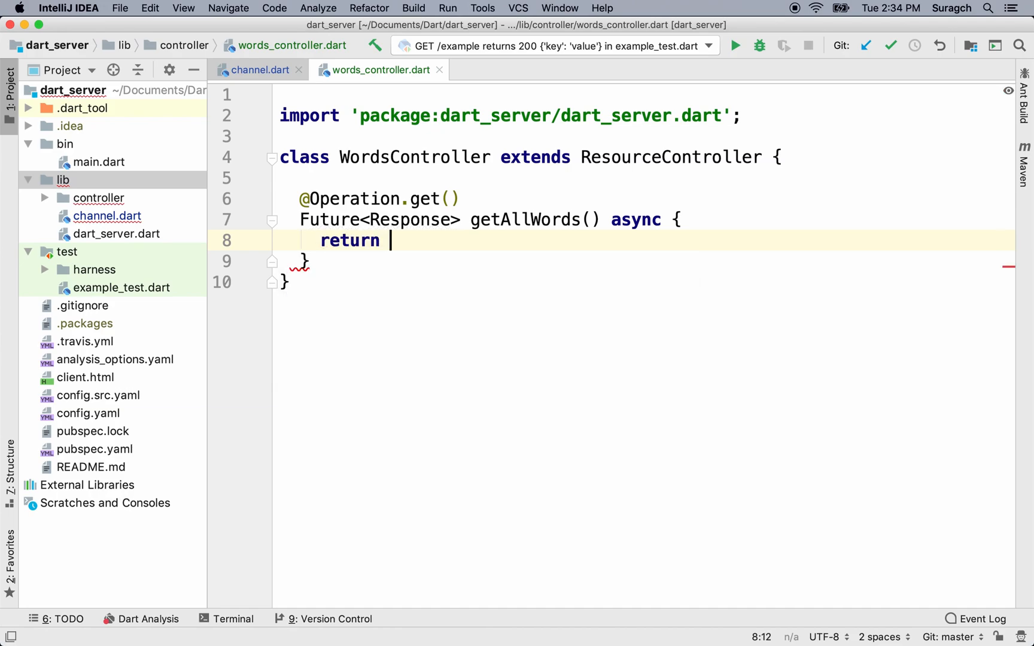
text(Response)
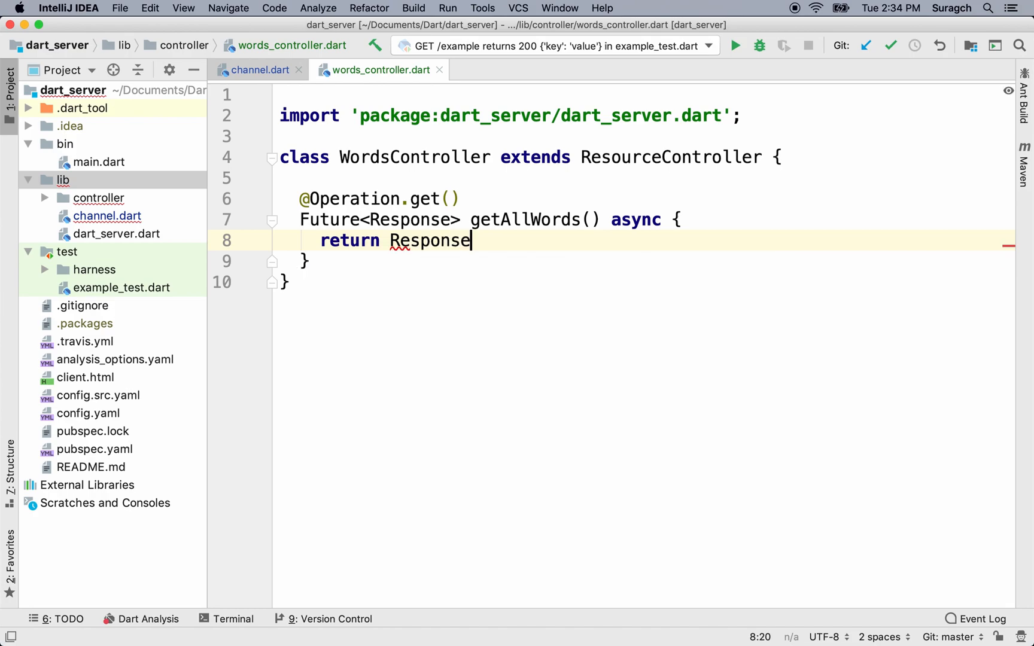
text(.)
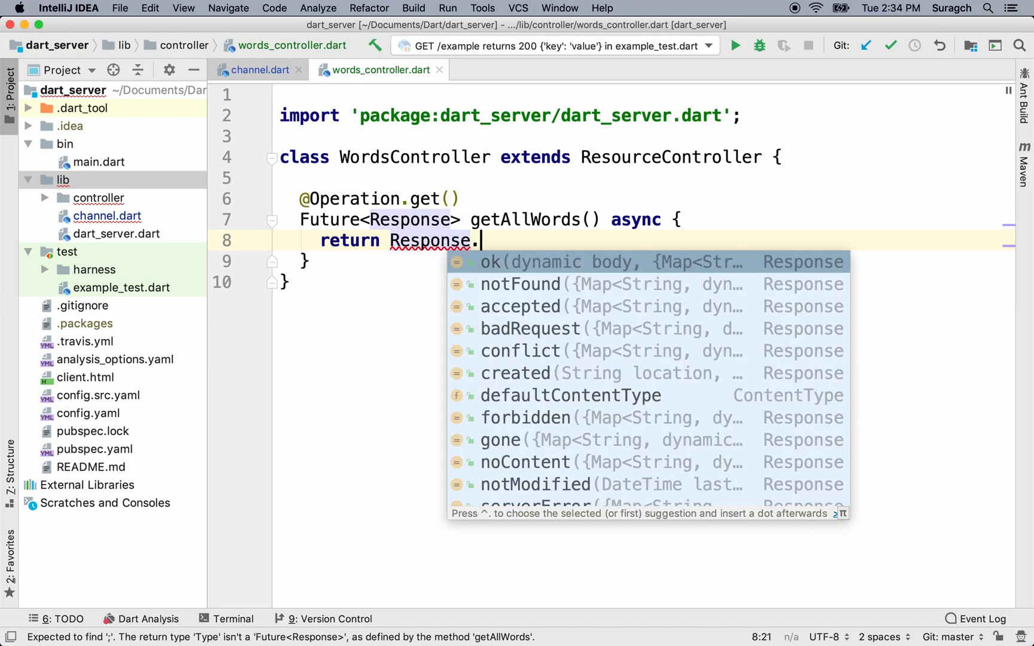
click(495, 262)
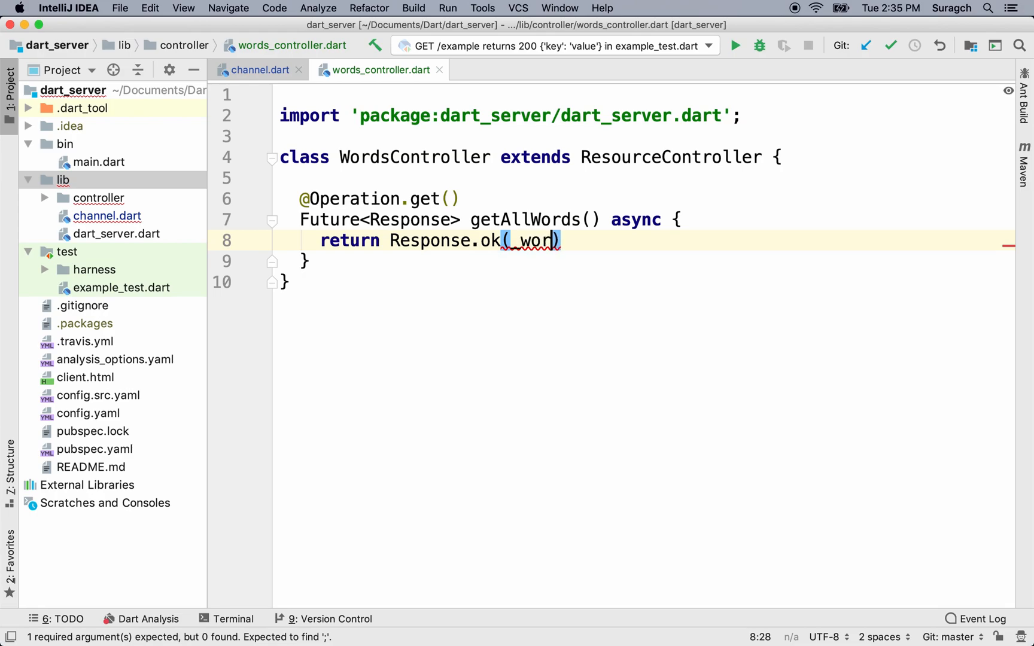
text(ds)
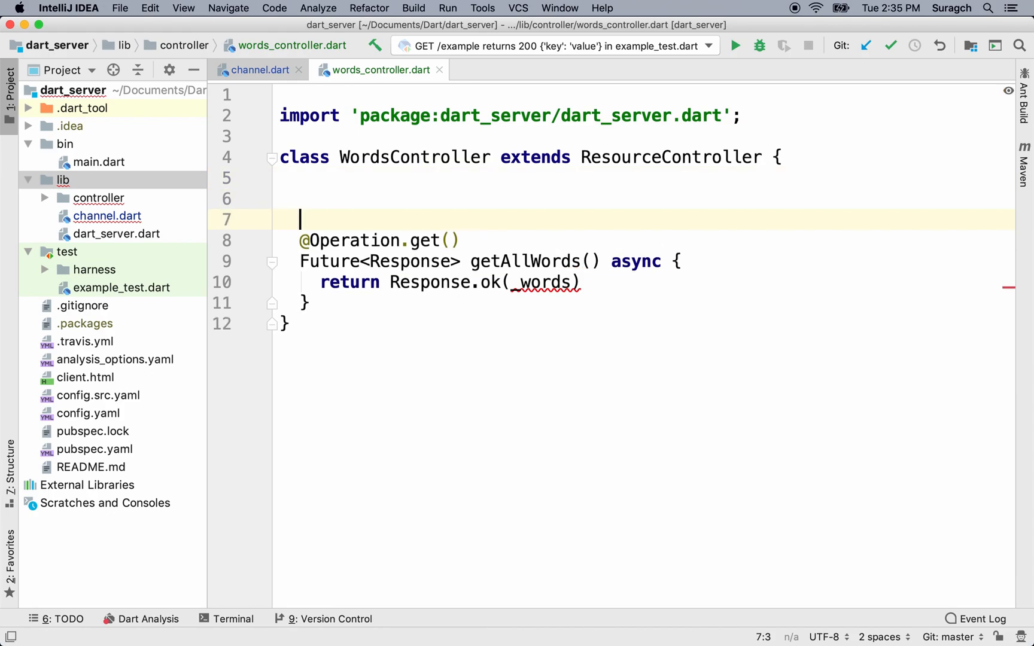
Declare final _words = [{'word': 'horse'},] above the GET operation.
text(final)
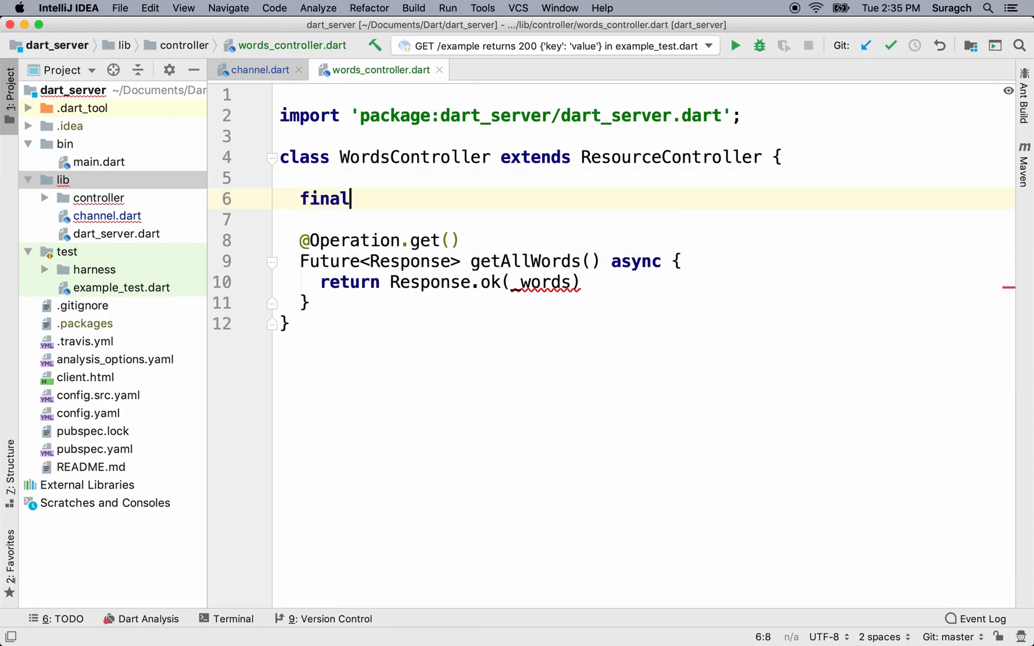
text(_wor)
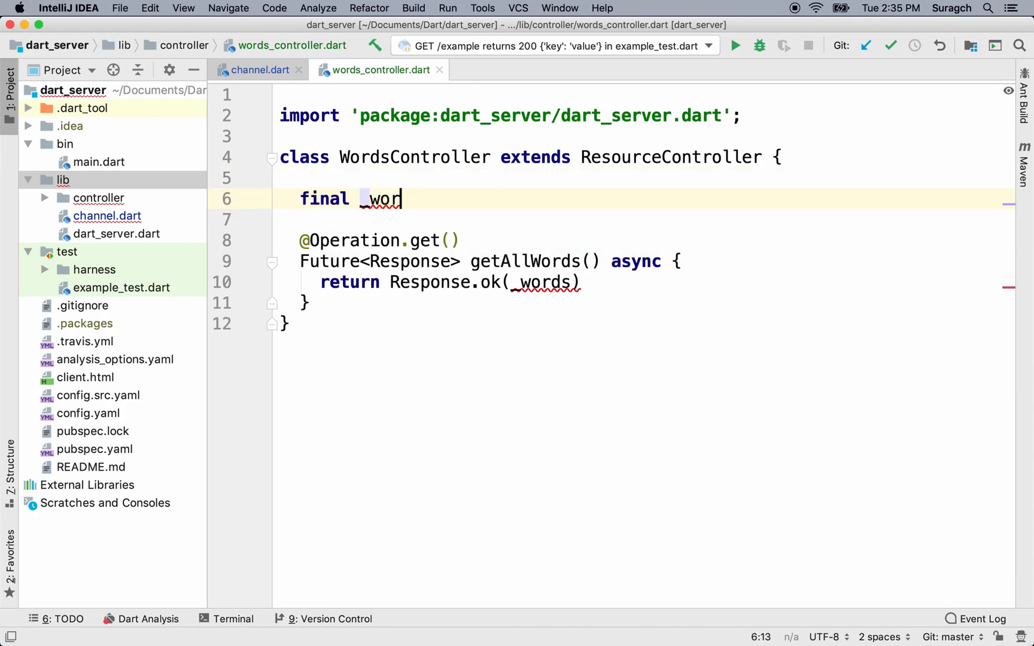
text(ds)
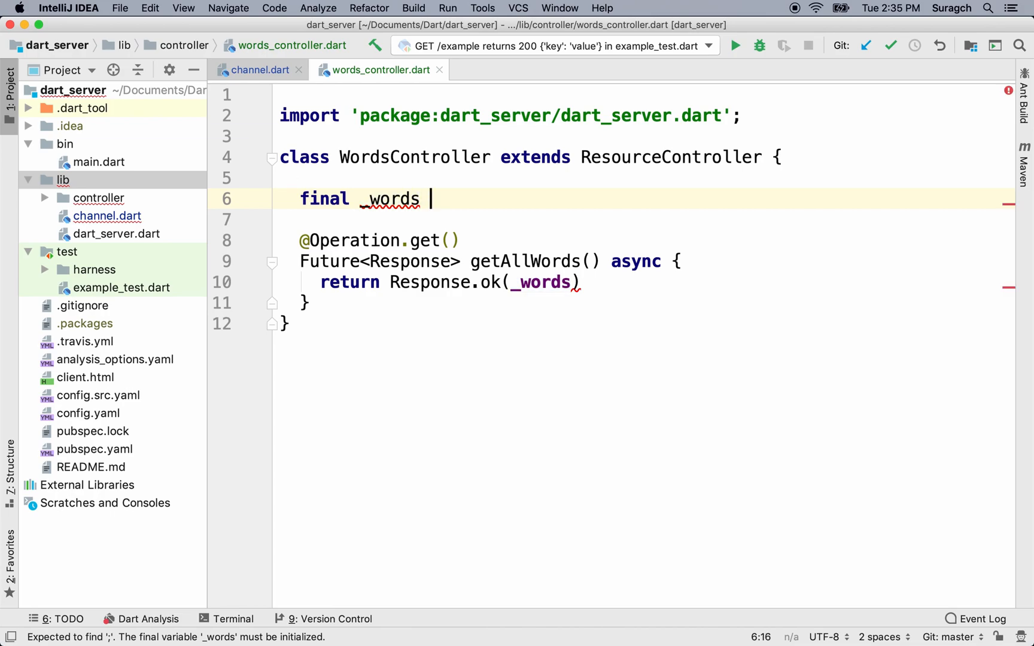
text(=)
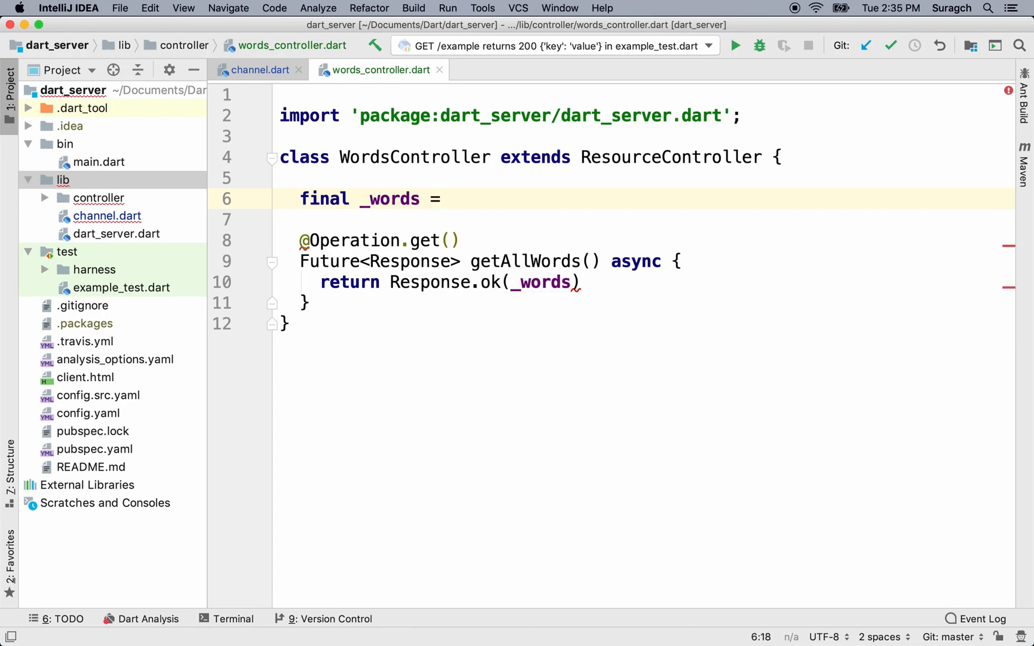
text([])
text({')
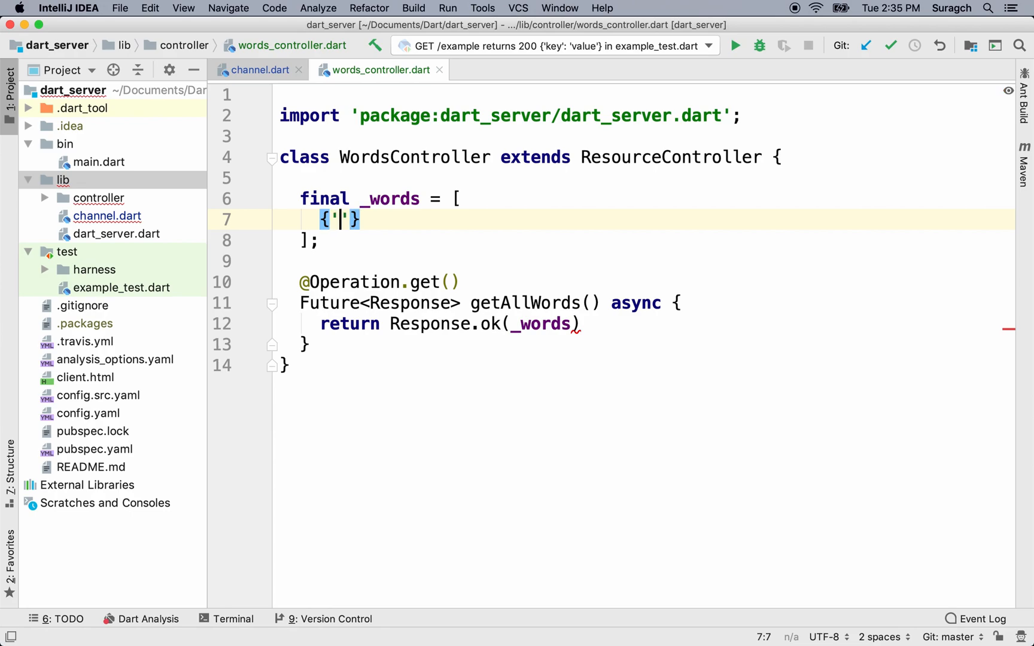
text(word)
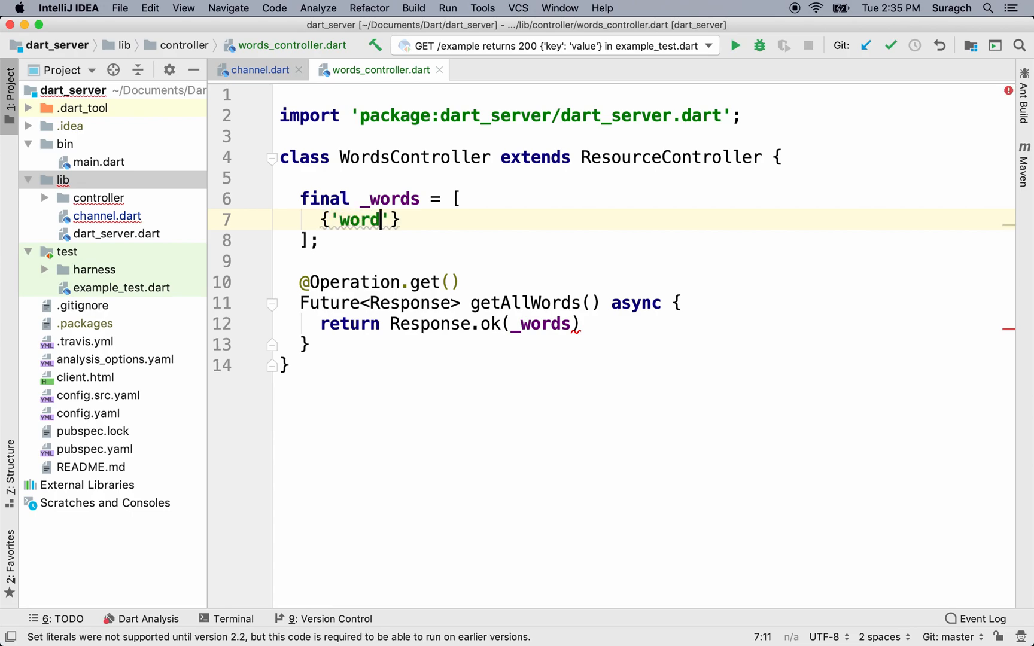
text(:)
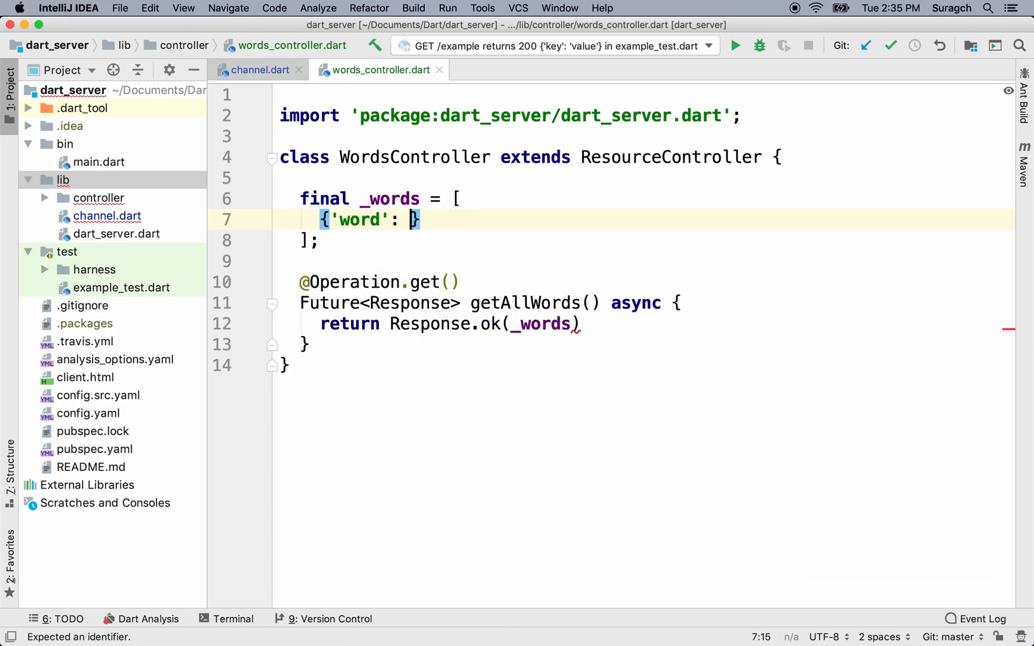
text('hose')
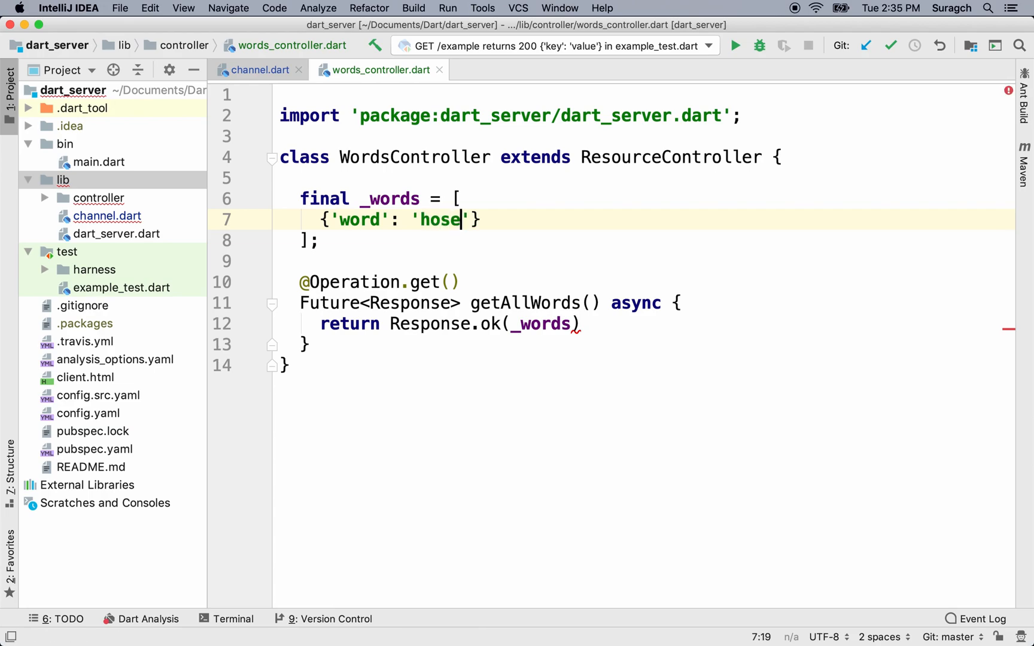
text(r)
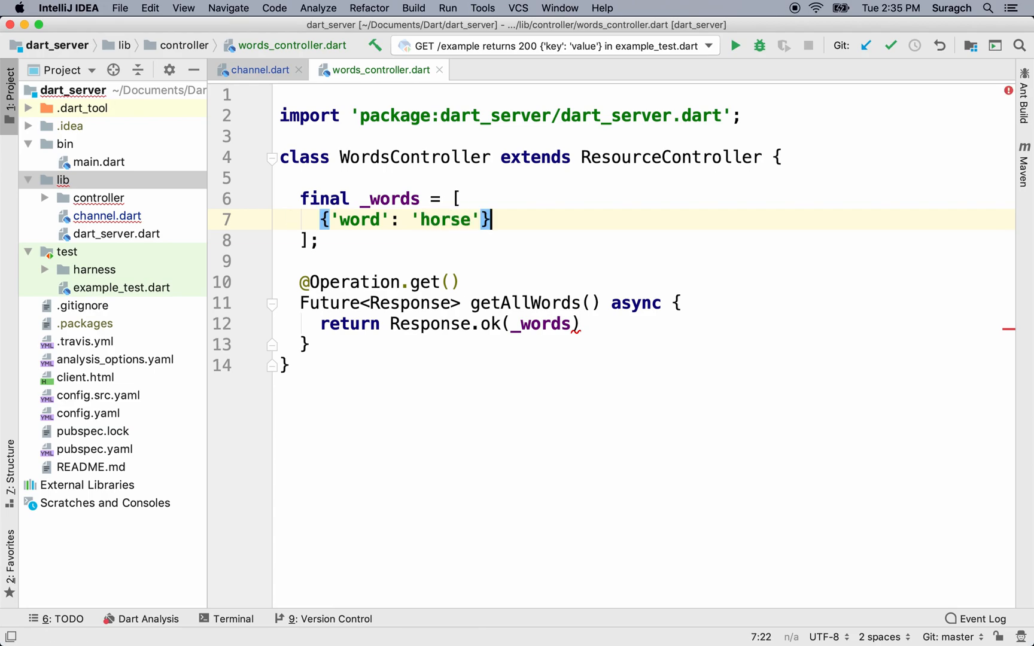
text(,)
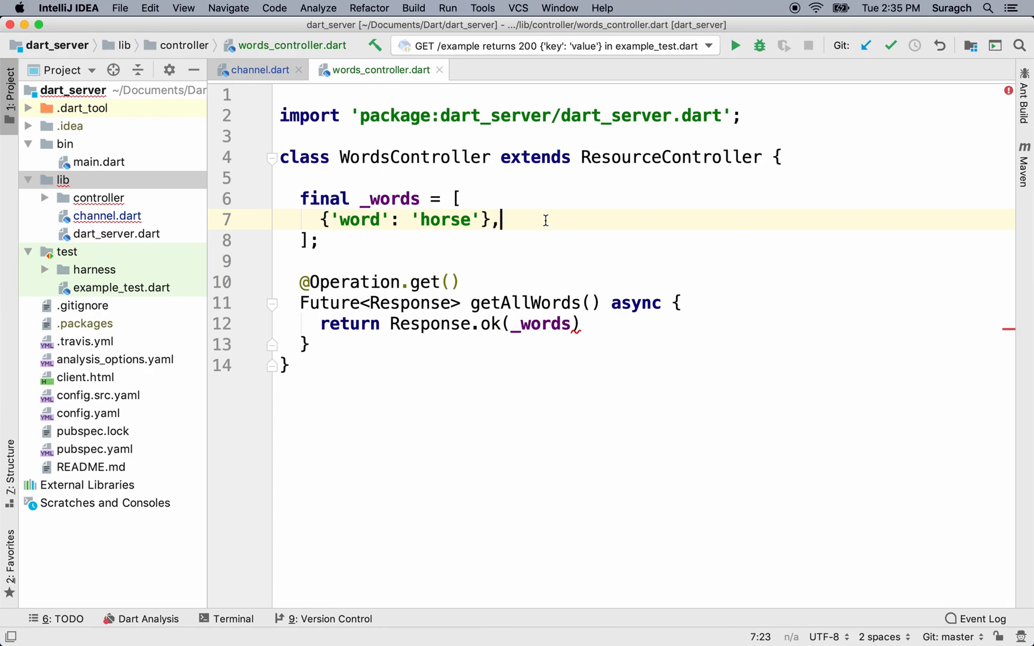
mouse_move(526, 222)
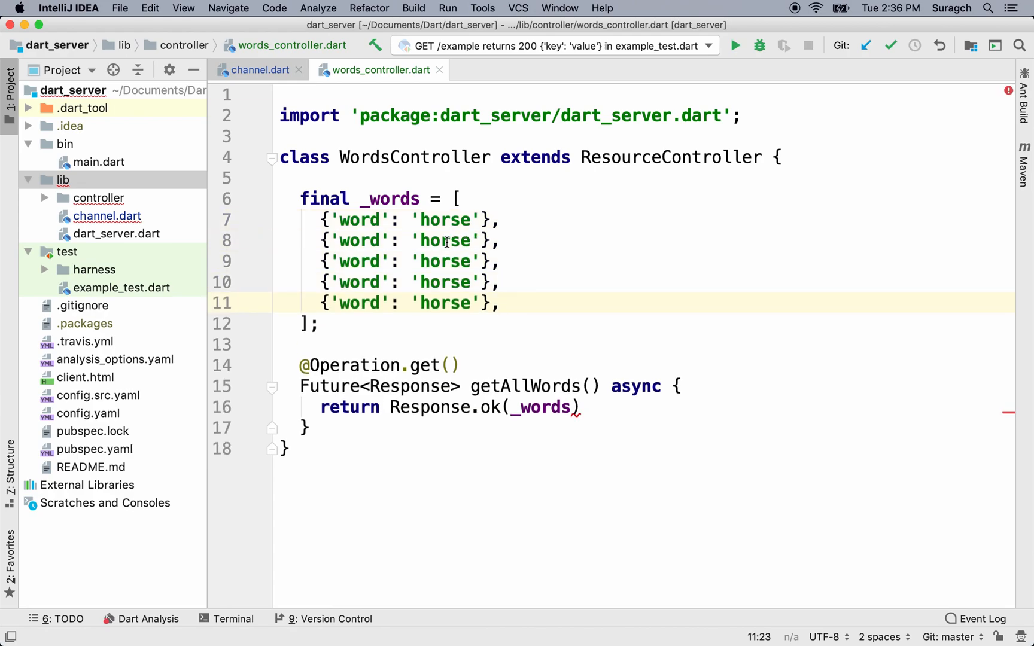
Change the duplicate list entries to cow, camel, sheep, goat and end Response.ok(_words) with a semicolon.
text(co)
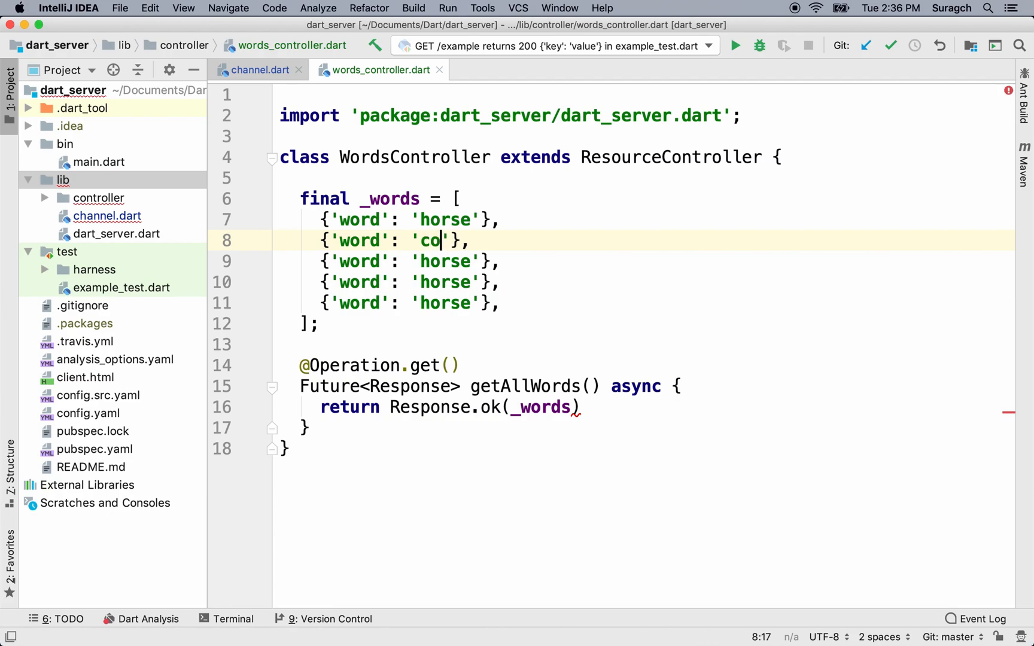
double_click(444, 262)
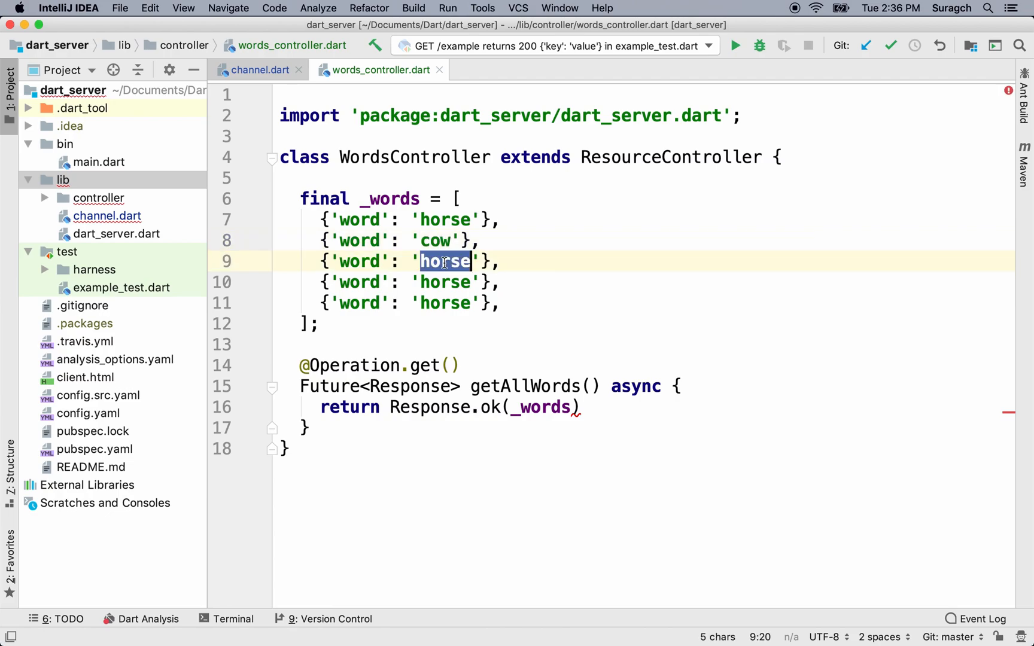
text(camel)
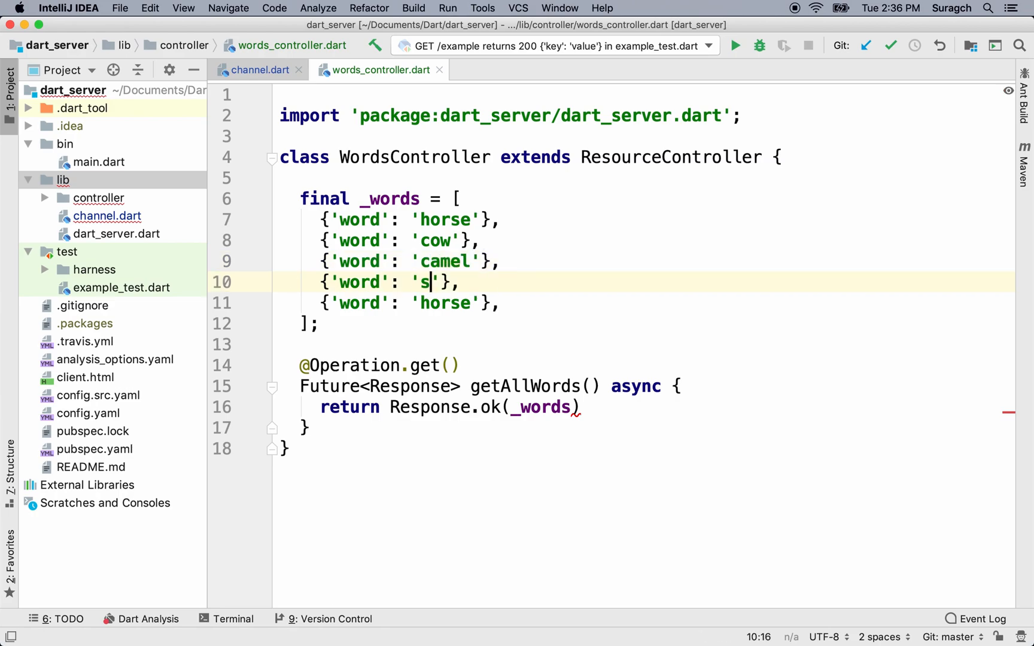
text(heep)
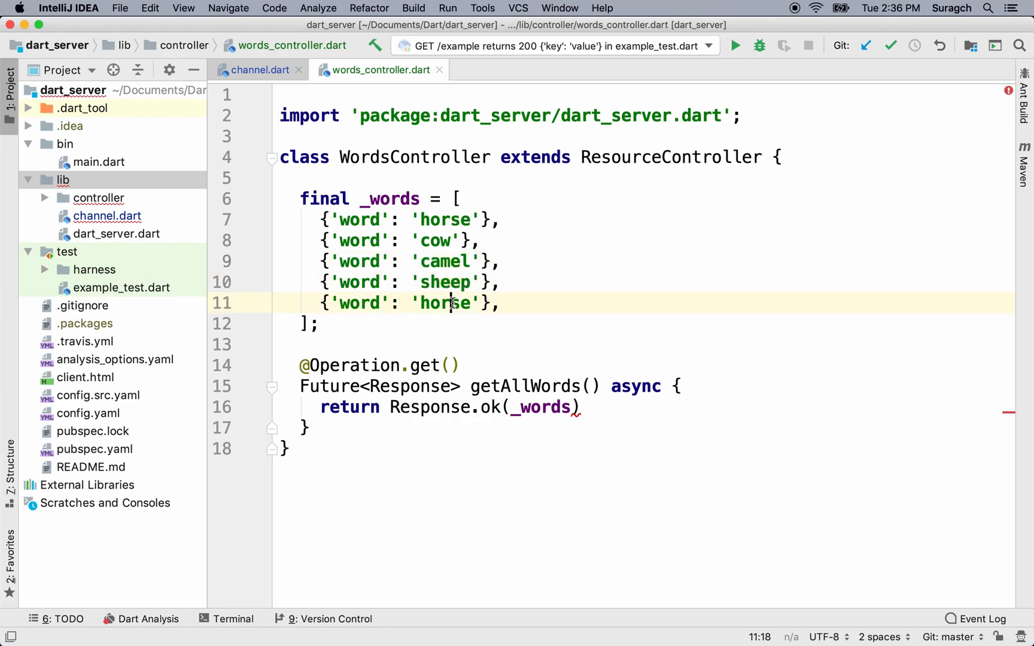
text(goa)
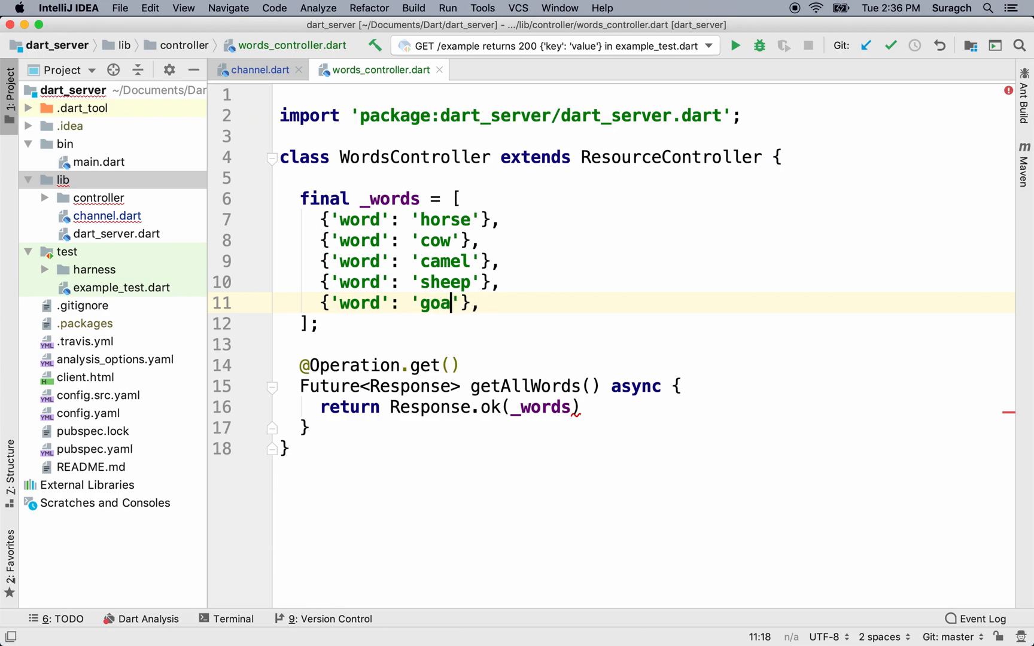
text(t)
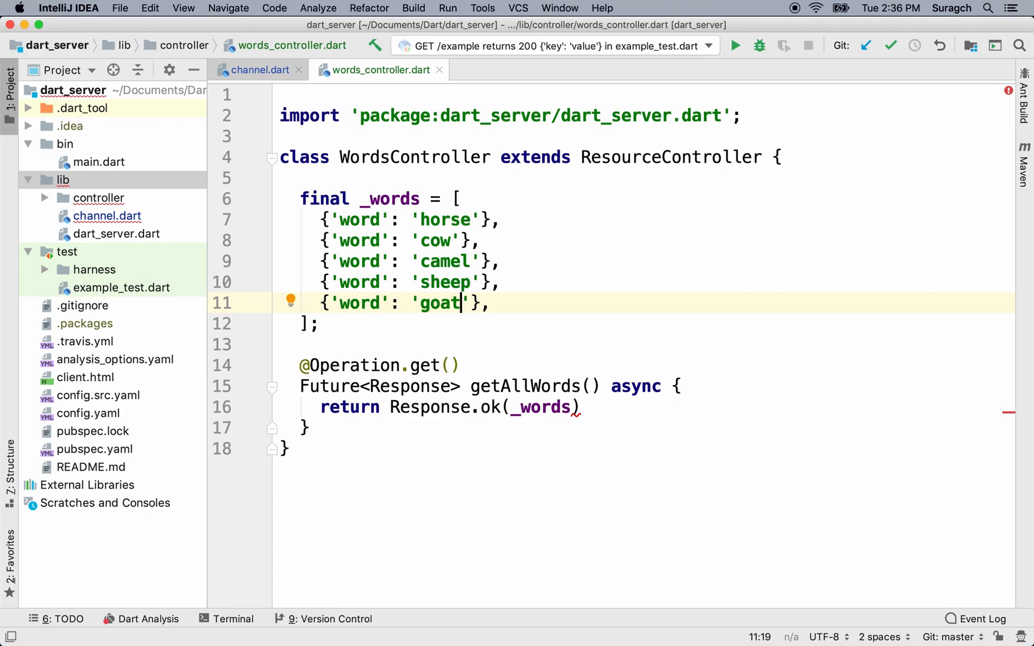
mouse_move(571, 360)
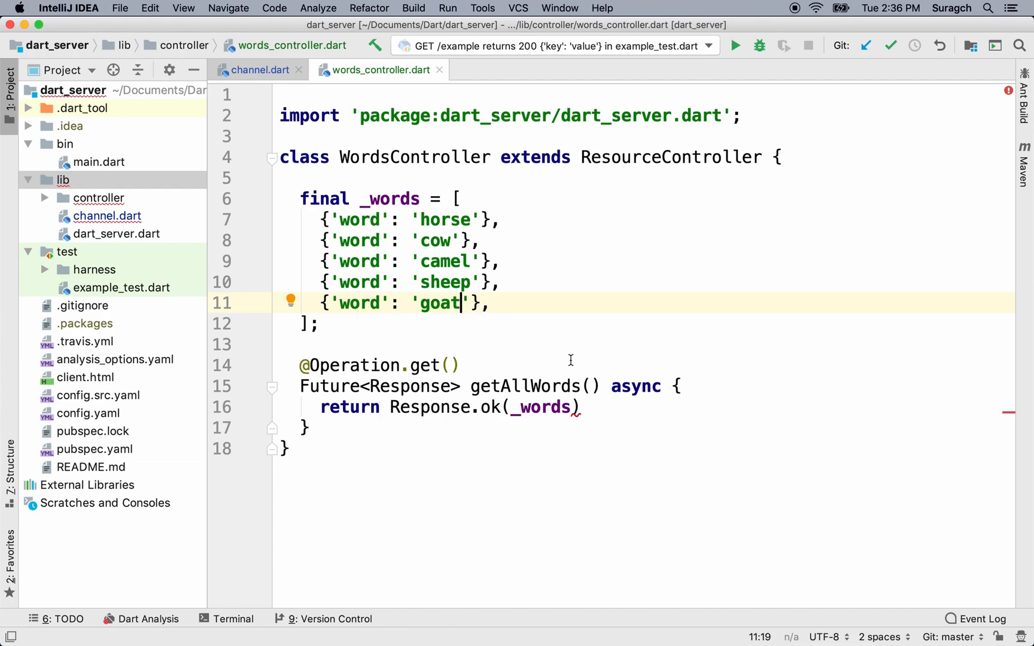
text(;)
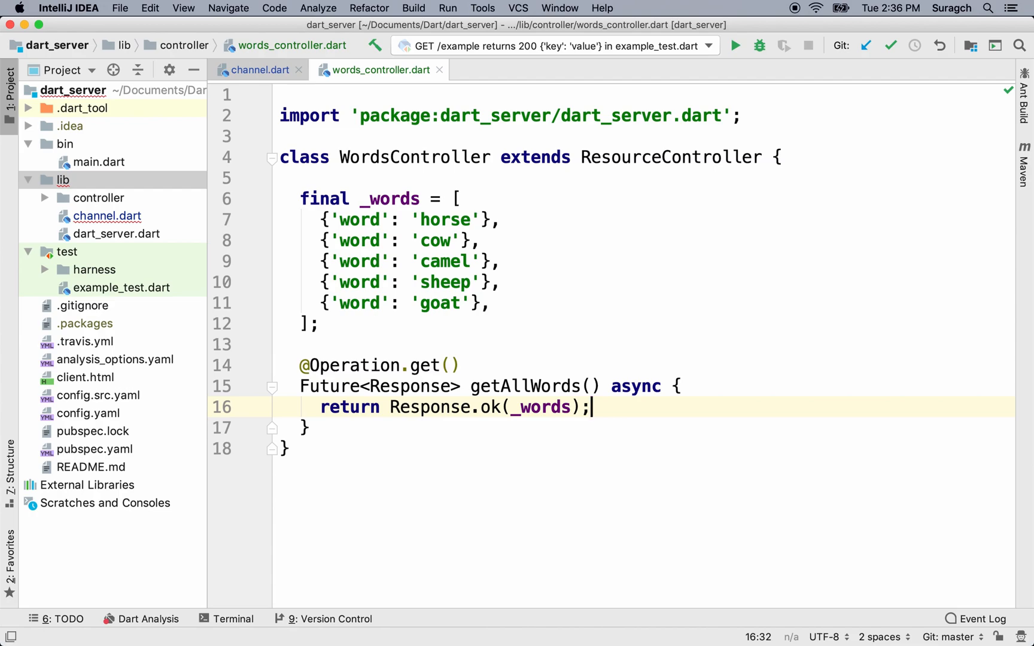
Import package:dart_server/controller/words_controller.dart into channel.dart via the quick fix.
click(107, 216)
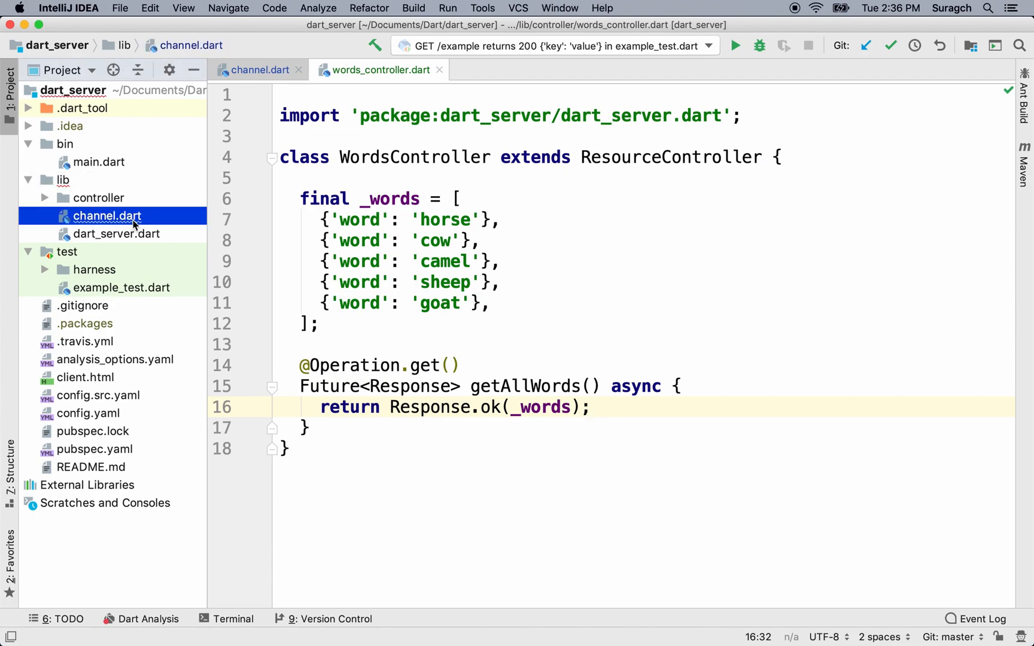
click(258, 70)
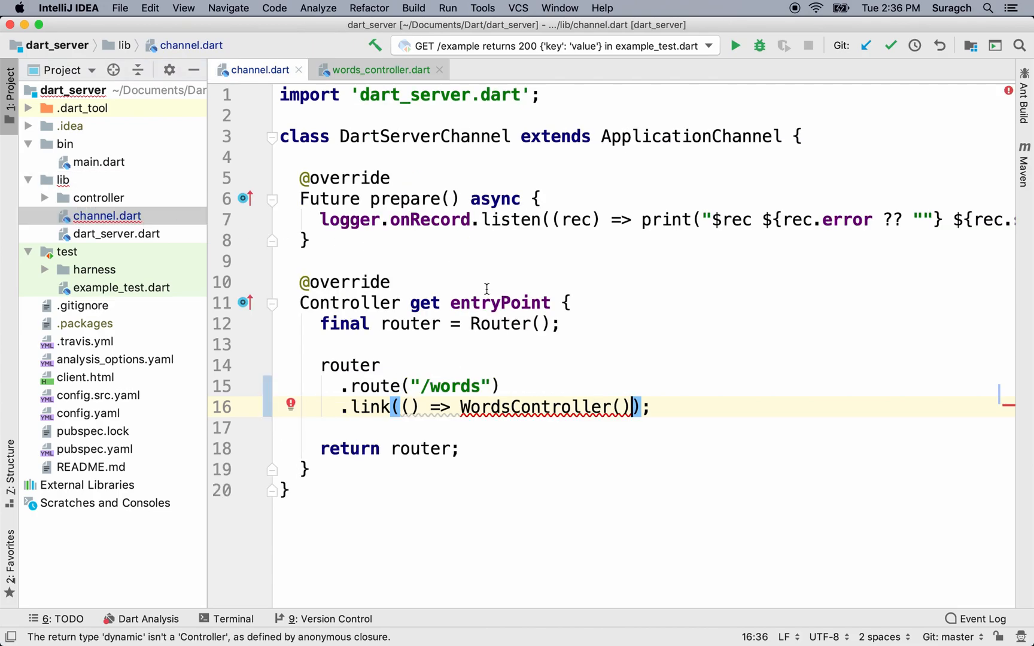
click(560, 407)
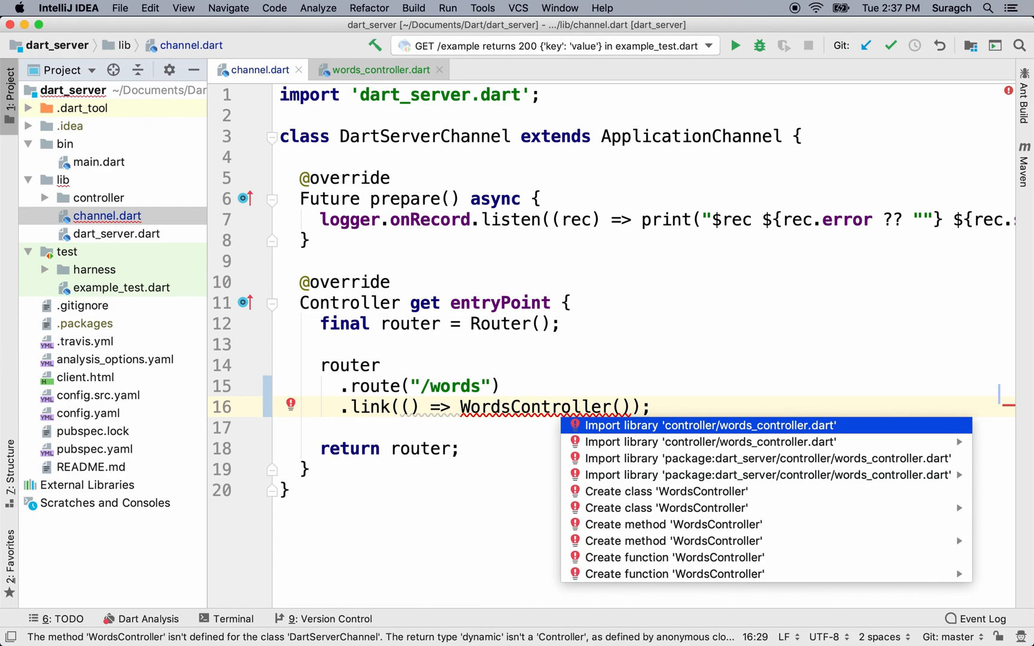
key(down)
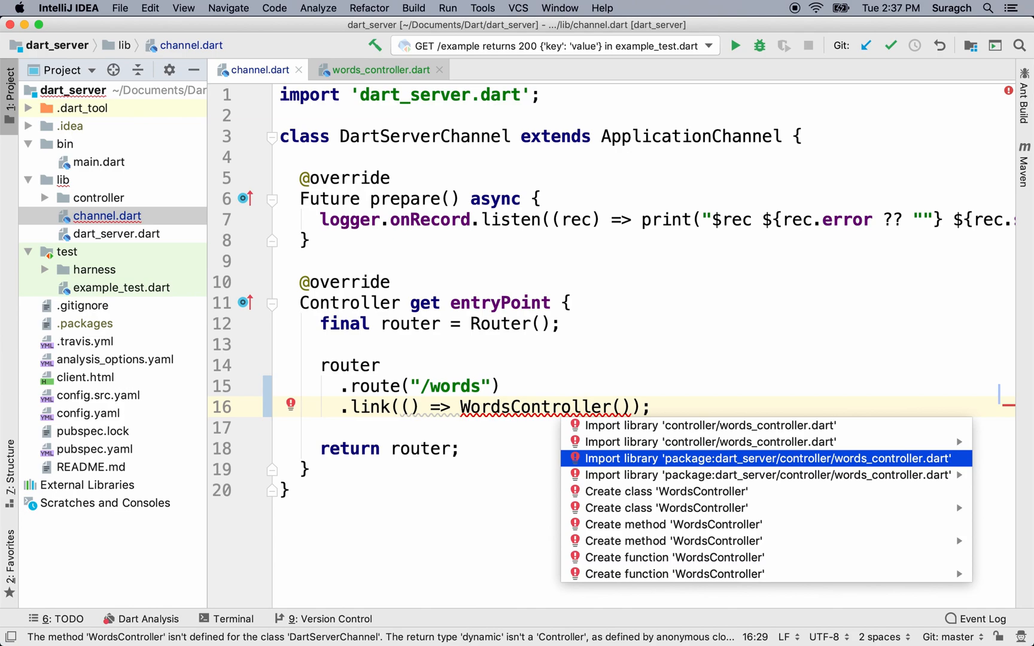
click(767, 458)
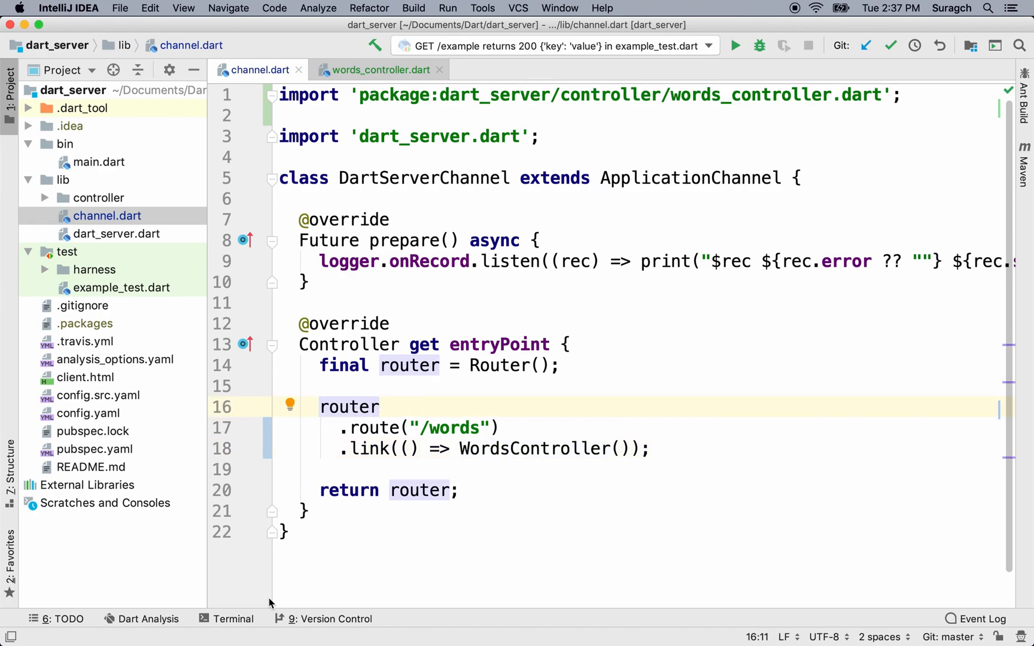
Open the Terminal panel and start typing 'aqueduct serve'.
click(234, 619)
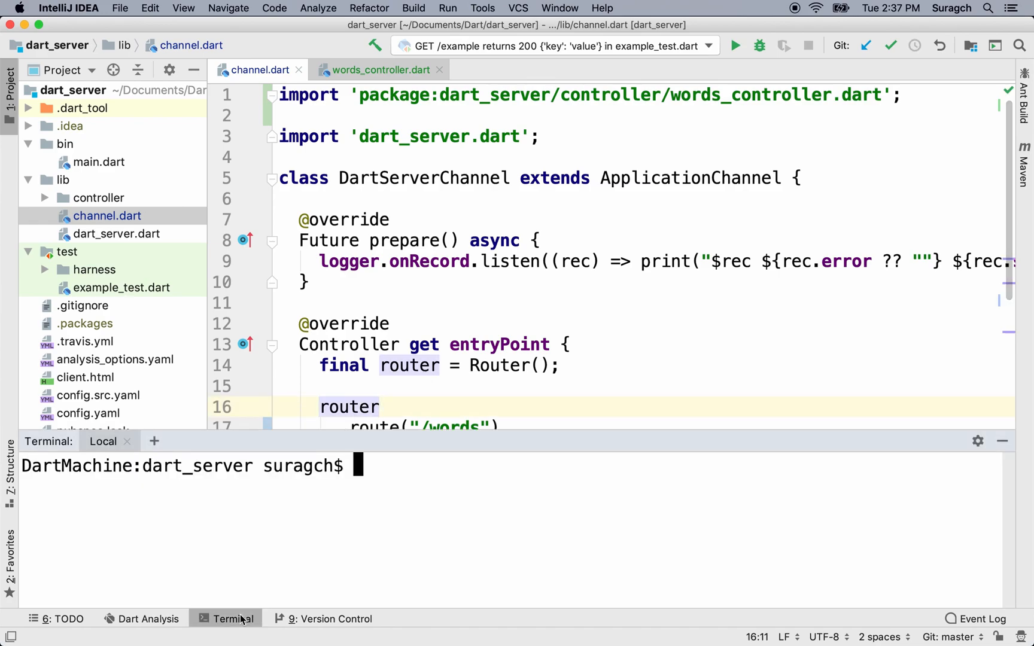
text(a)
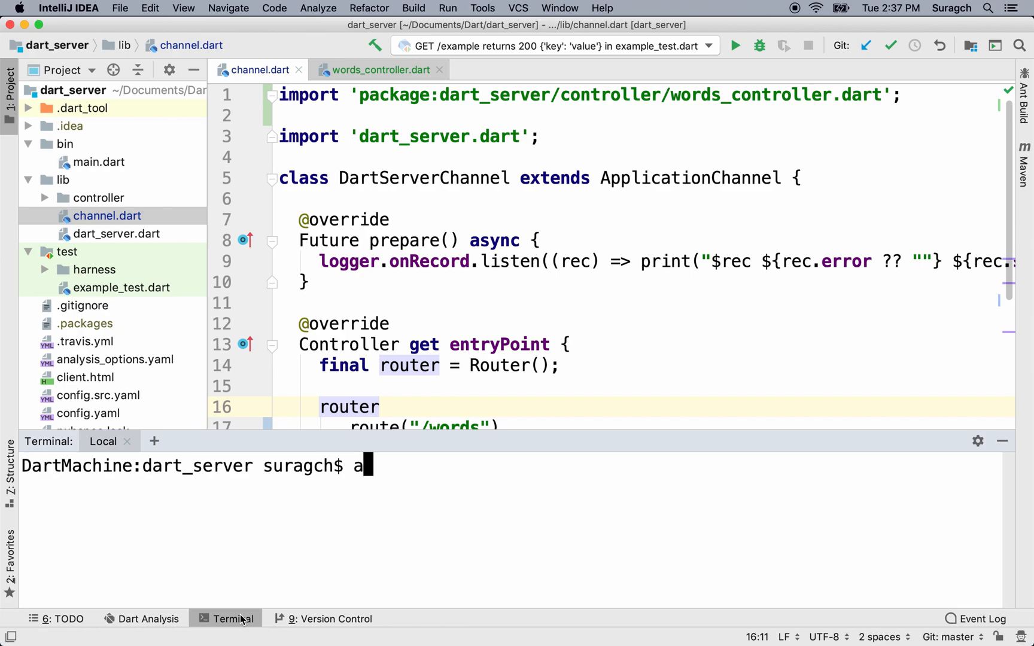
text(queduct s)
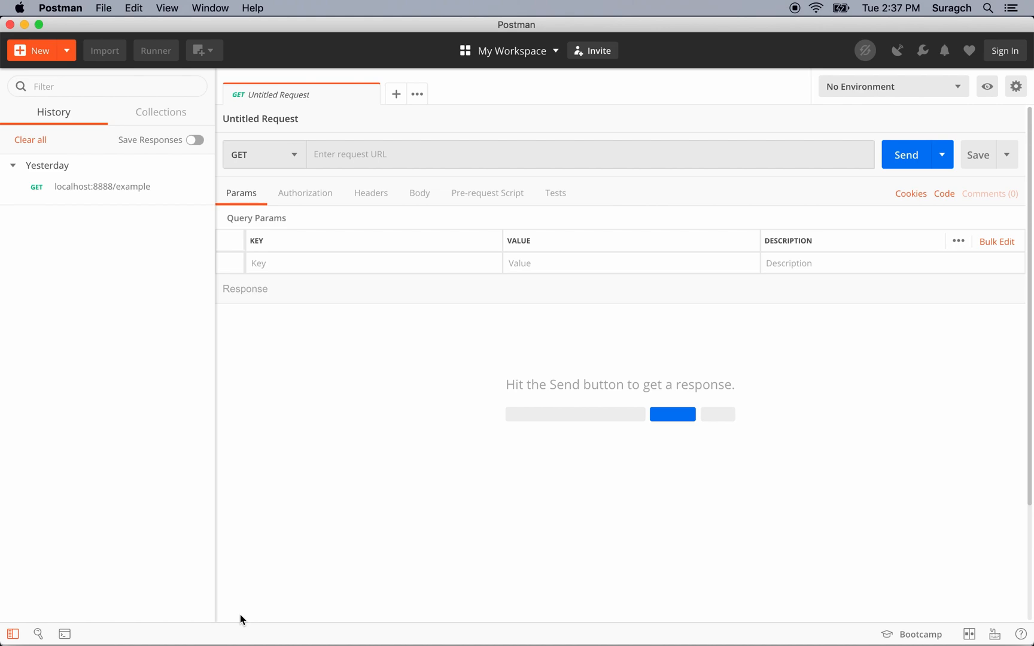
mouse_move(252, 566)
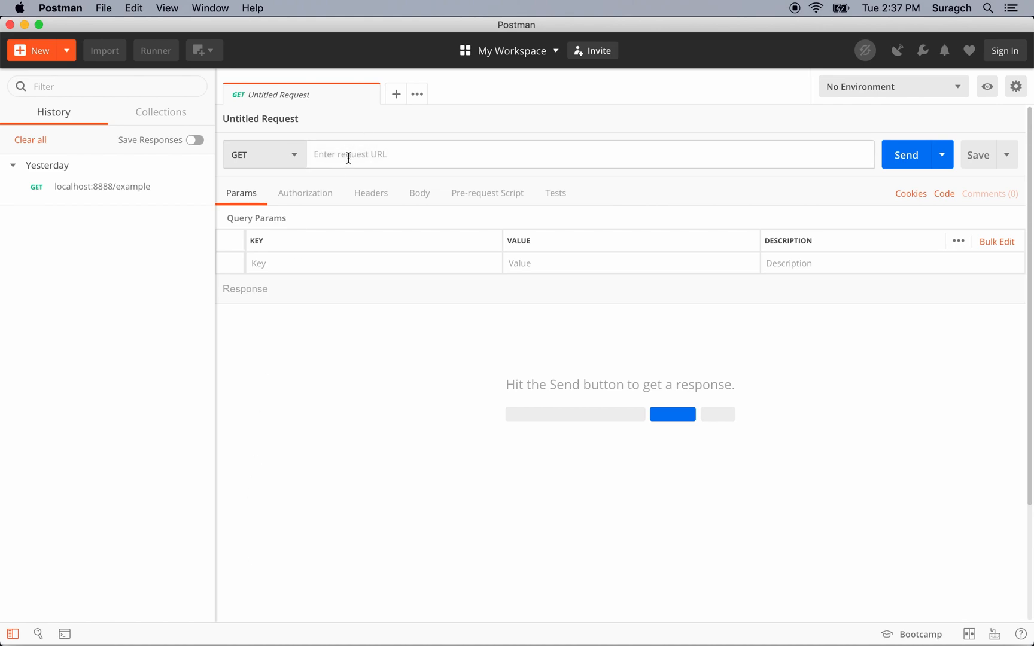
Send a GET to localhost:8888/words in Postman, returning horse, cow, camel, sheep.
text(localhos)
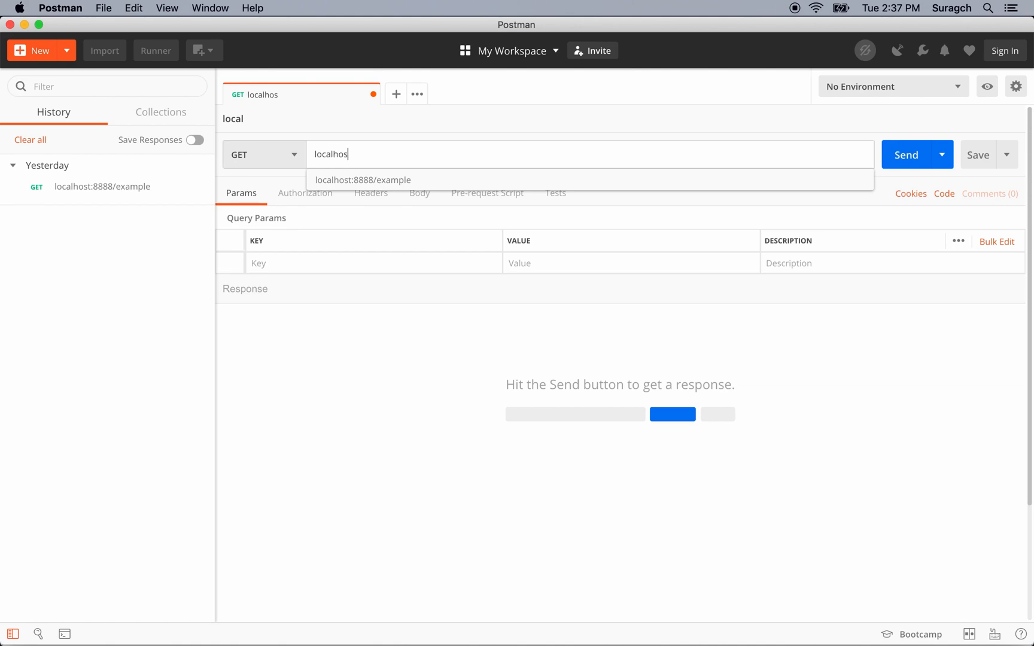
text(t:)
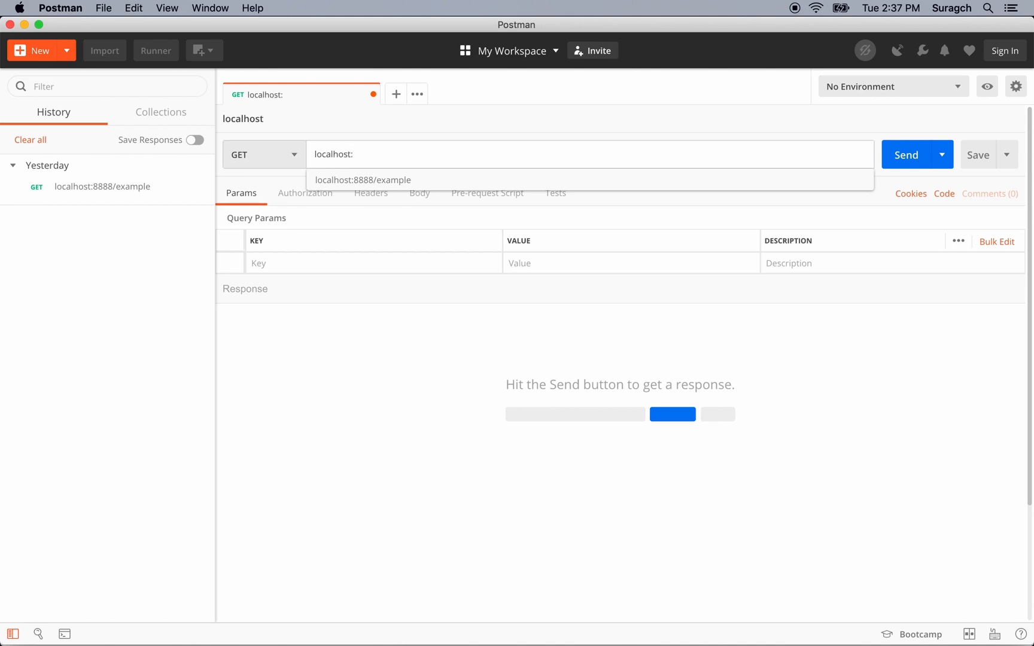
text(8888/)
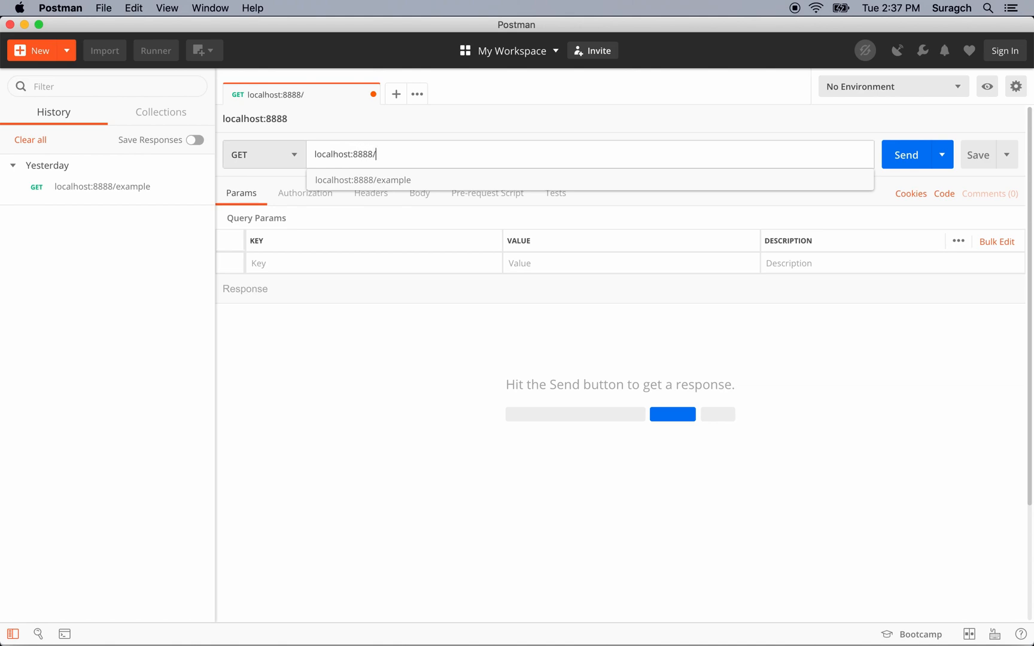
text(words)
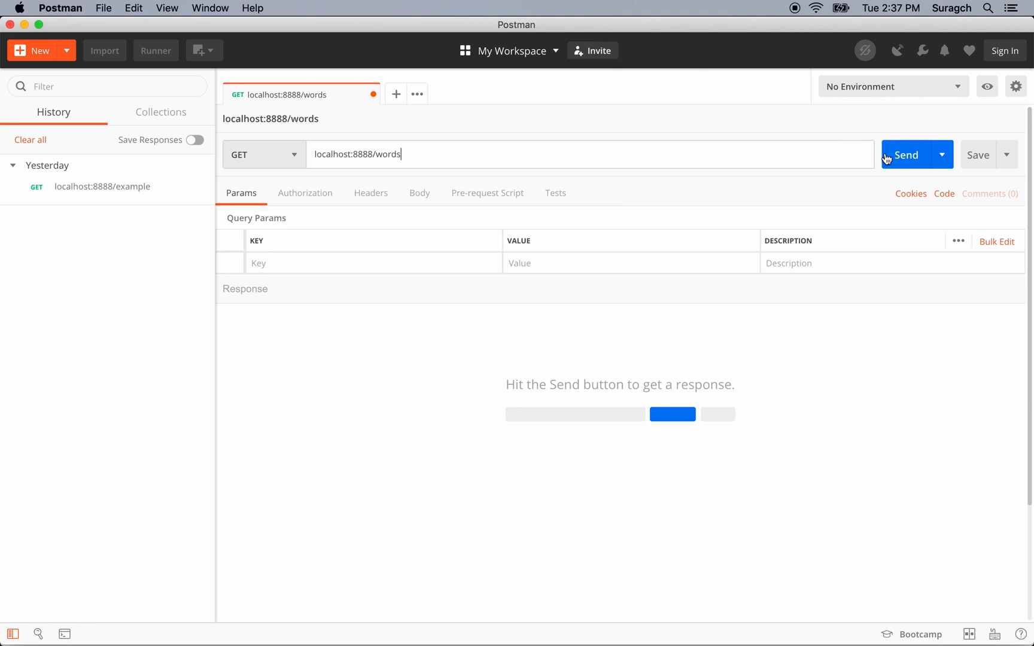
click(905, 155)
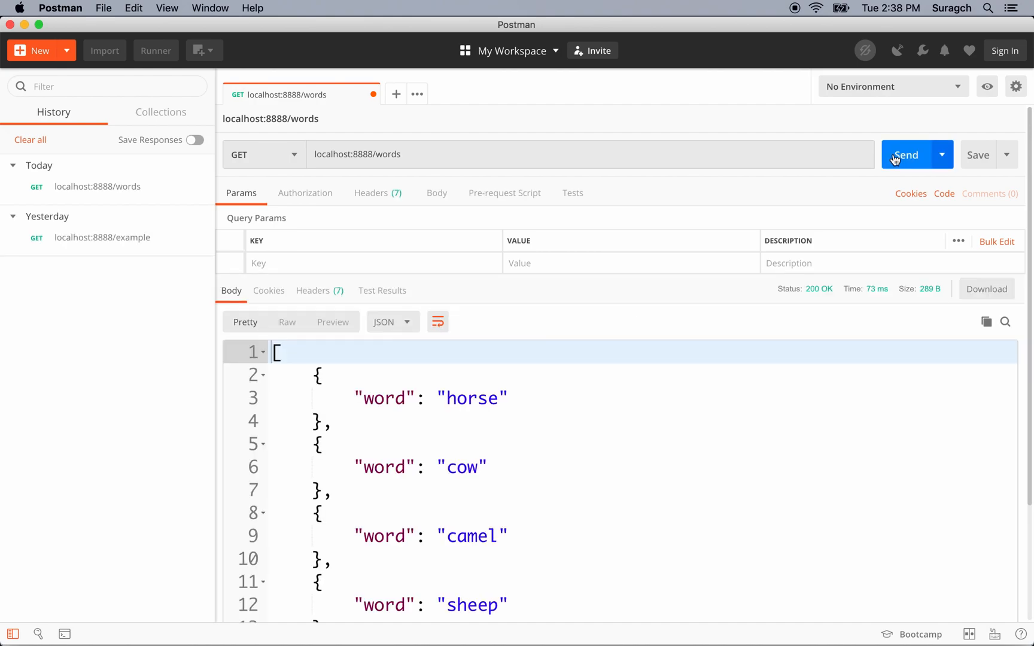
mouse_move(725, 403)
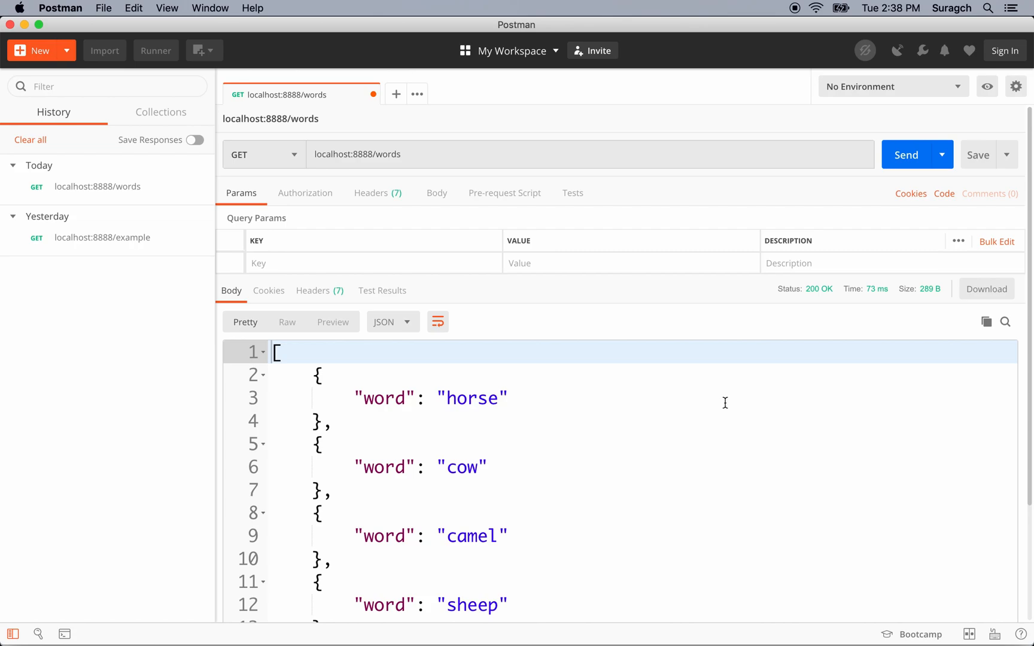
mouse_move(440, 172)
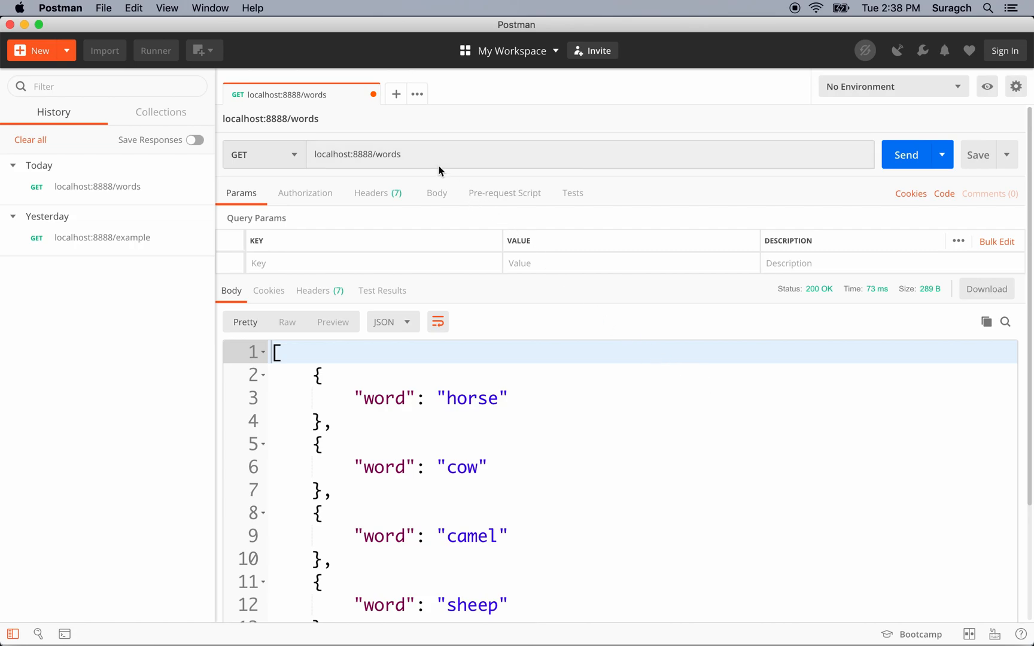
Send a GET request to localhost:8888/words/1 from Postman.
click(428, 154)
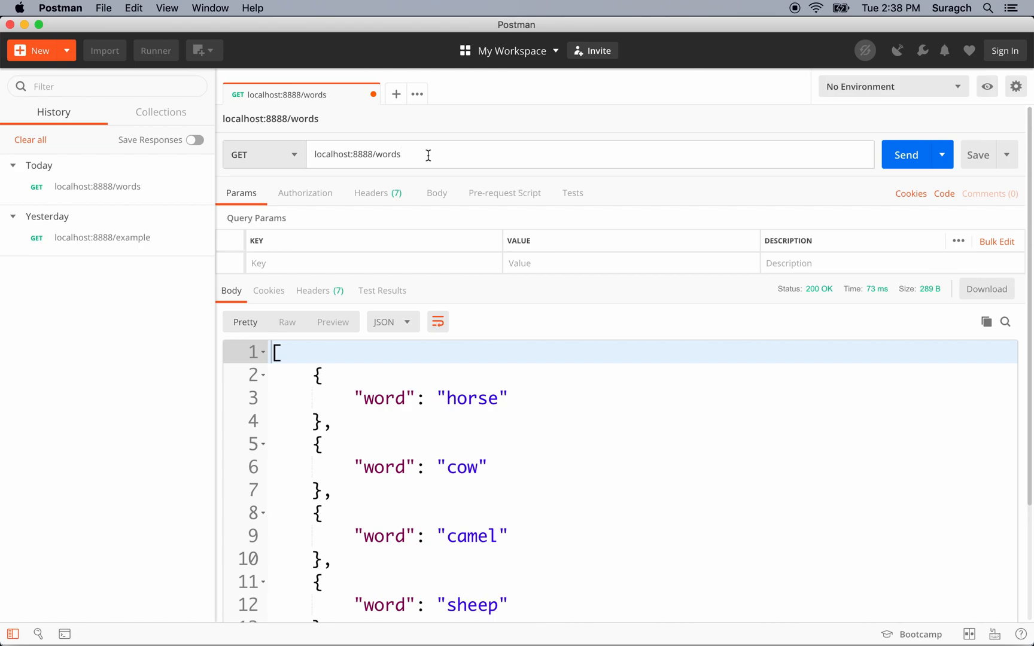
text(/1)
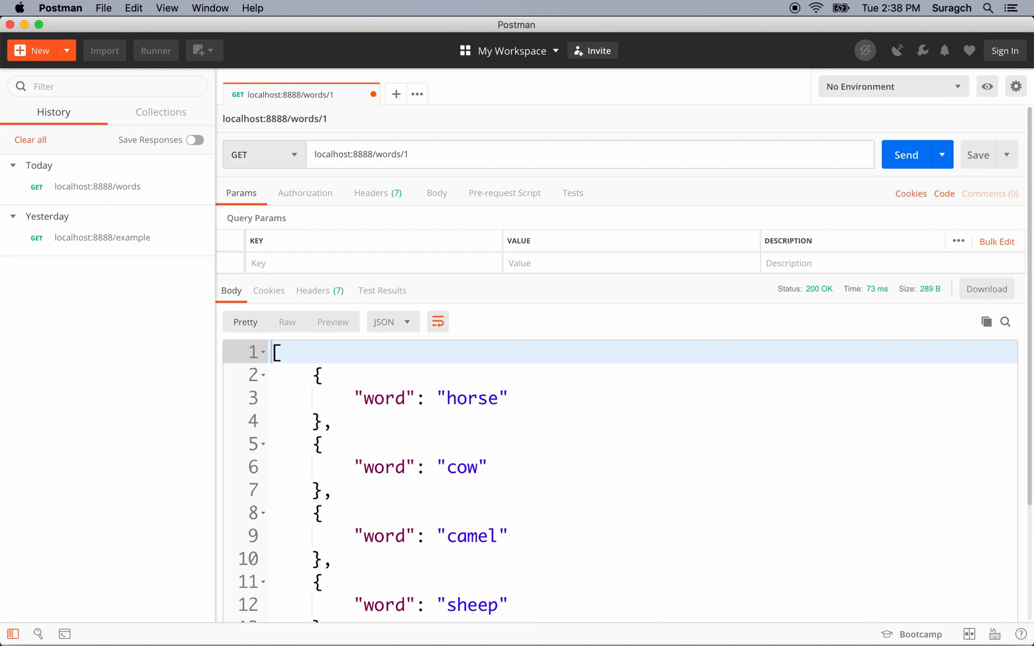
click(906, 155)
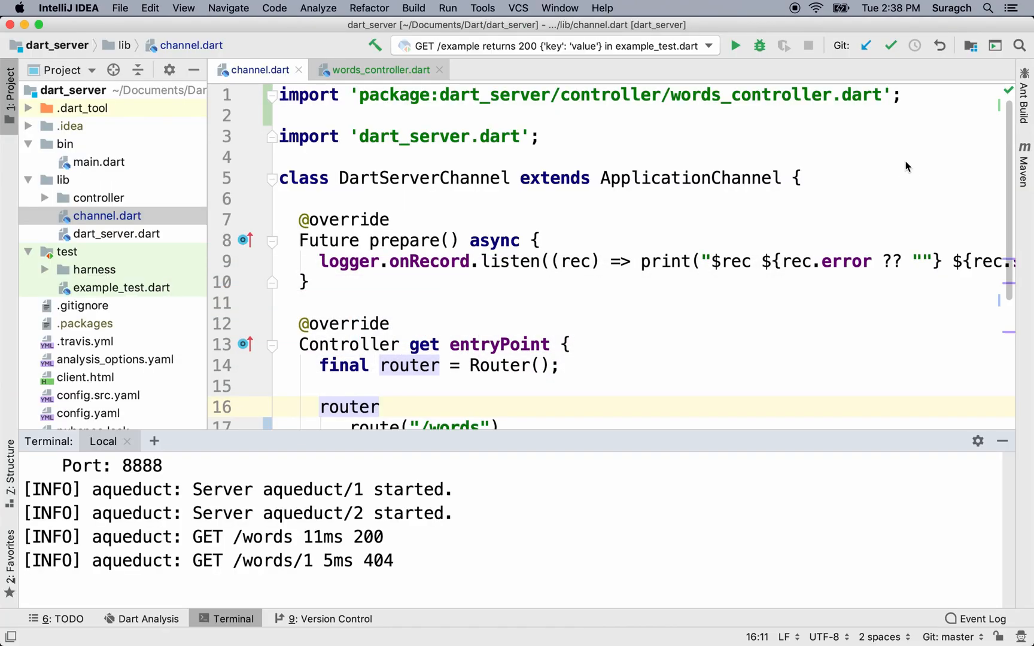
mouse_move(678, 128)
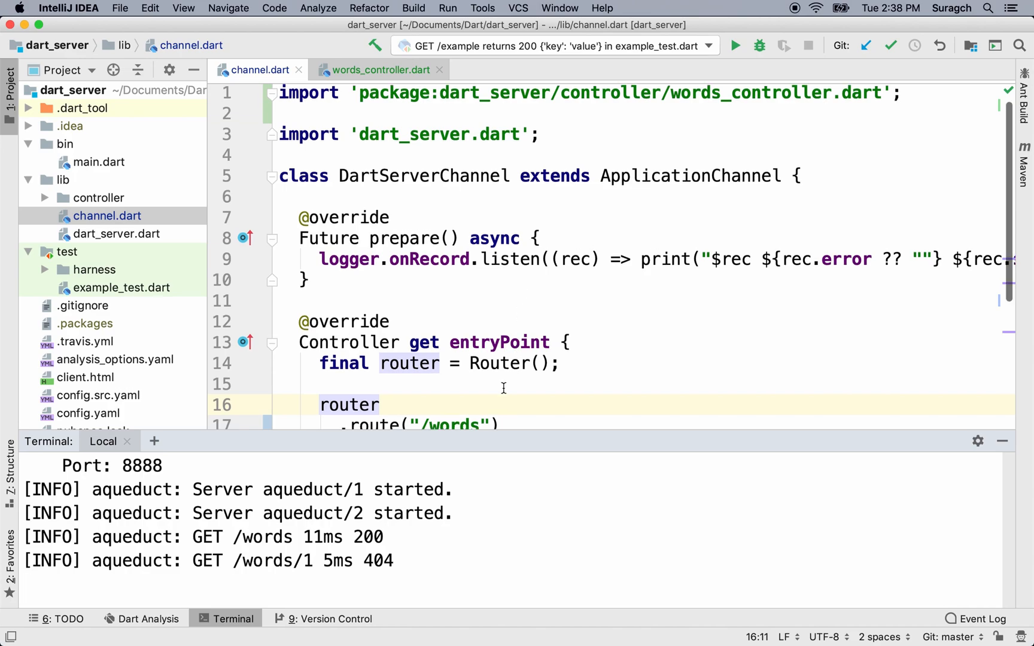
Change the channel.dart route to "/words/:id" and return to words_controller.dart.
scroll(down, 3)
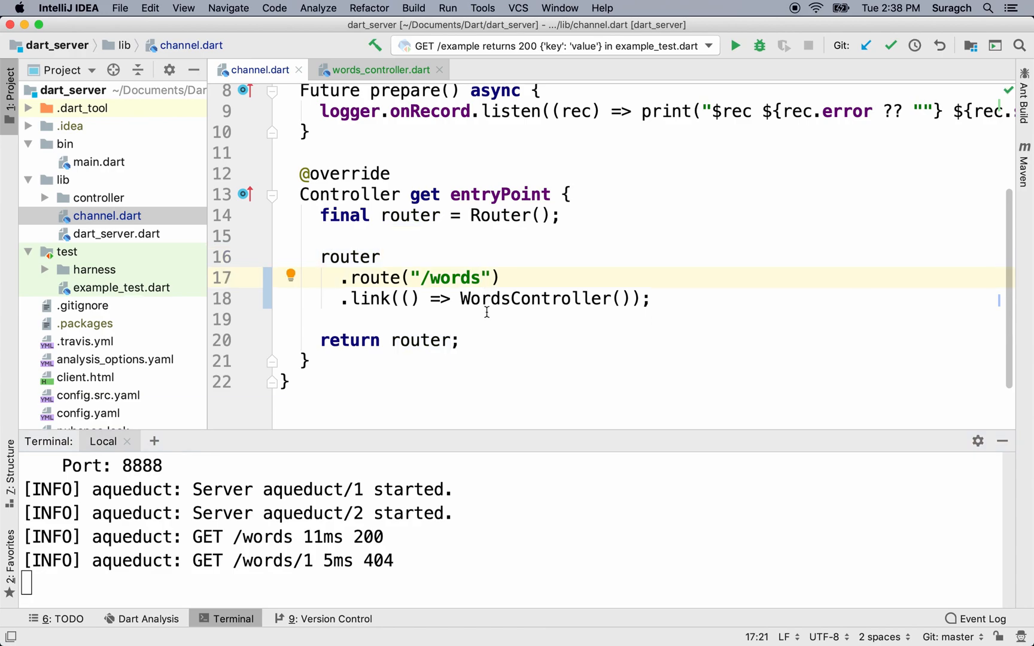
text(/)
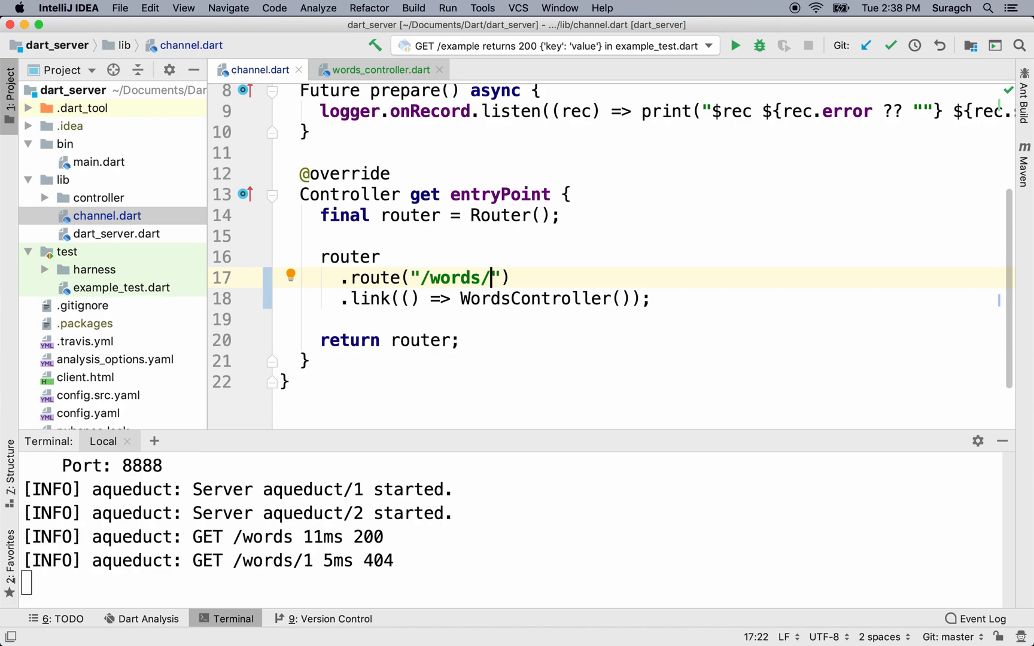
text(:i)
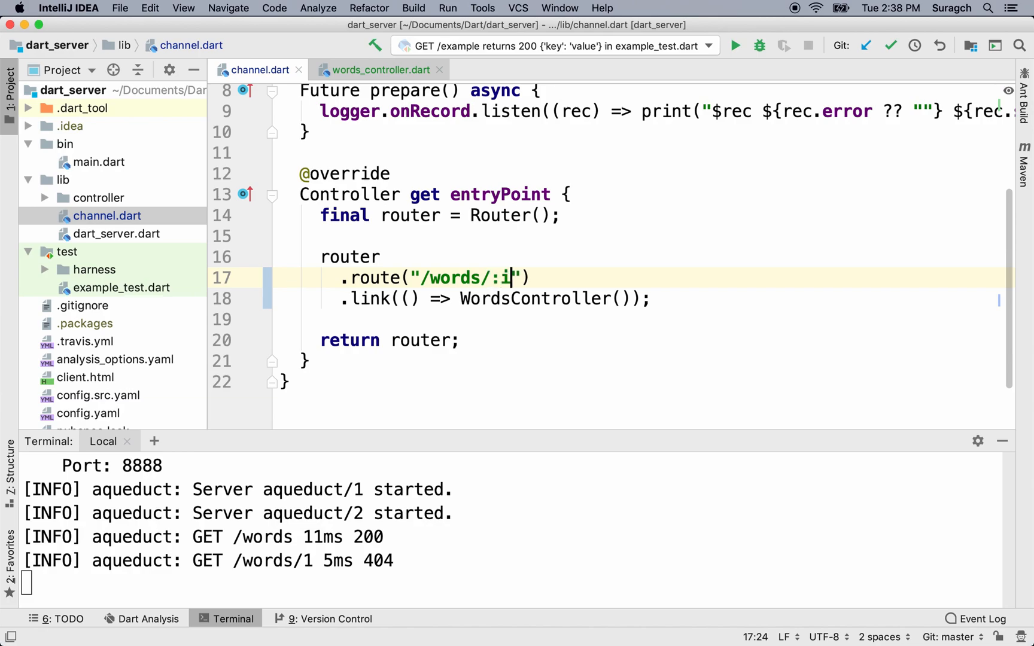
text(d)
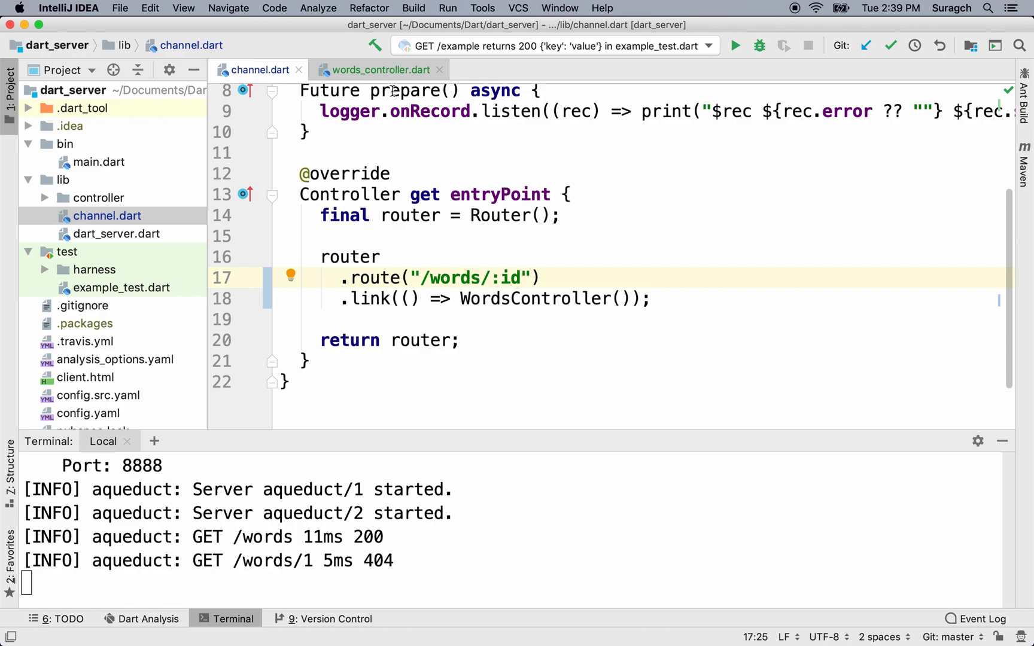
click(379, 69)
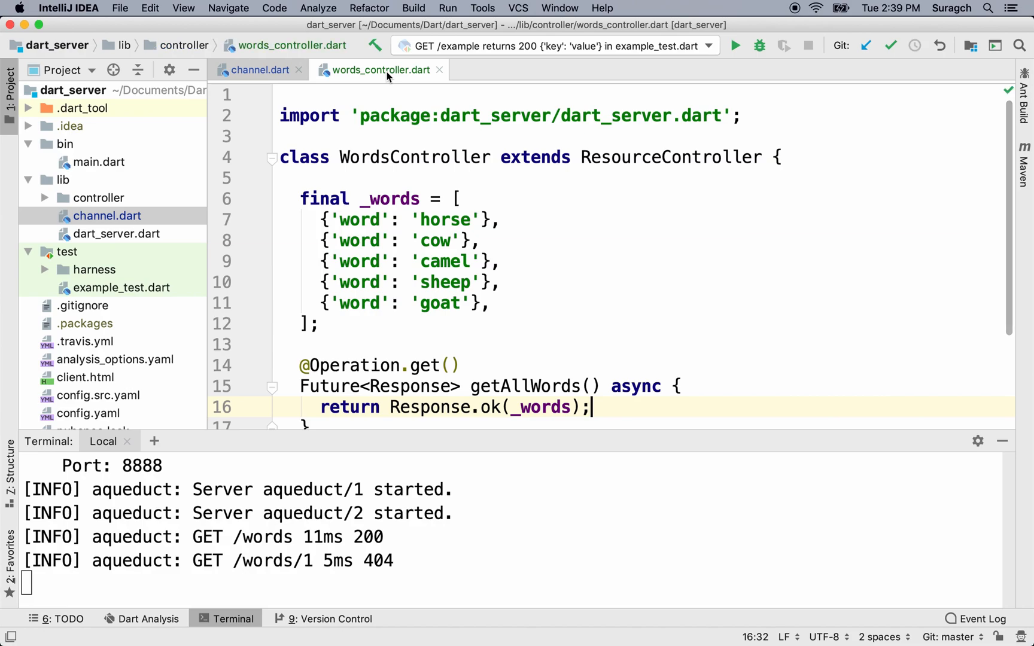
scroll(down, 3)
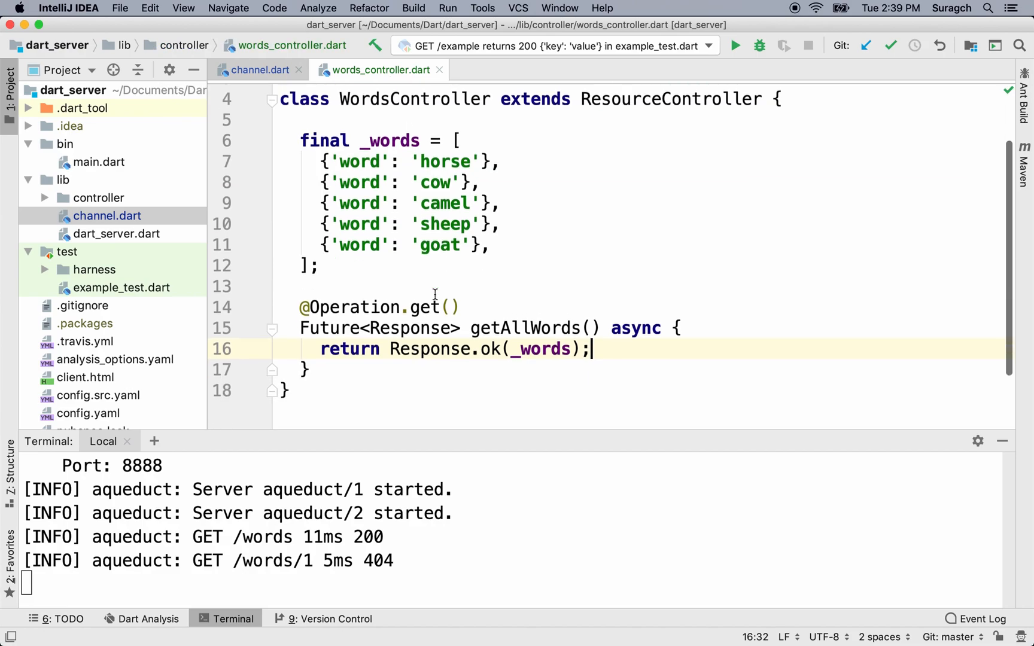
scroll(down, 3)
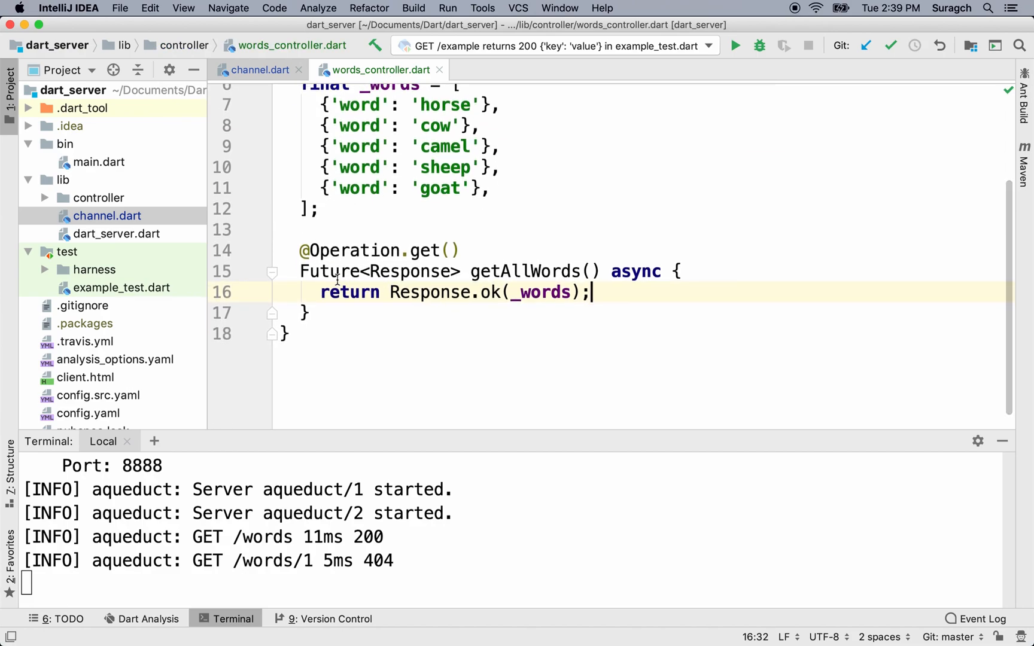
drag(301, 250, 313, 312)
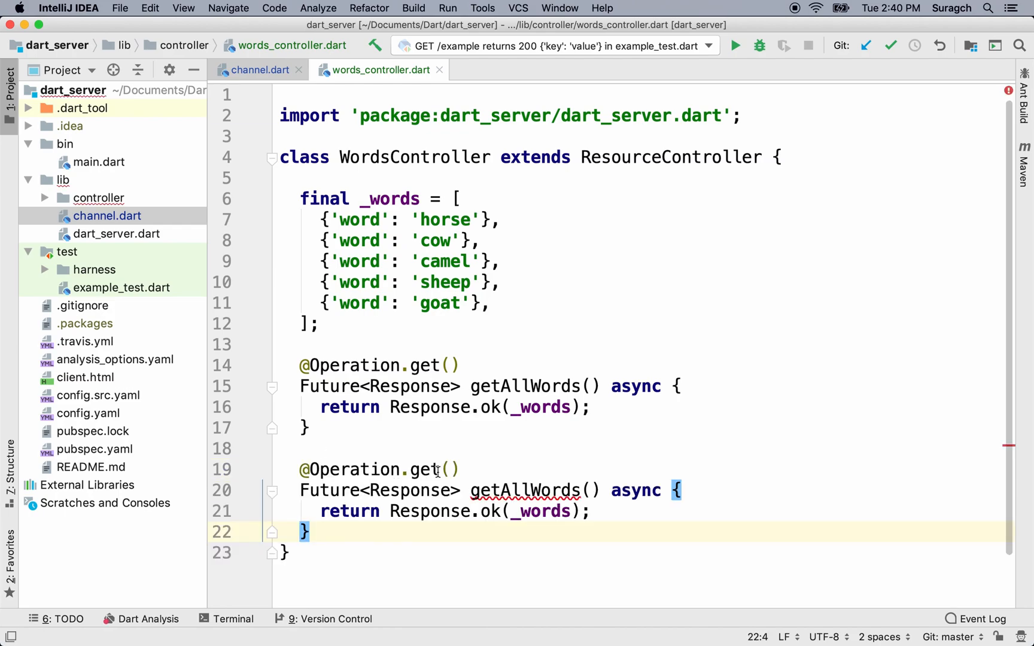
click(450, 470)
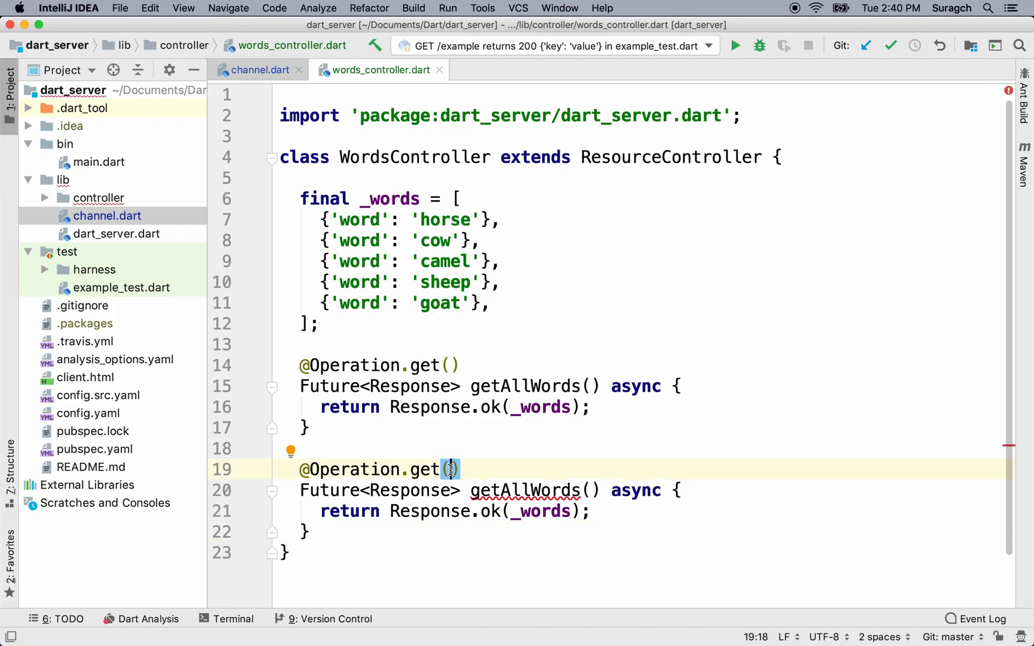
text('id')
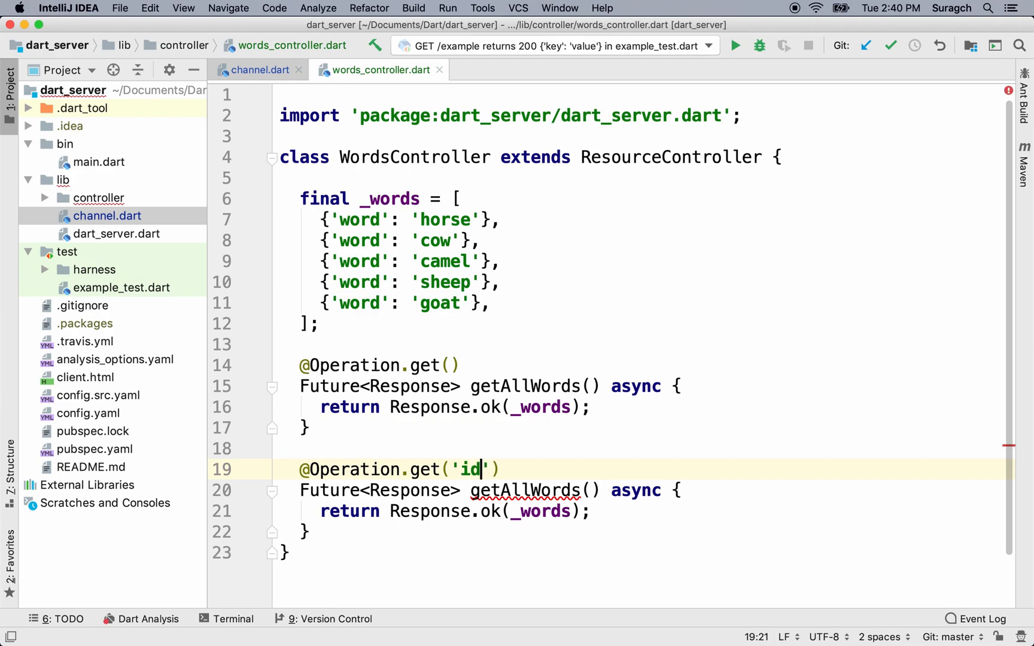
double_click(520, 490)
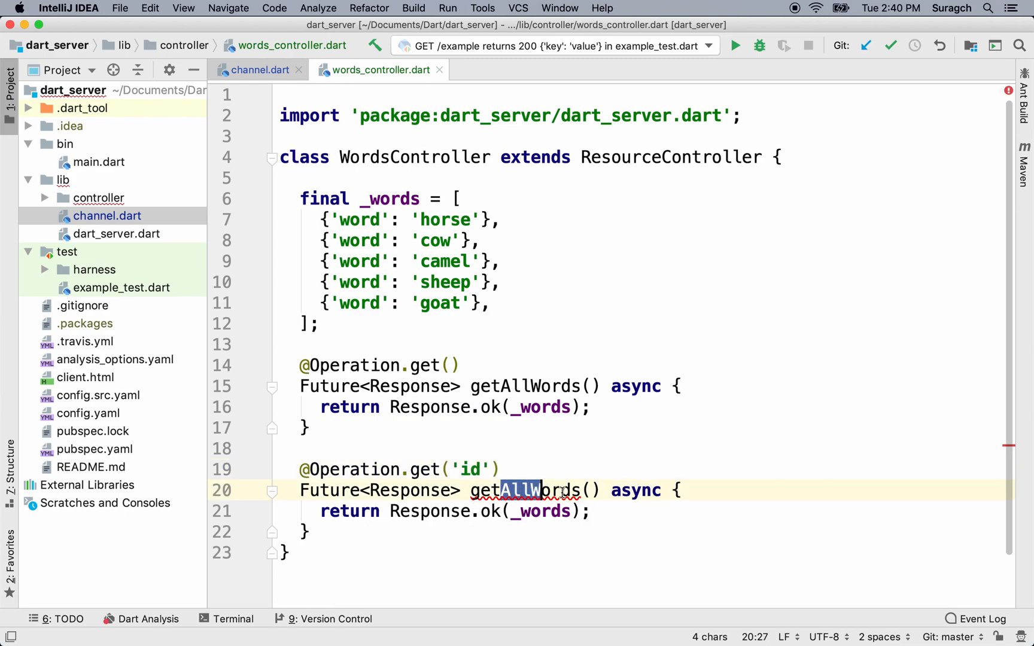
double_click(523, 491)
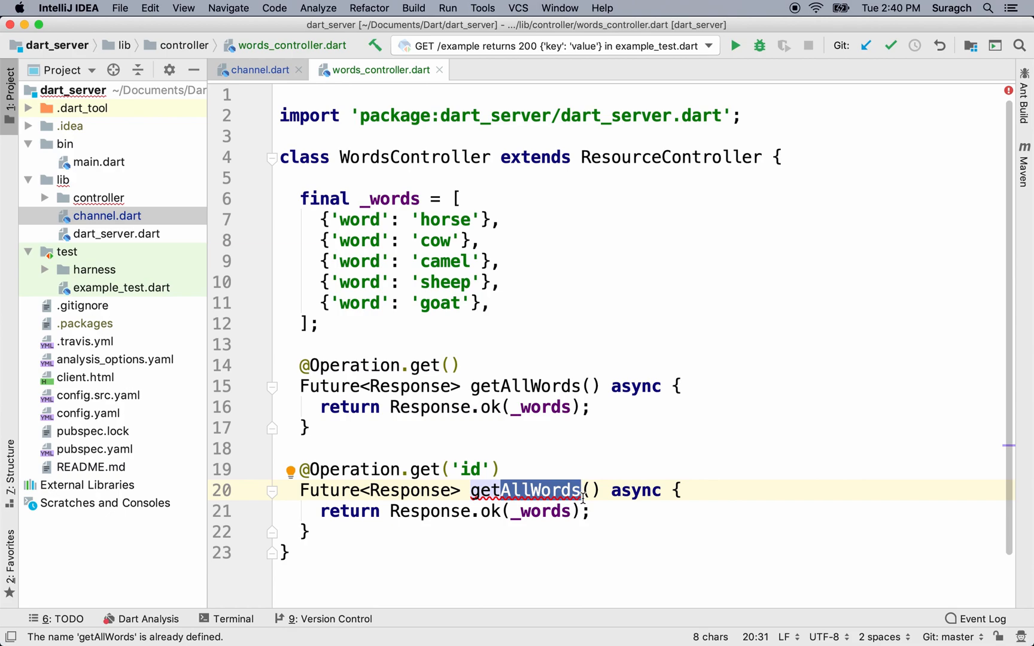
text(getWordBy)
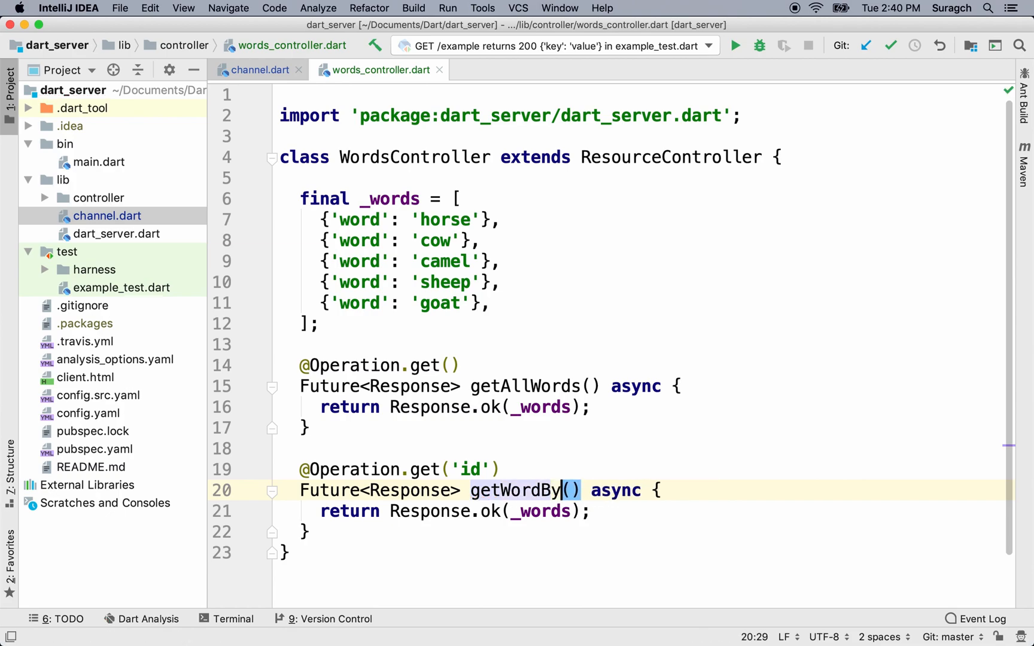
text(ID)
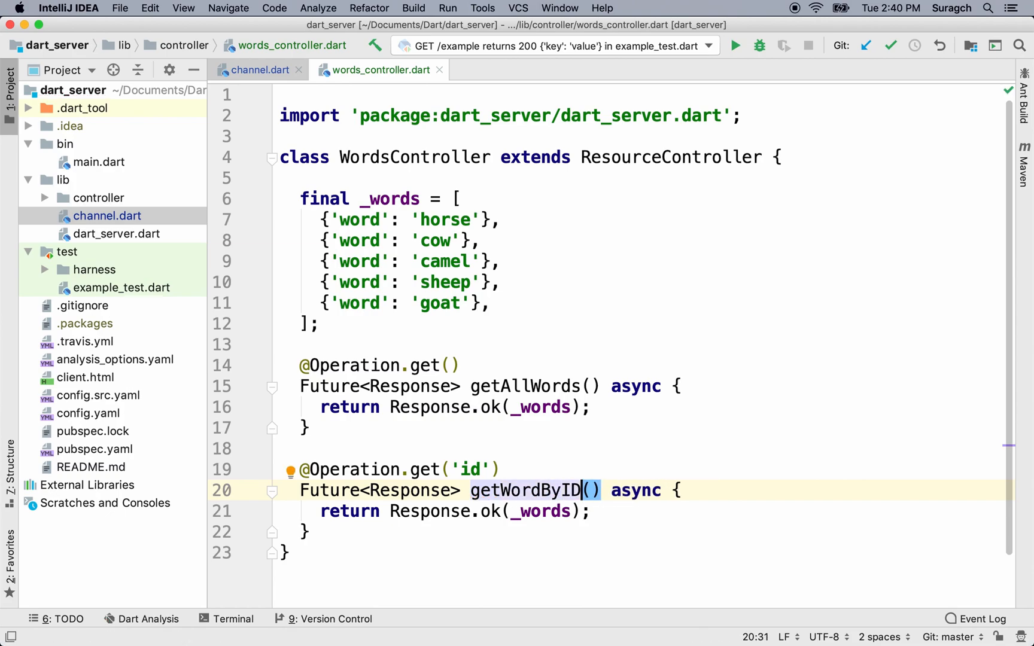
mouse_move(687, 499)
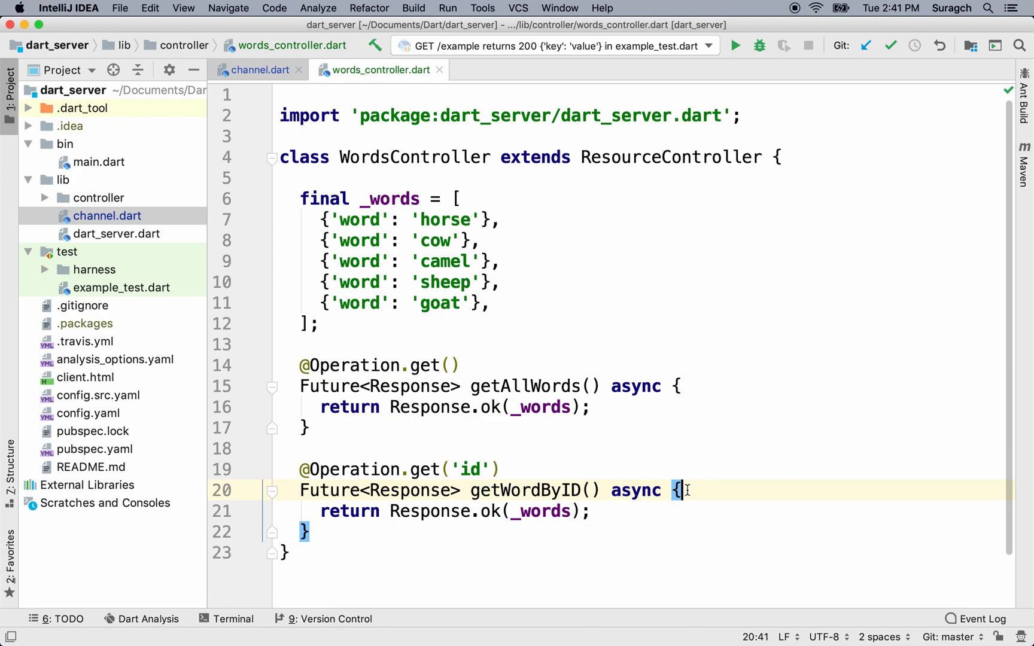
Make getWordByID return _words[id].
key(Enter)
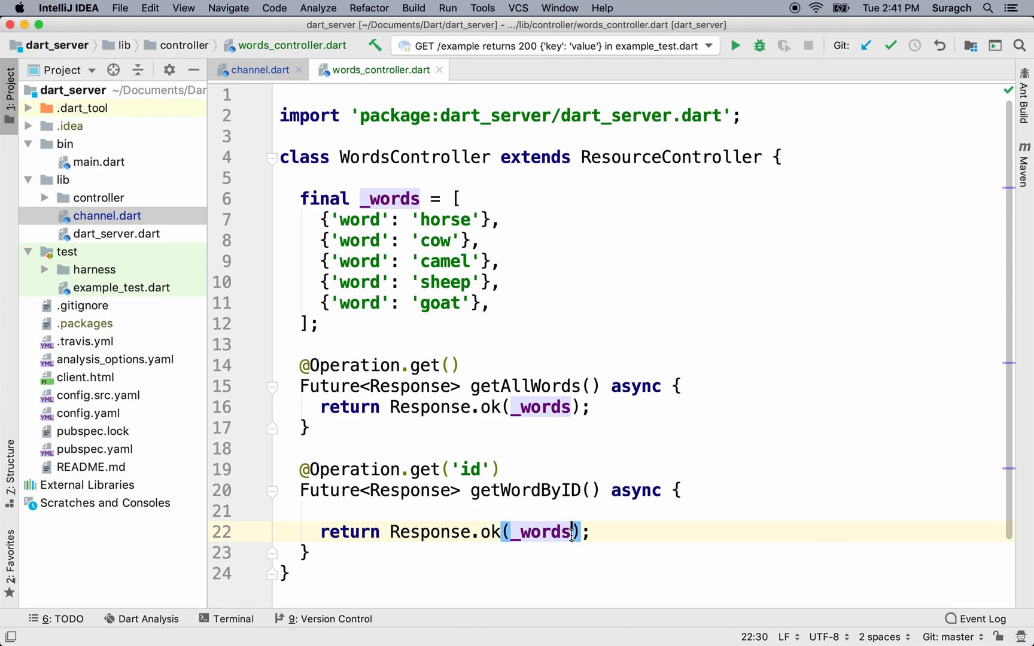
text([])
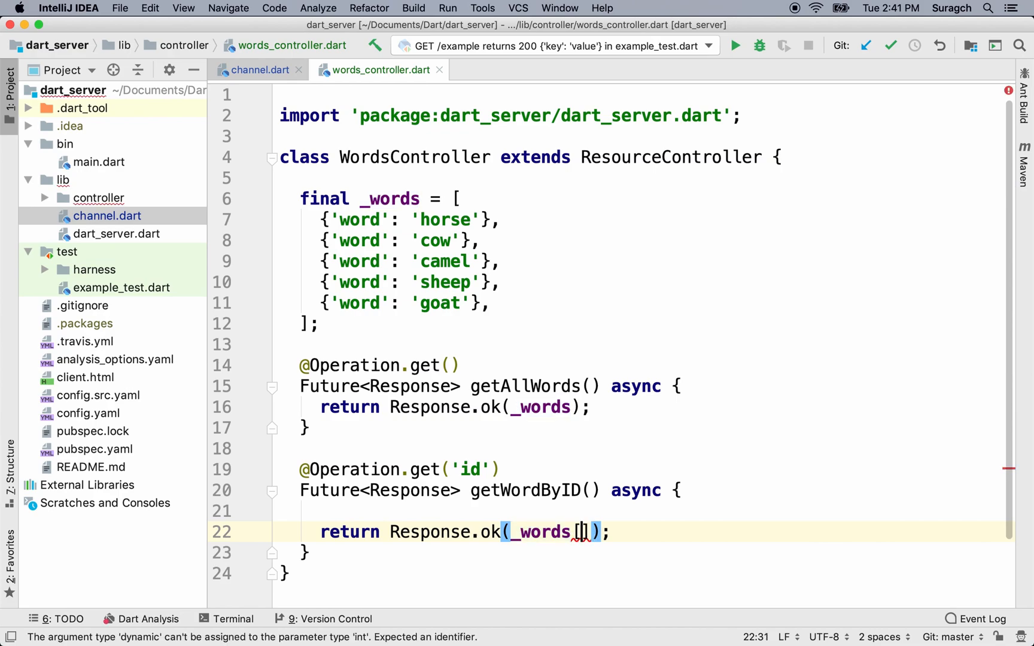
text(id)
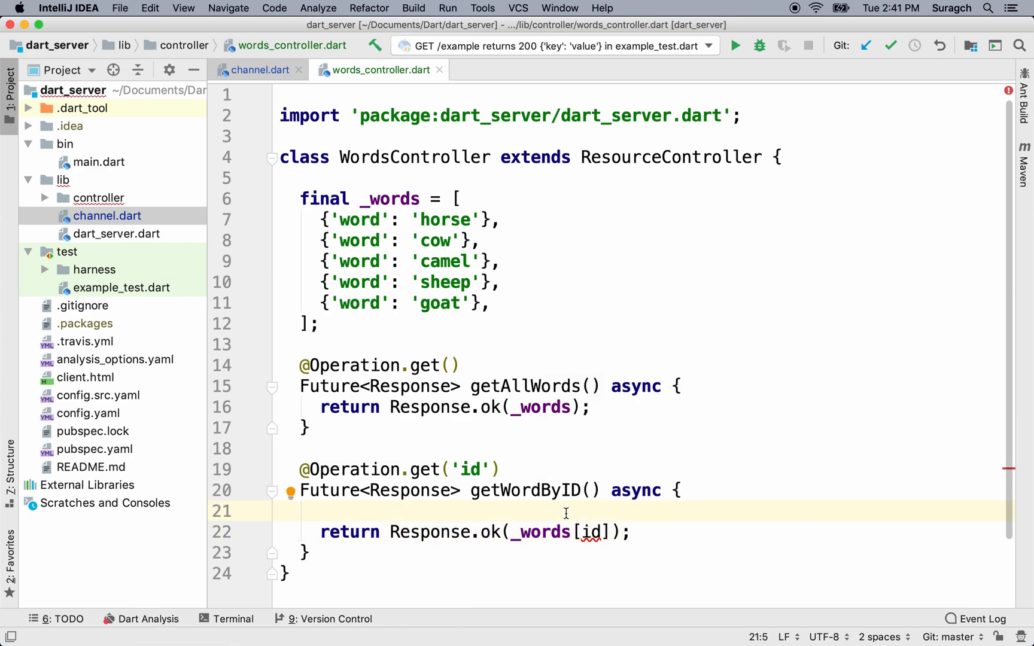
Add a commented-out line: int id = int.parse(request.path.variables['id']).
text(int)
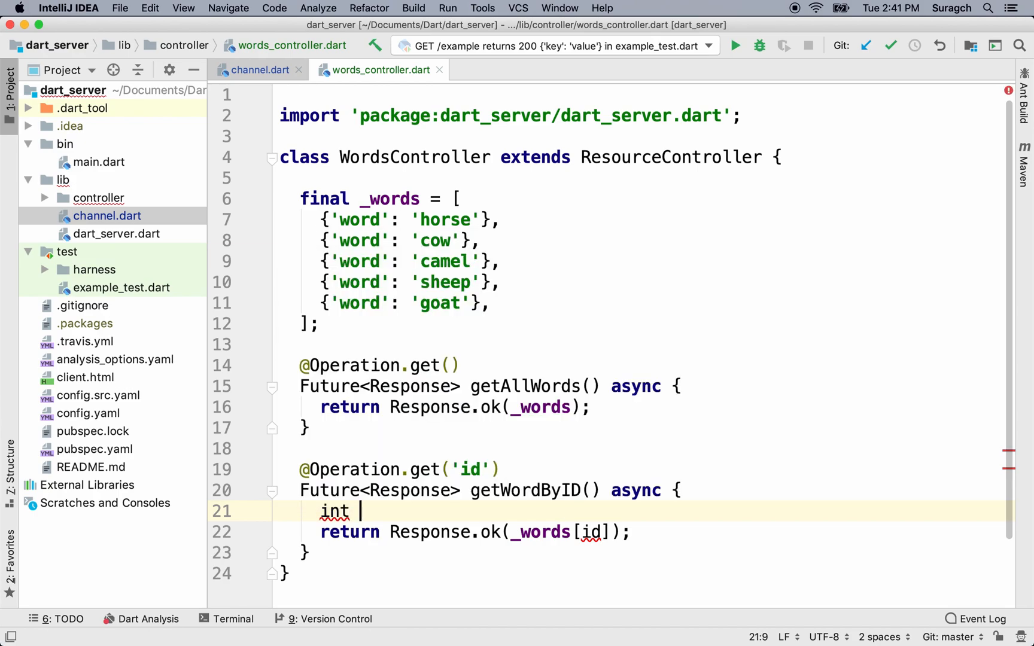
text(id)
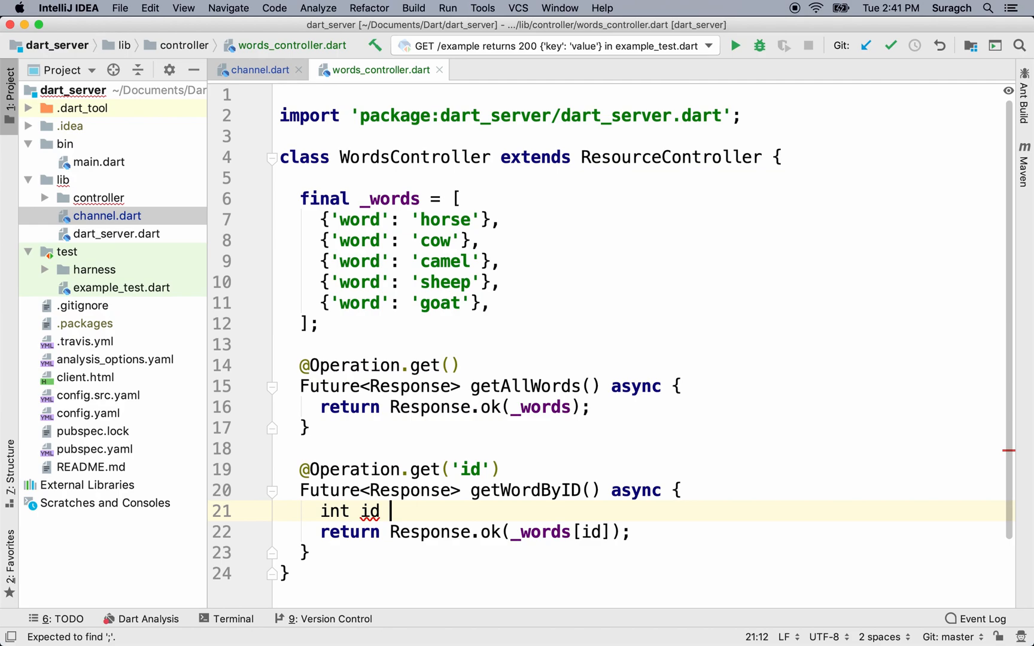
text(=)
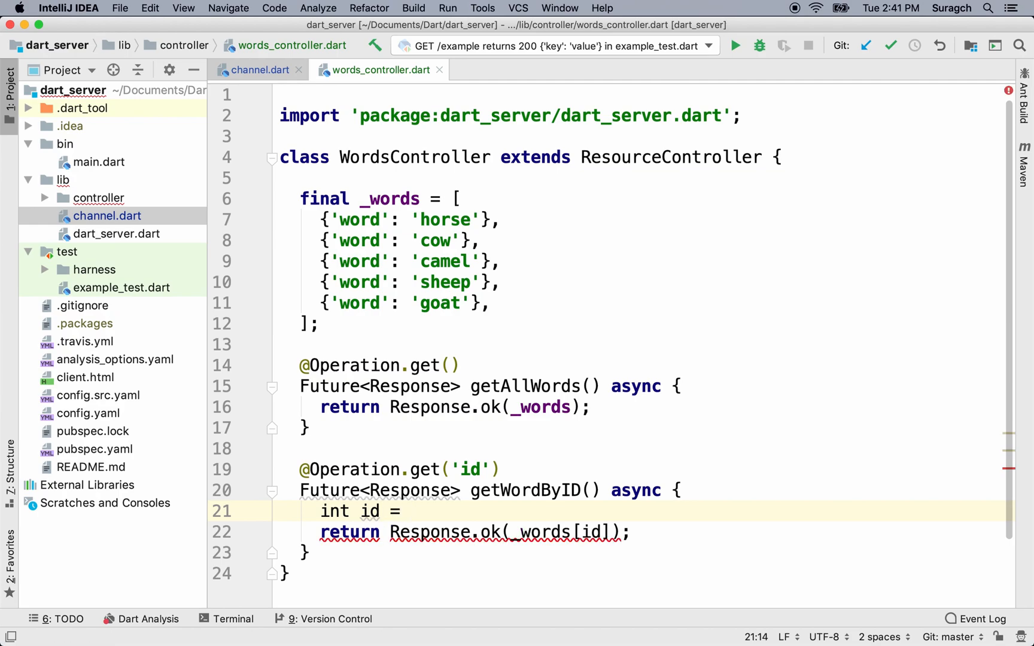
text(request)
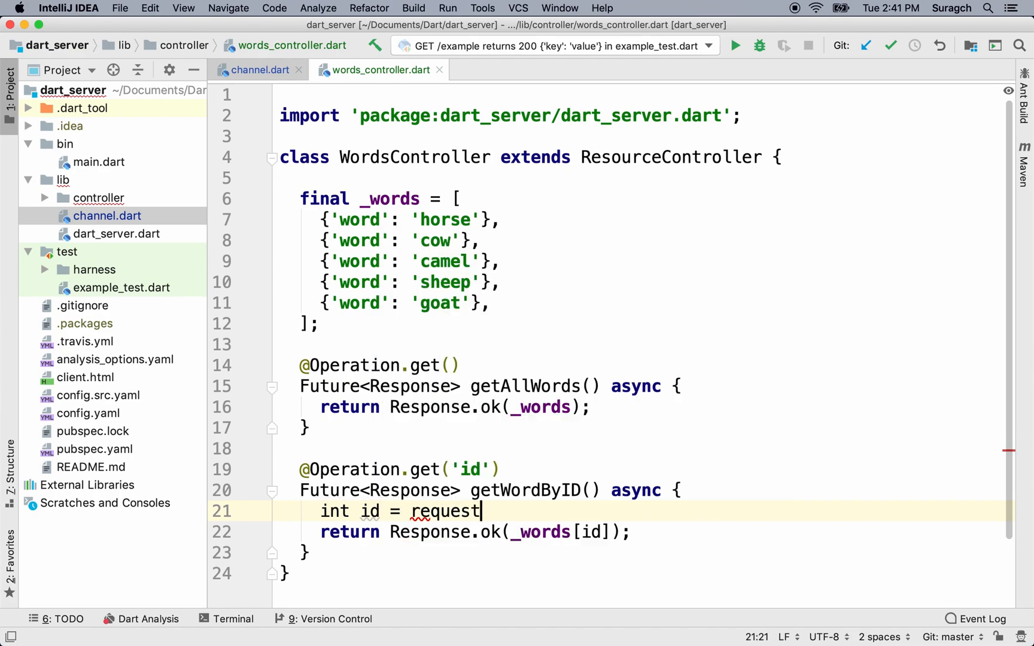
text(.path.)
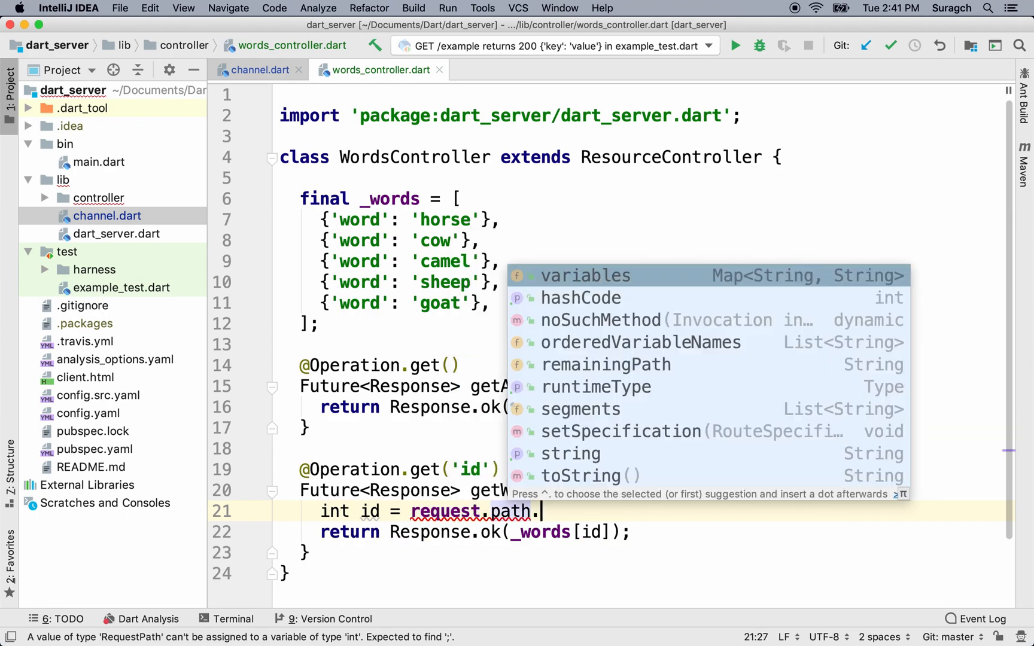
click(585, 275)
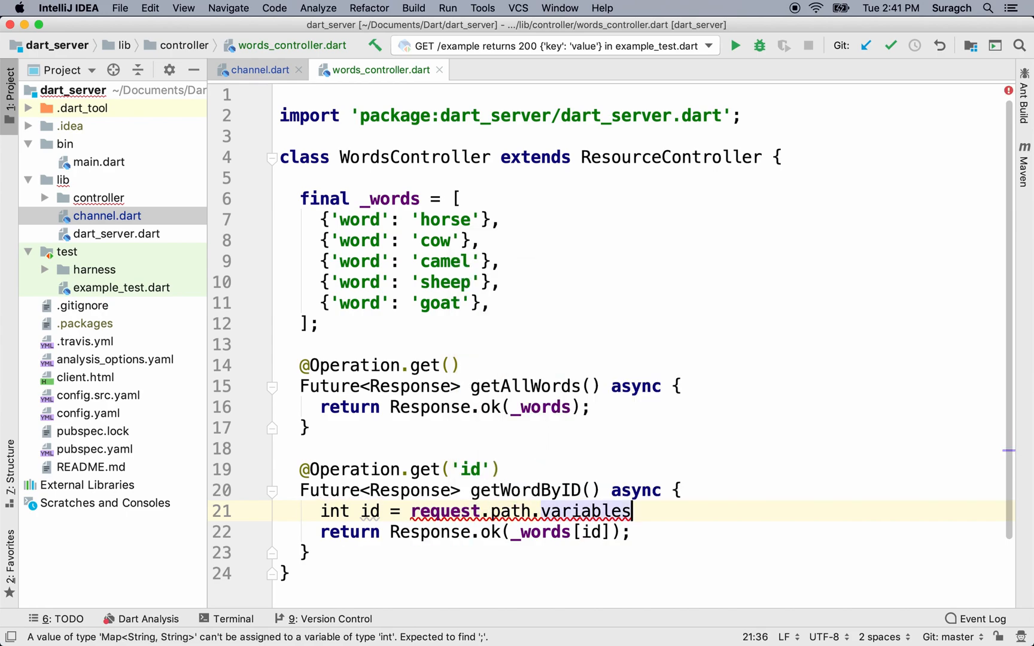
text([])
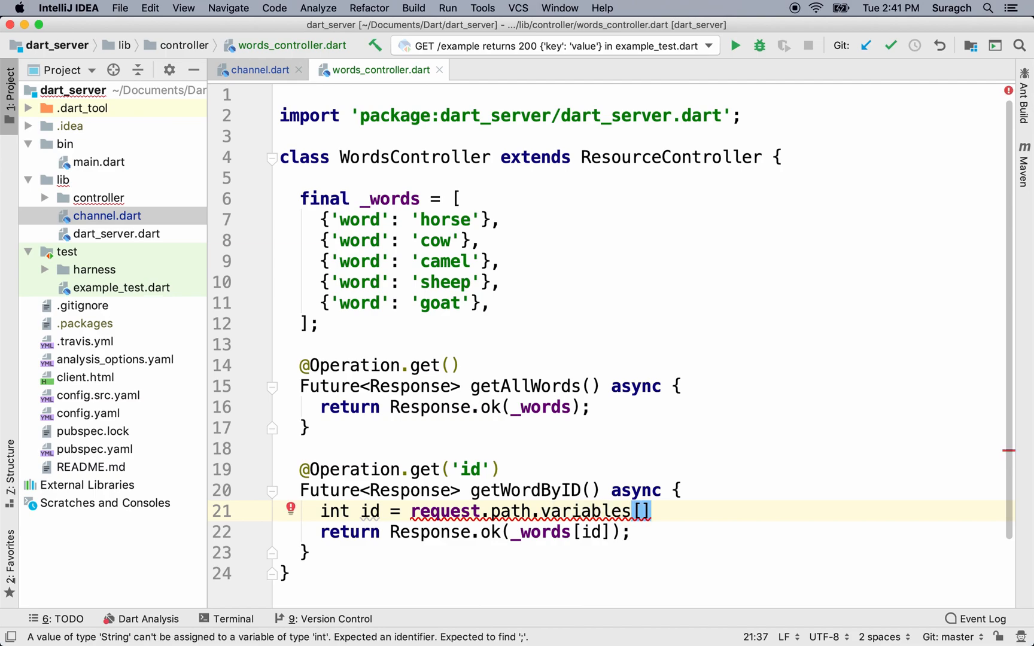
text('i')
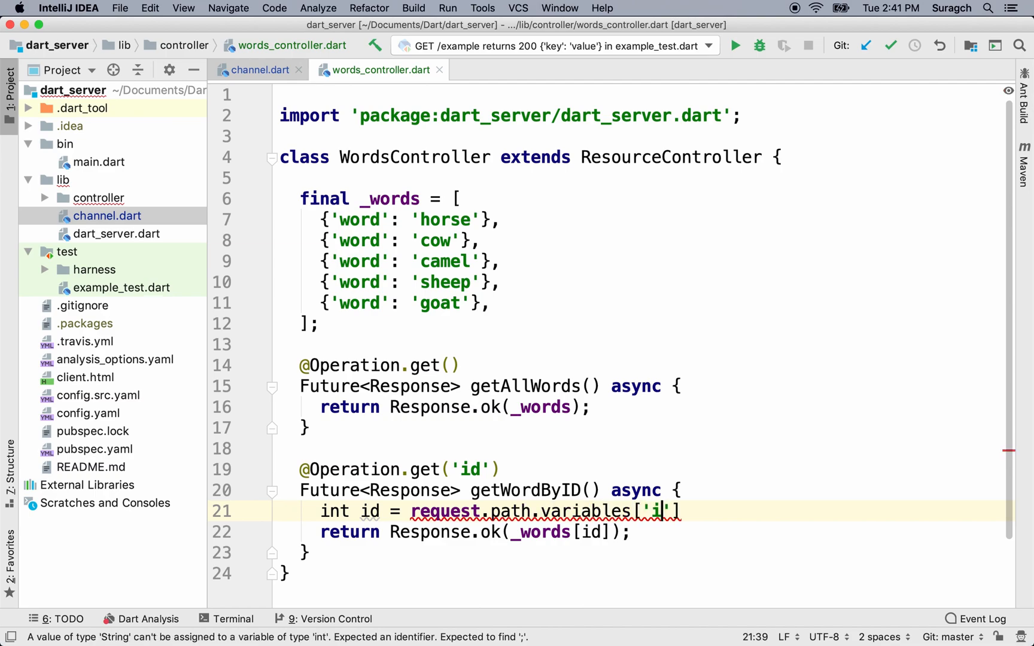
text(d)
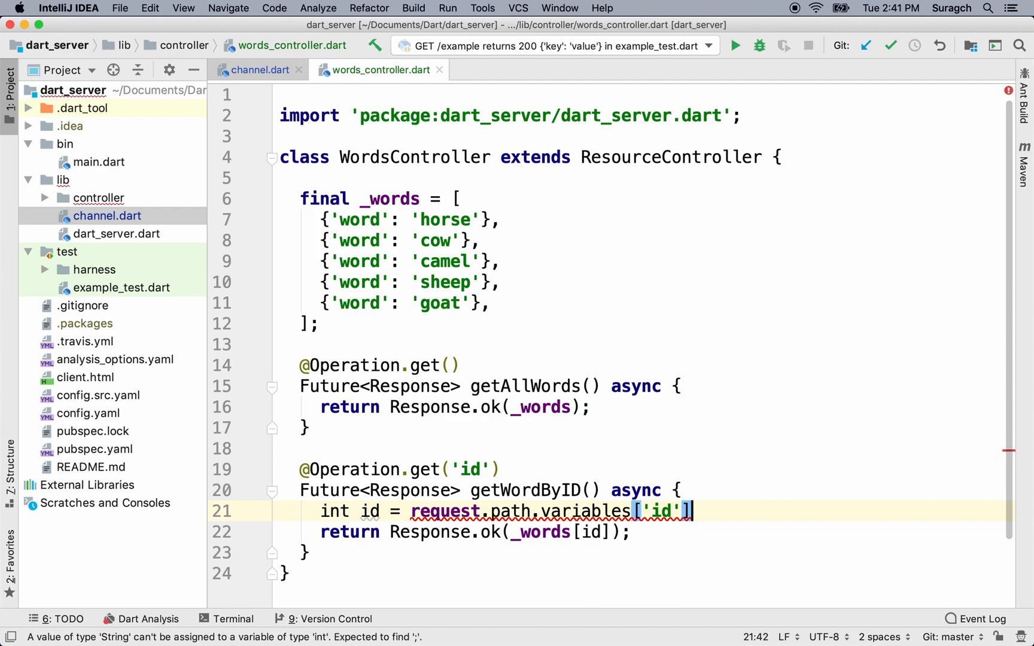
text(;)
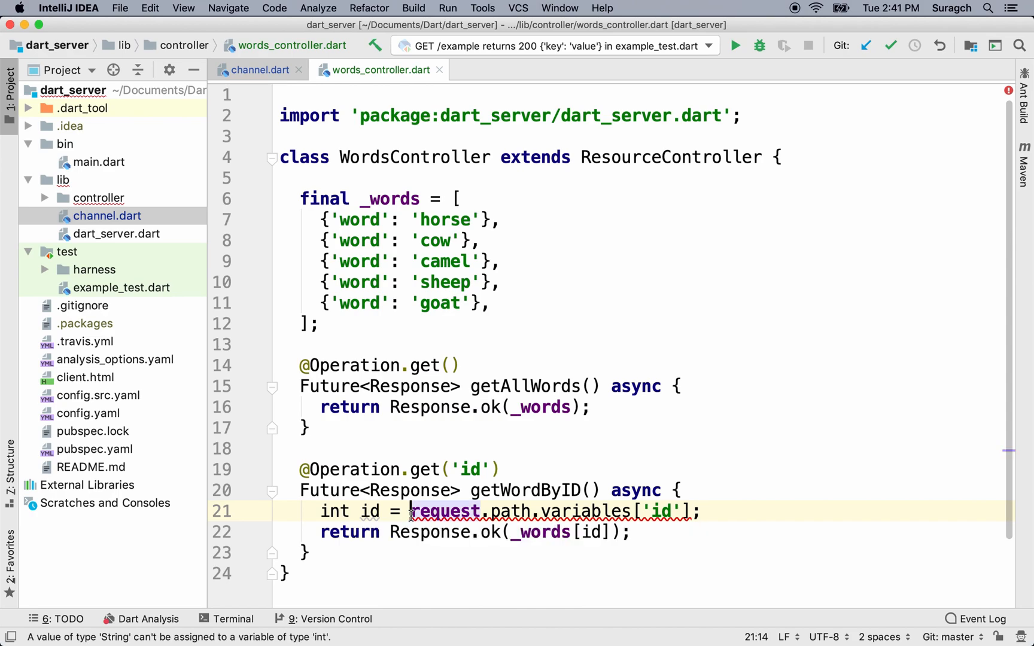
text(int.p)
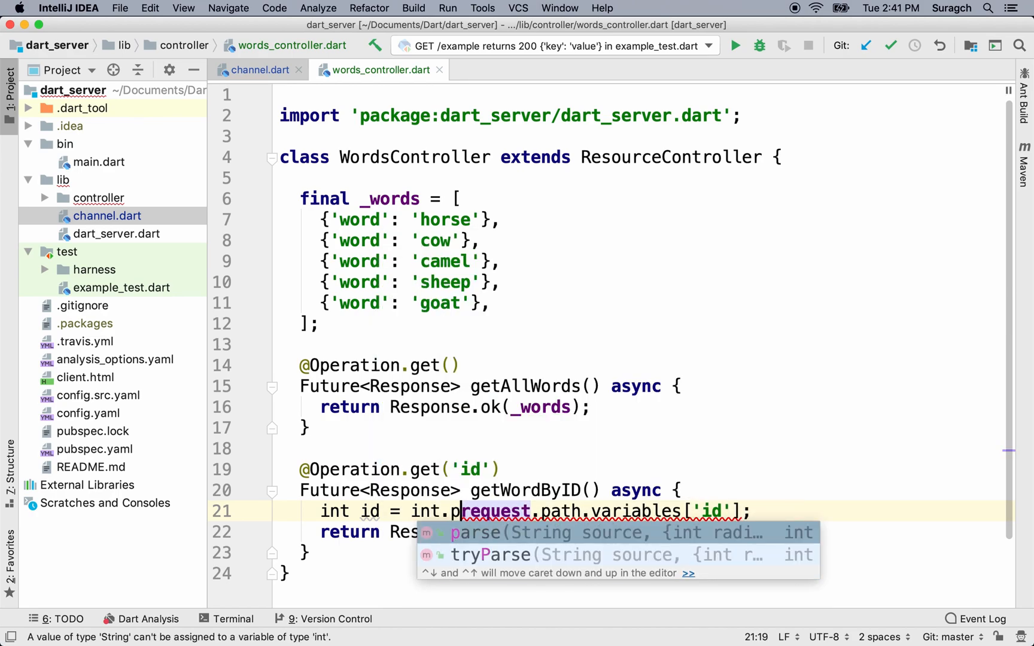
text(parse()
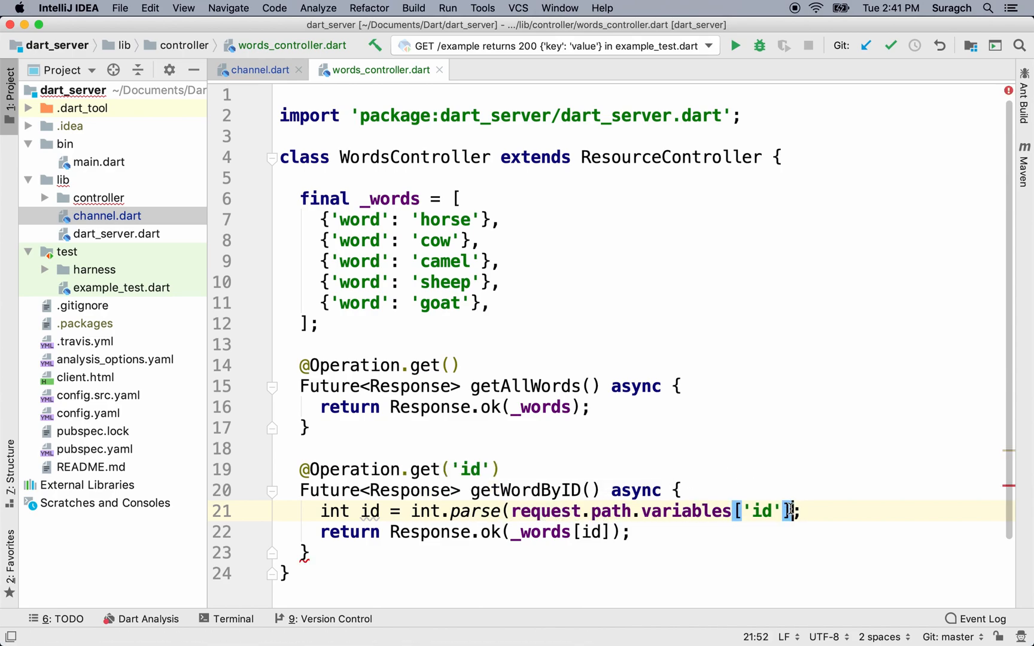
text())
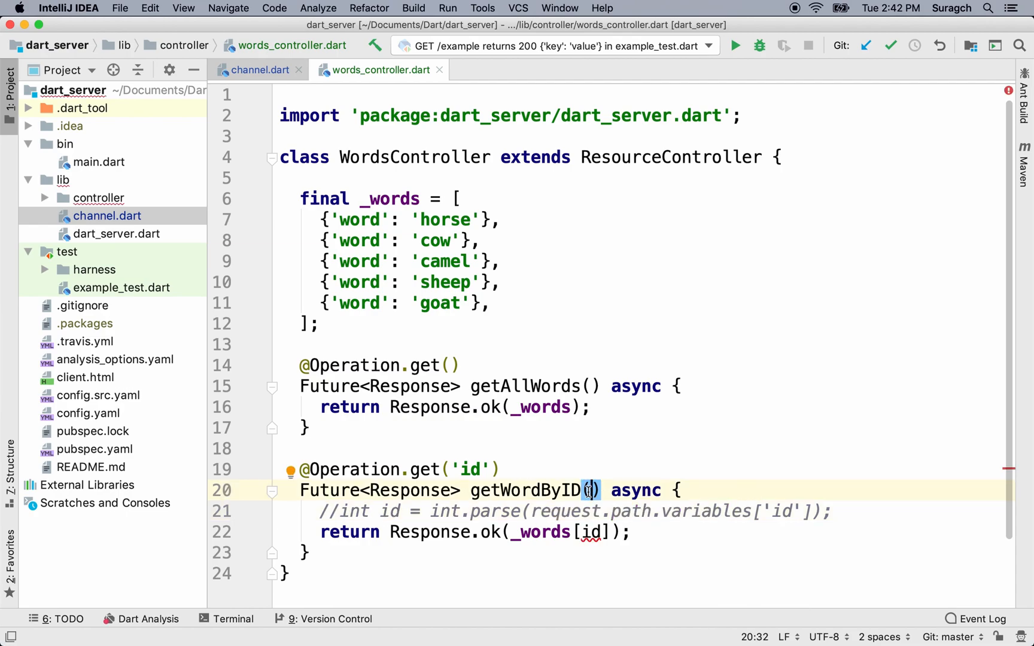
text(@B)
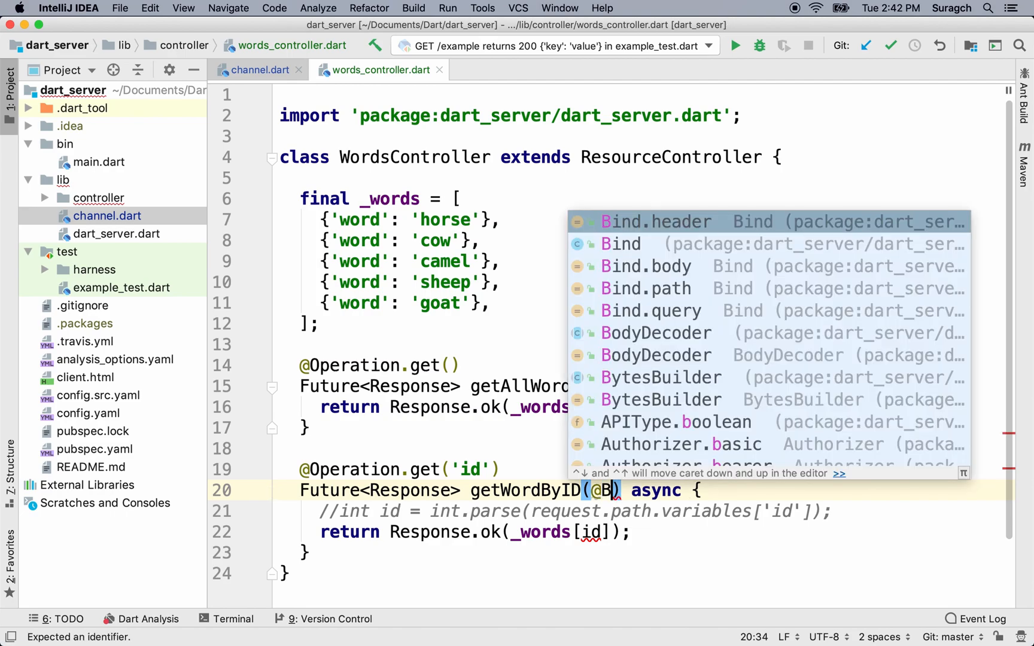
text(ind.)
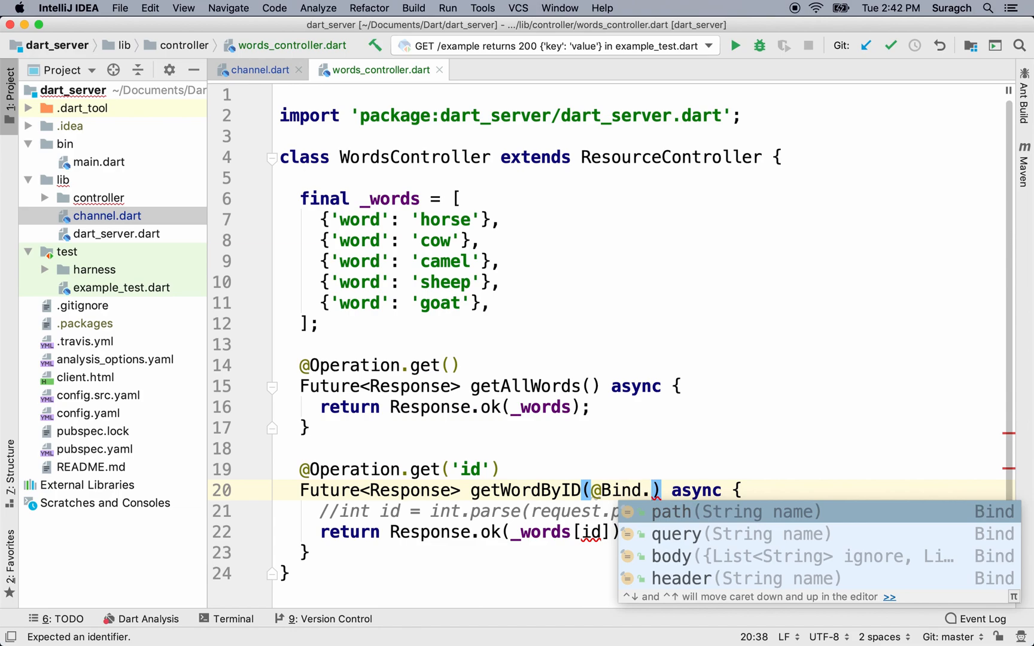
click(677, 512)
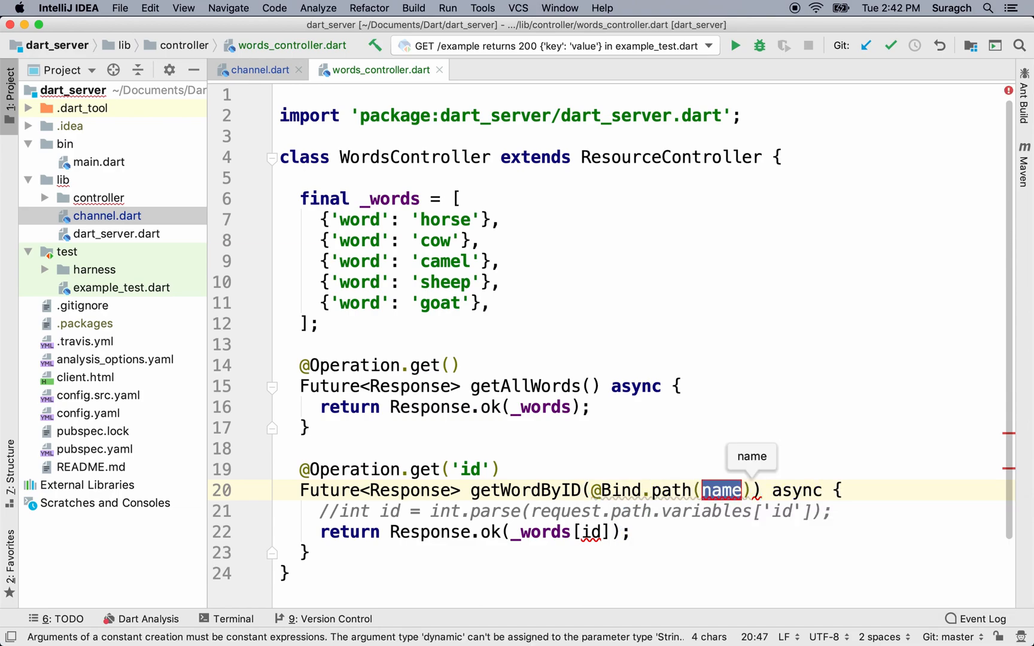
text('id')
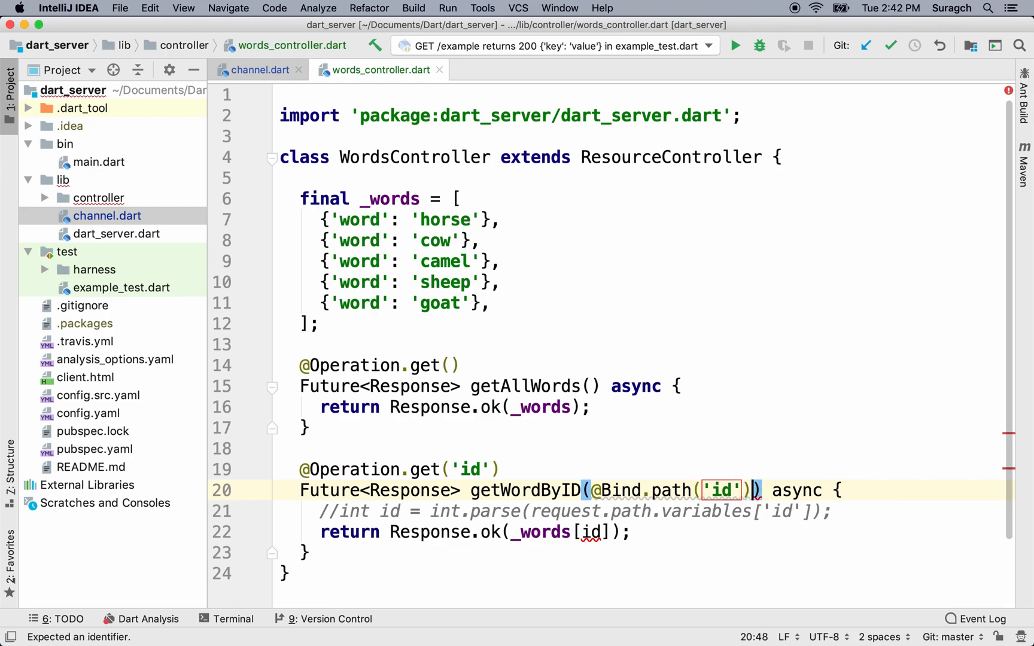
text(int)
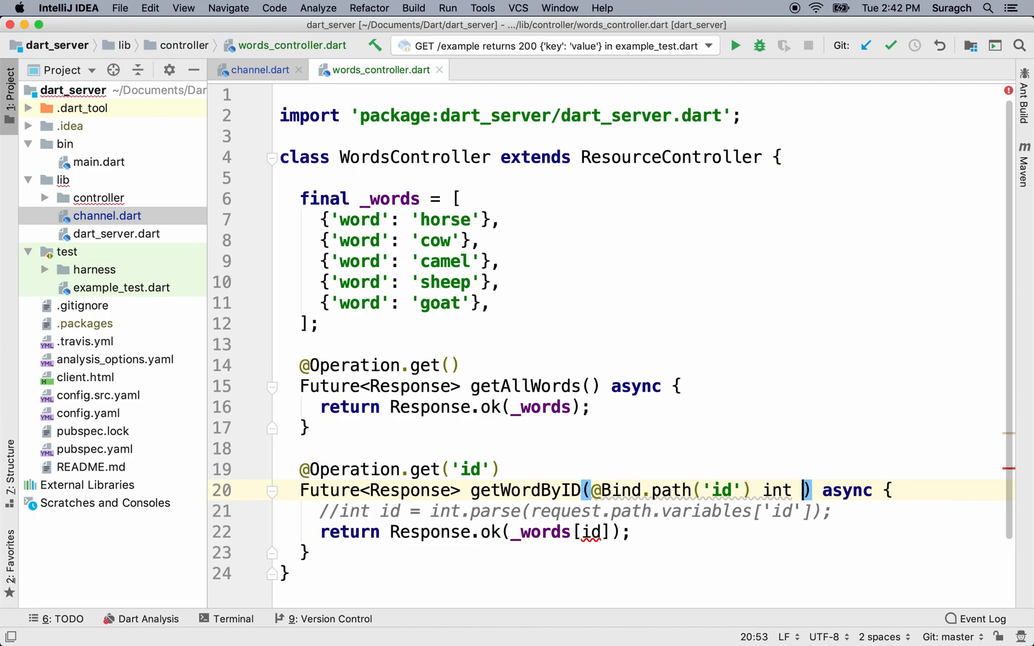
text(id)
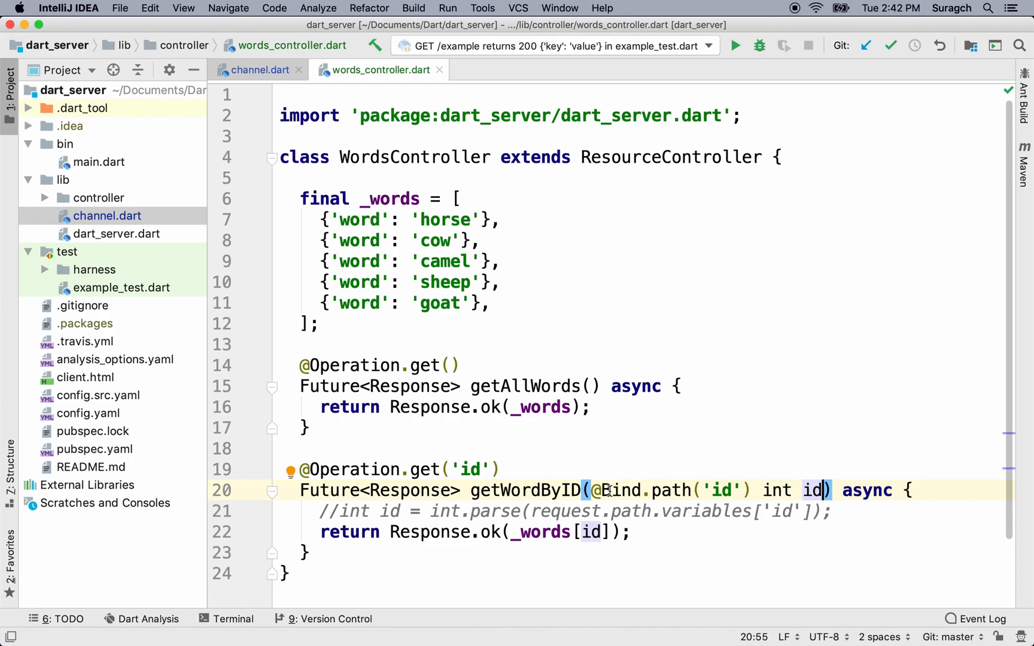
click(233, 619)
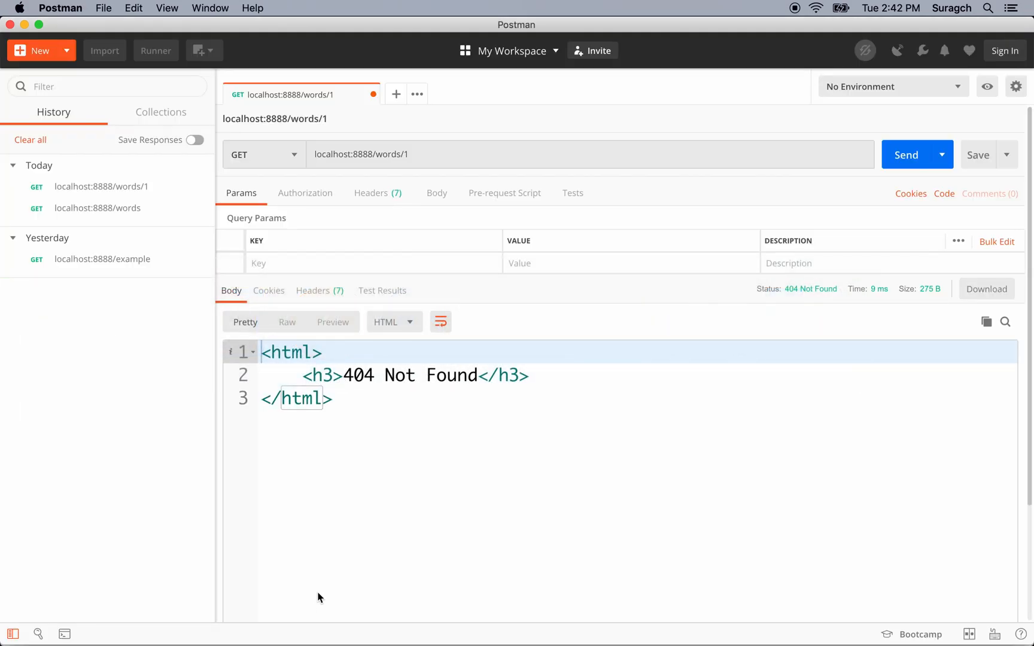
mouse_move(664, 260)
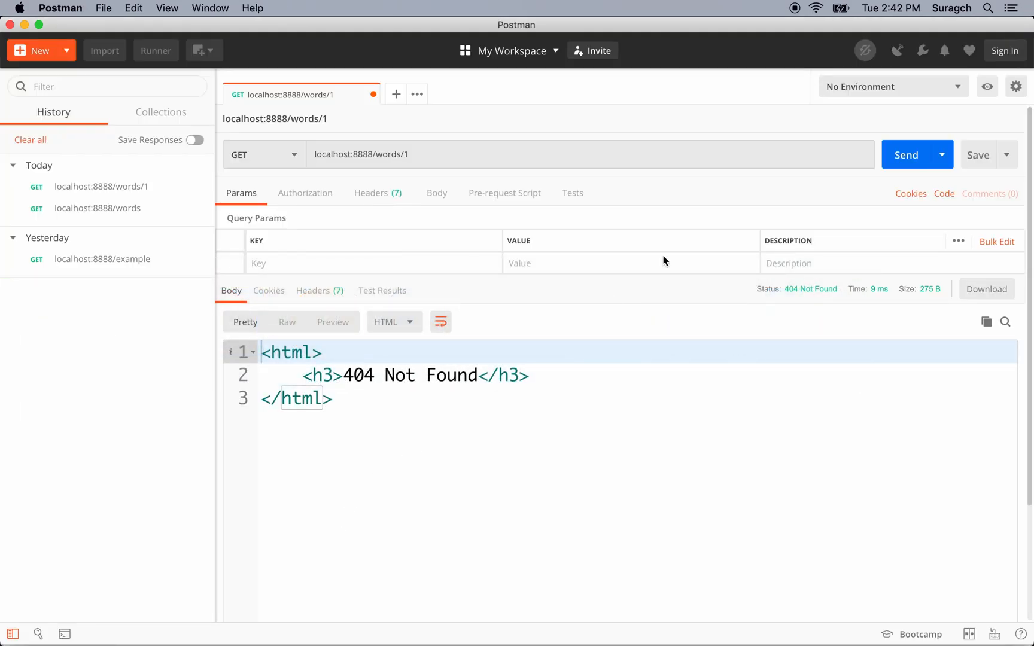
Send GETs for words 1 and 0 (cow, horse), then request word 67.
click(906, 155)
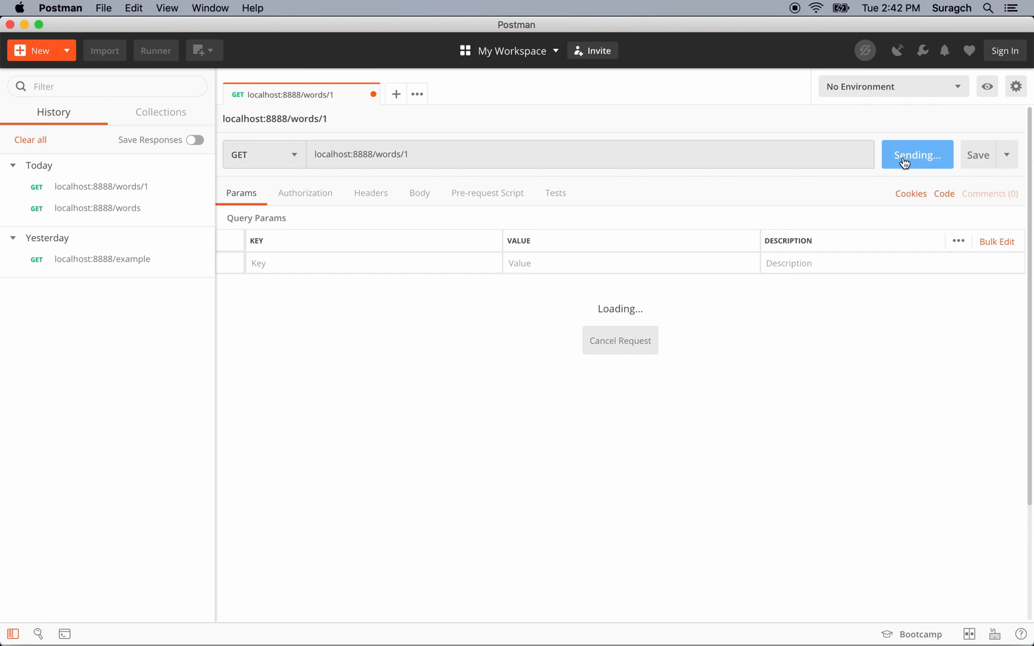
click(906, 155)
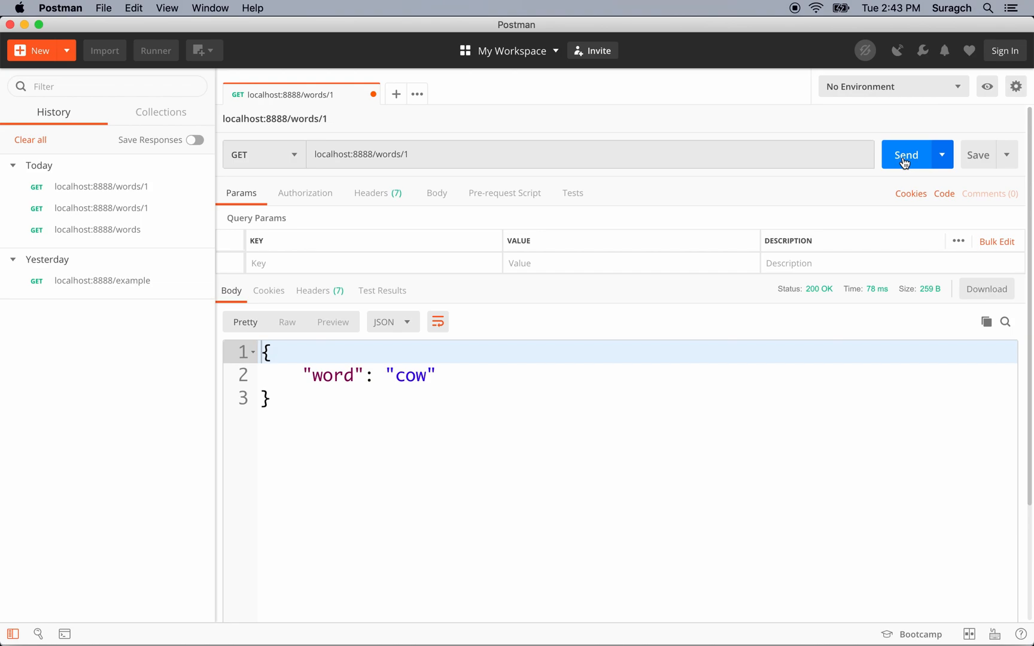
click(906, 155)
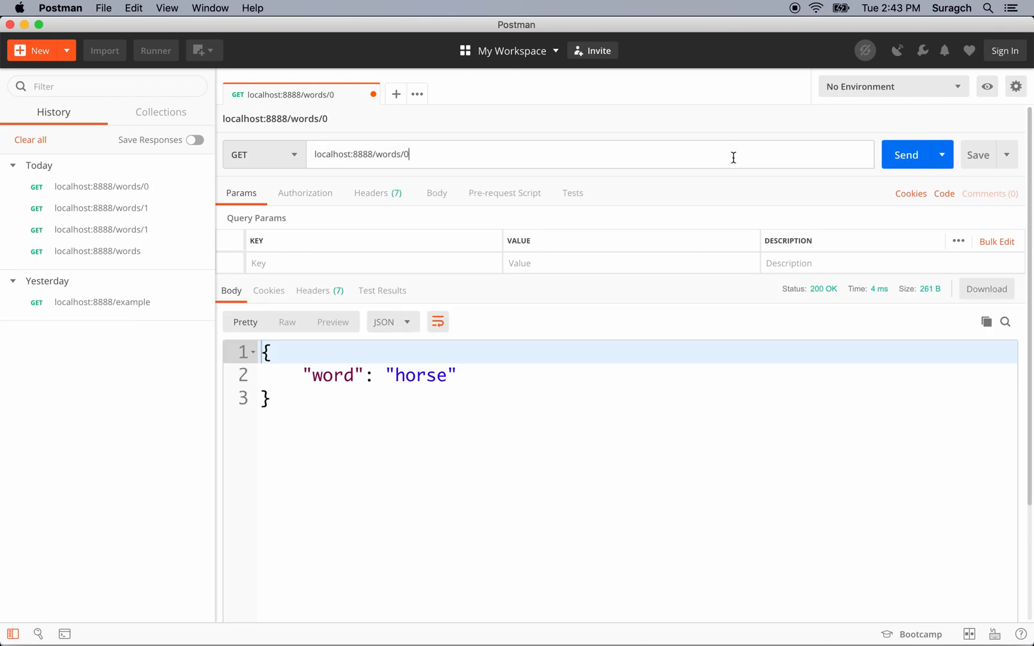
key(Backspace)
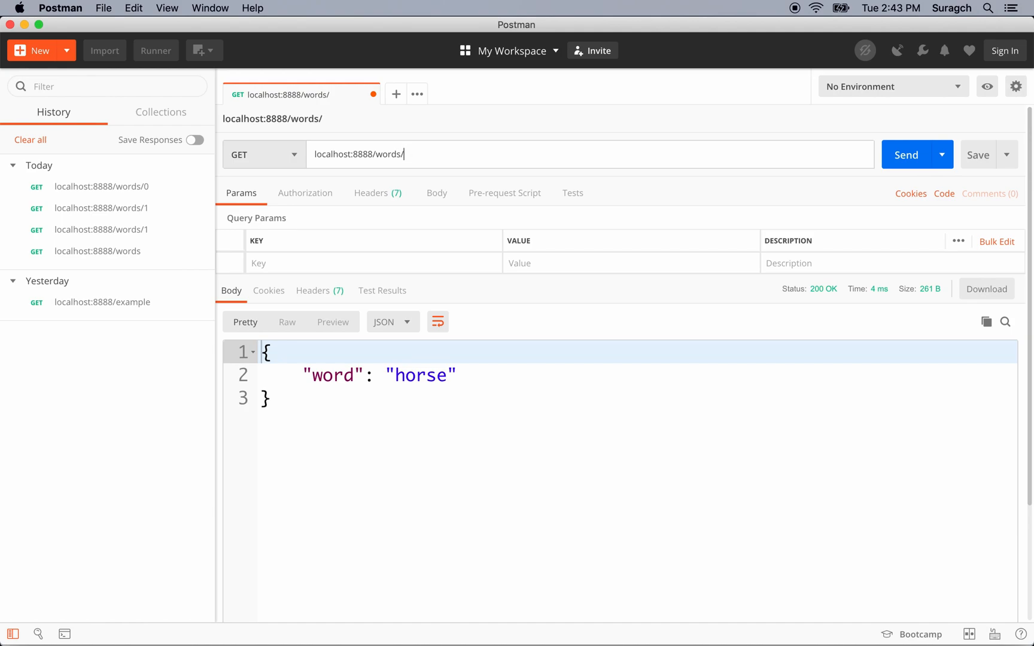
text(6)
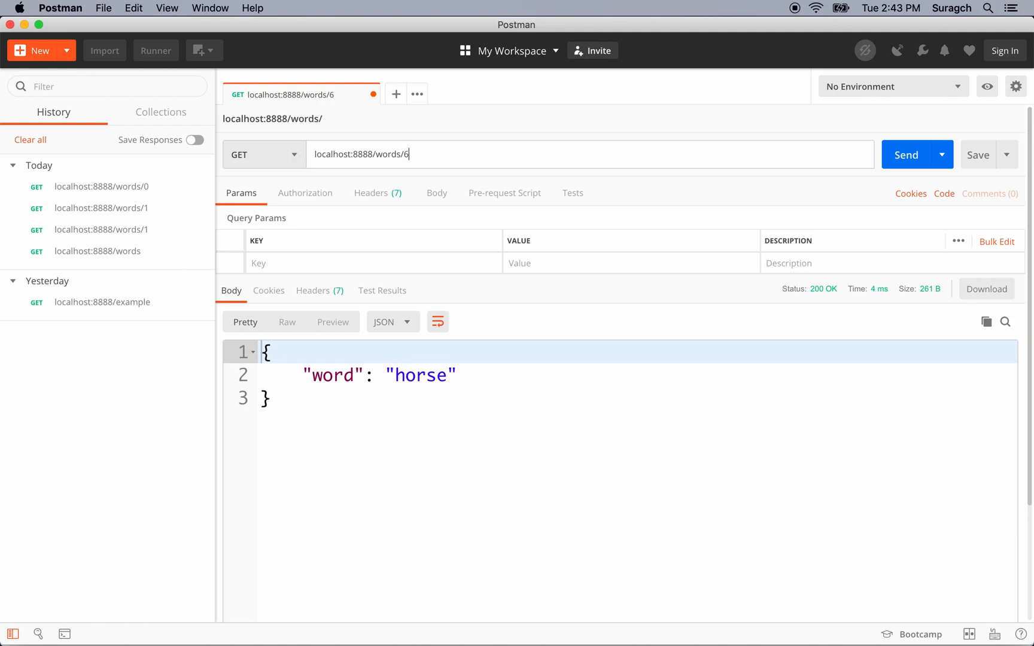
text(7)
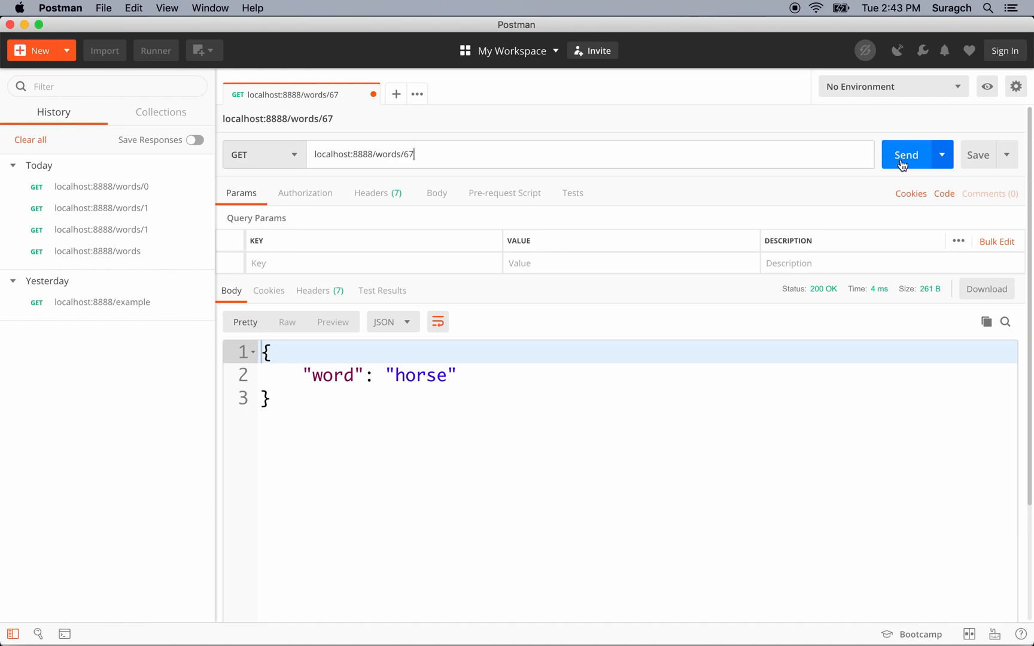
click(906, 154)
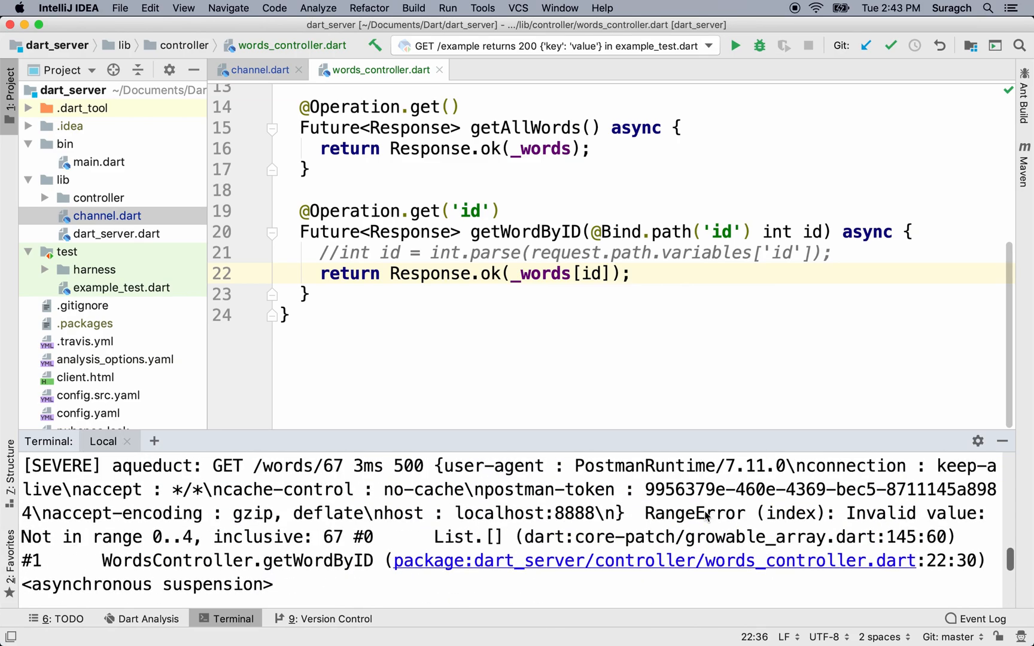
mouse_move(843, 514)
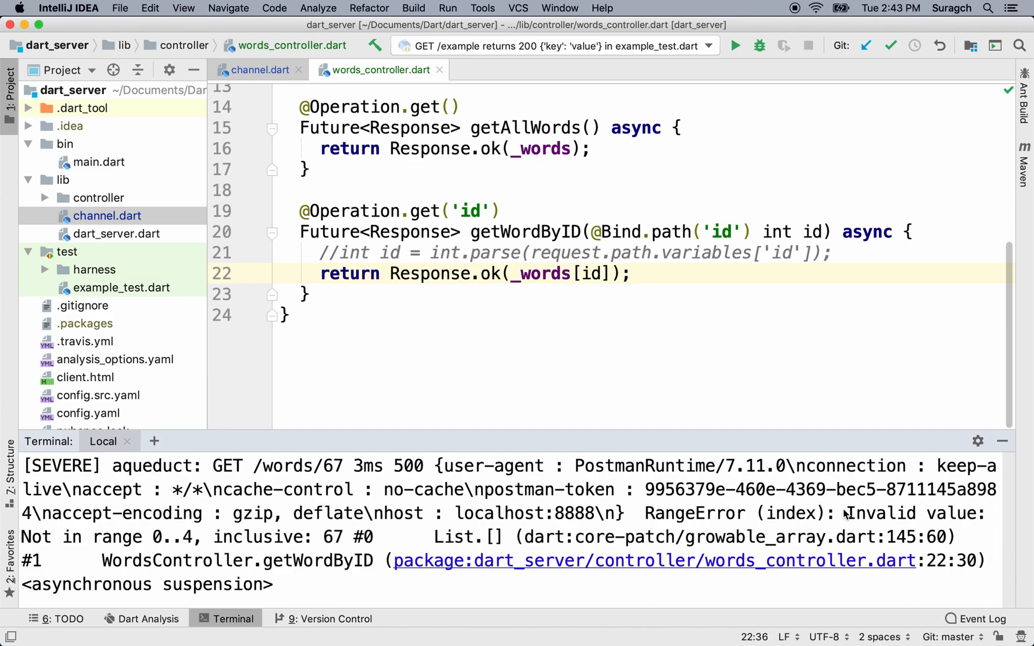
Inspect the terminal log showing GET /words/67 failing with a 500 RangeError.
drag(847, 513, 336, 536)
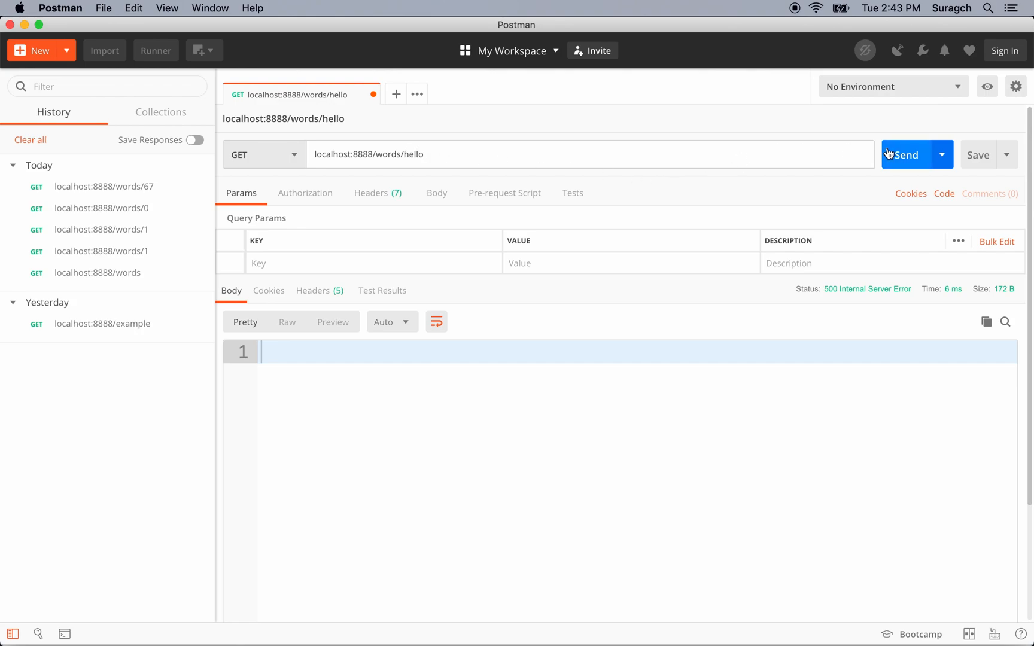
Send /words/hello (400, invalid value for 'id'), then plain /words (404).
click(905, 155)
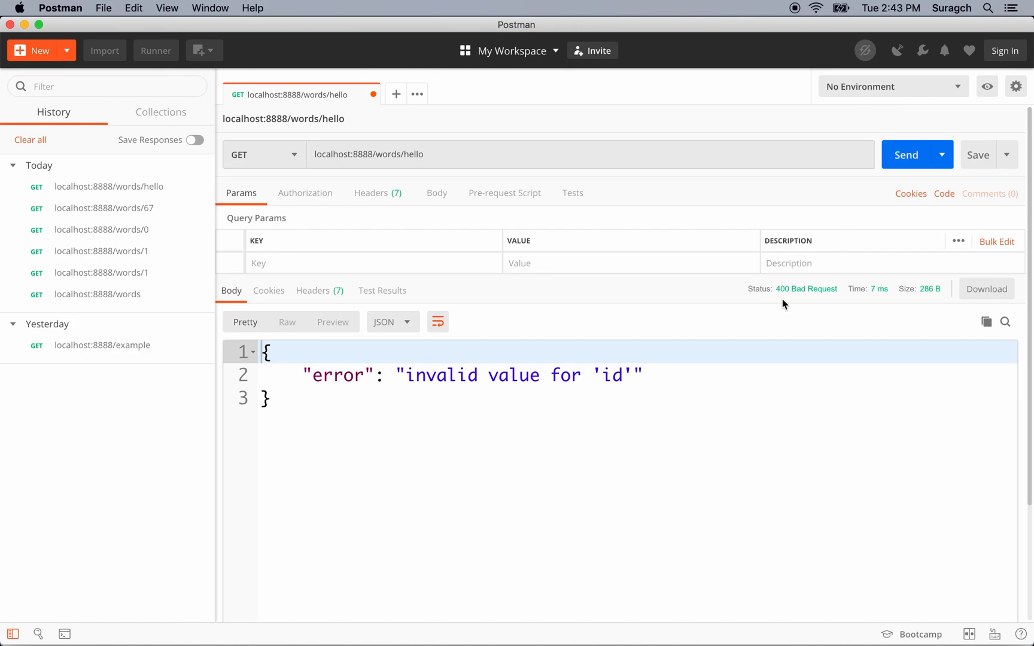
mouse_move(837, 300)
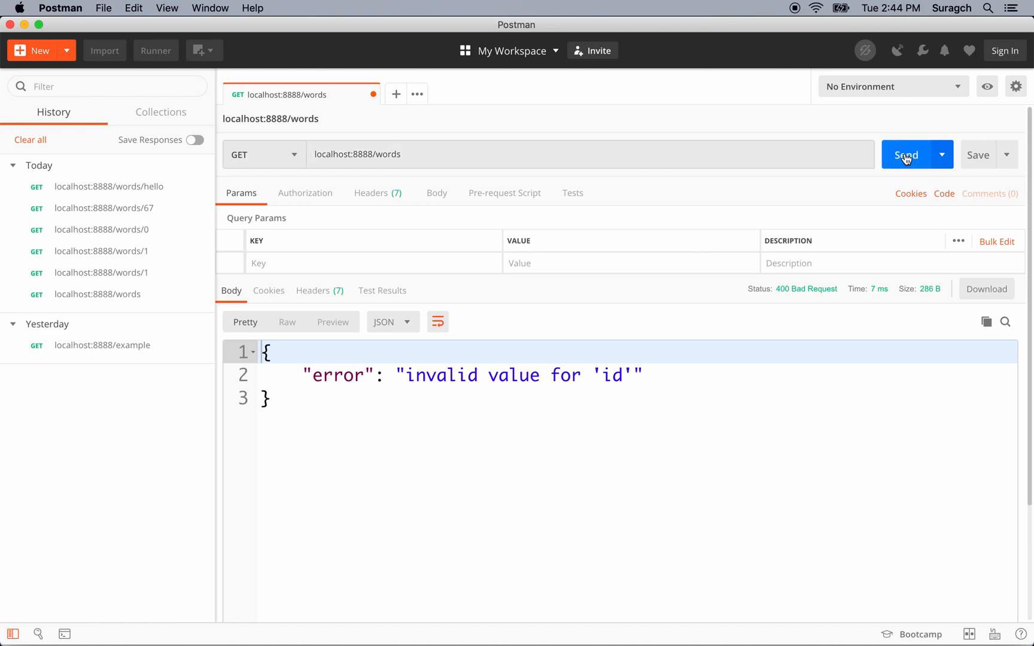
click(907, 154)
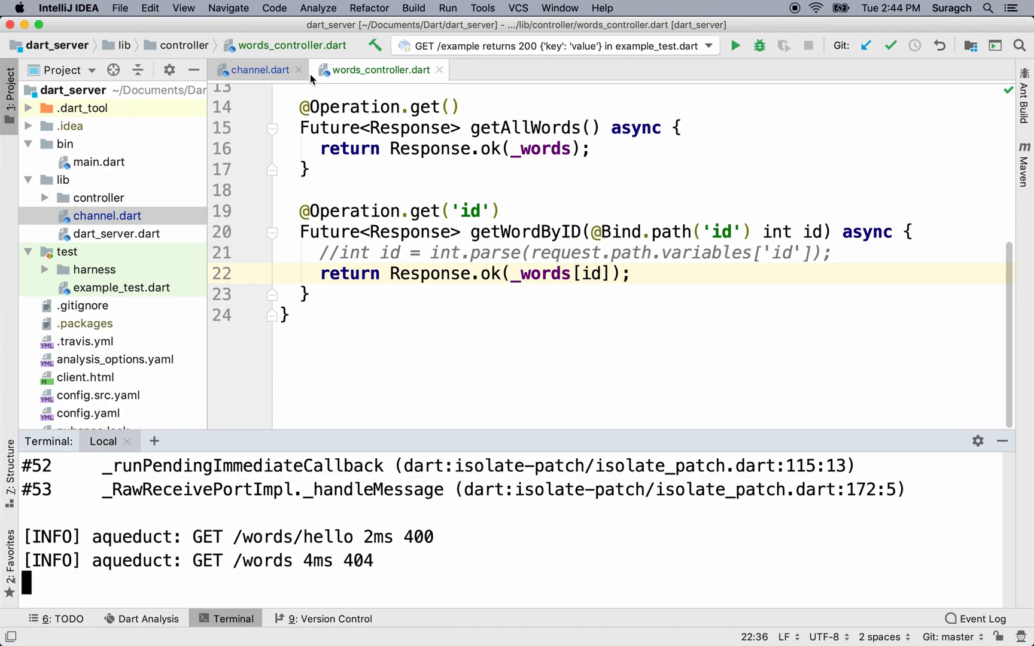
Make the id optional with route "/words/[:id]" and restart the Aqueduct server.
click(258, 69)
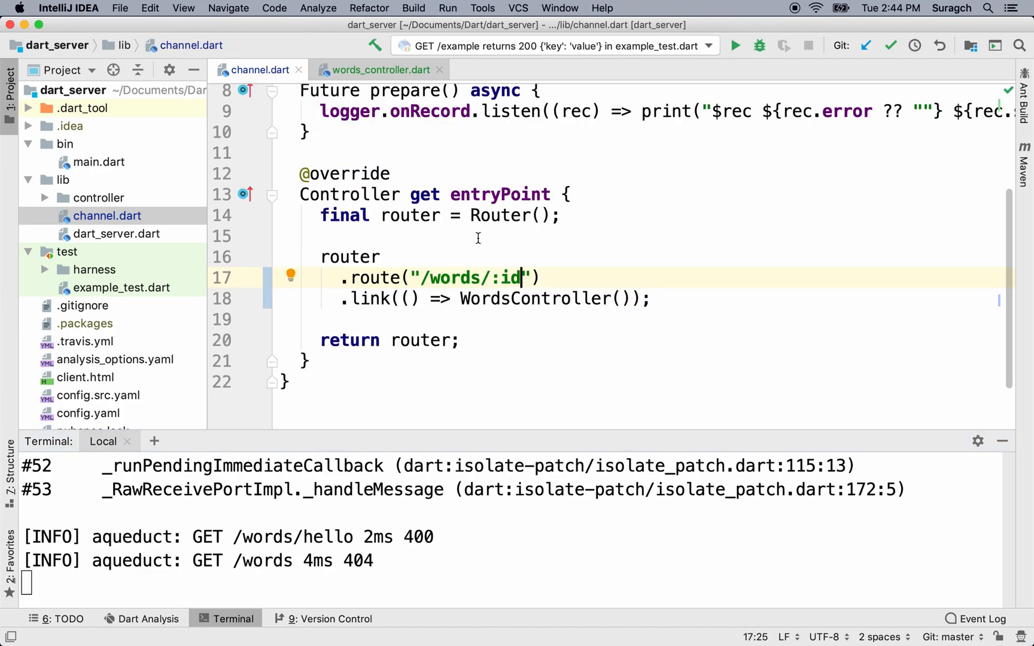
mouse_move(486, 250)
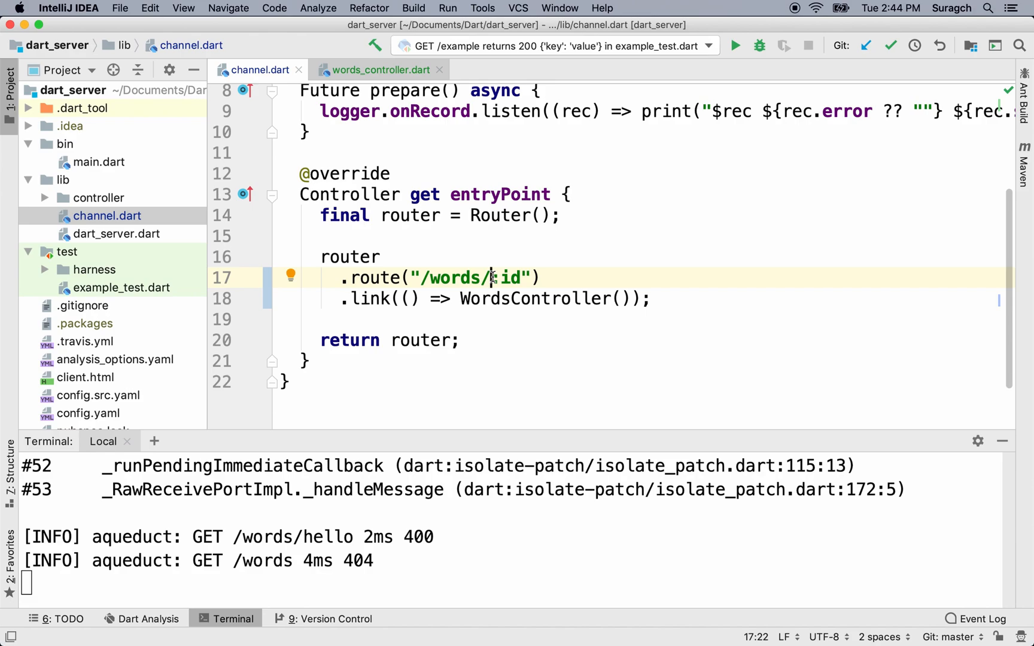
text([:)
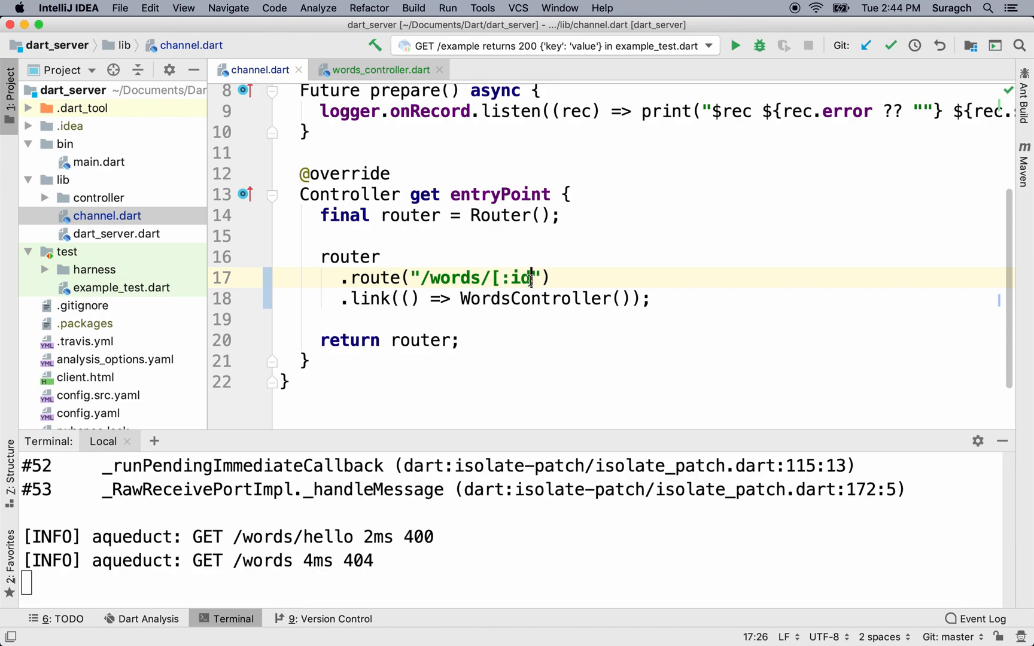
text(])
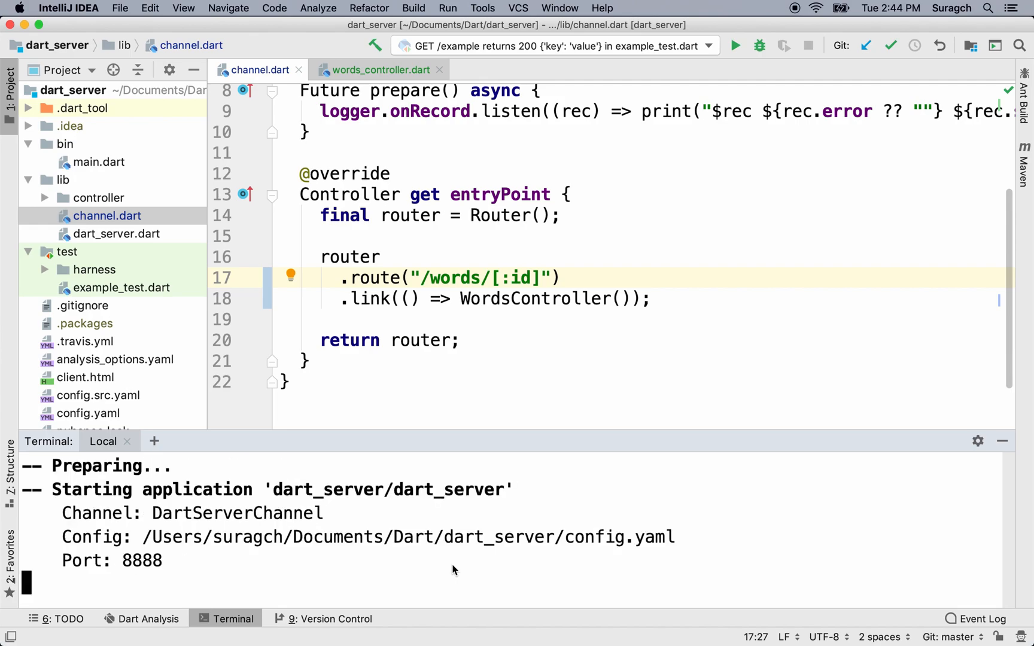
click(383, 70)
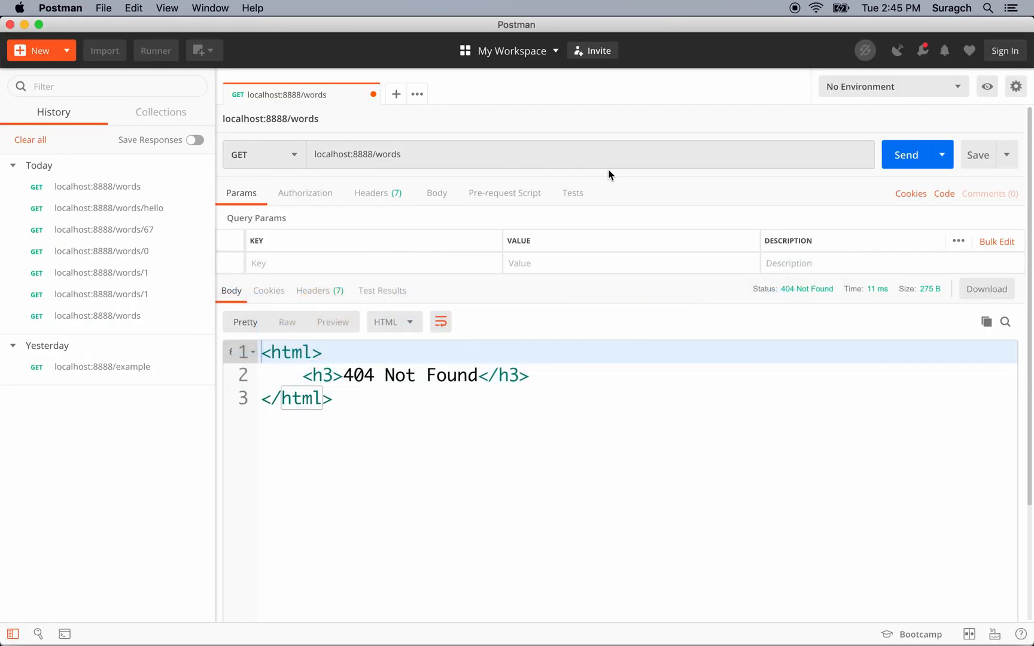
Resend GET localhost:8888/words for the full list, then GET /words/3 to get sheep.
click(906, 155)
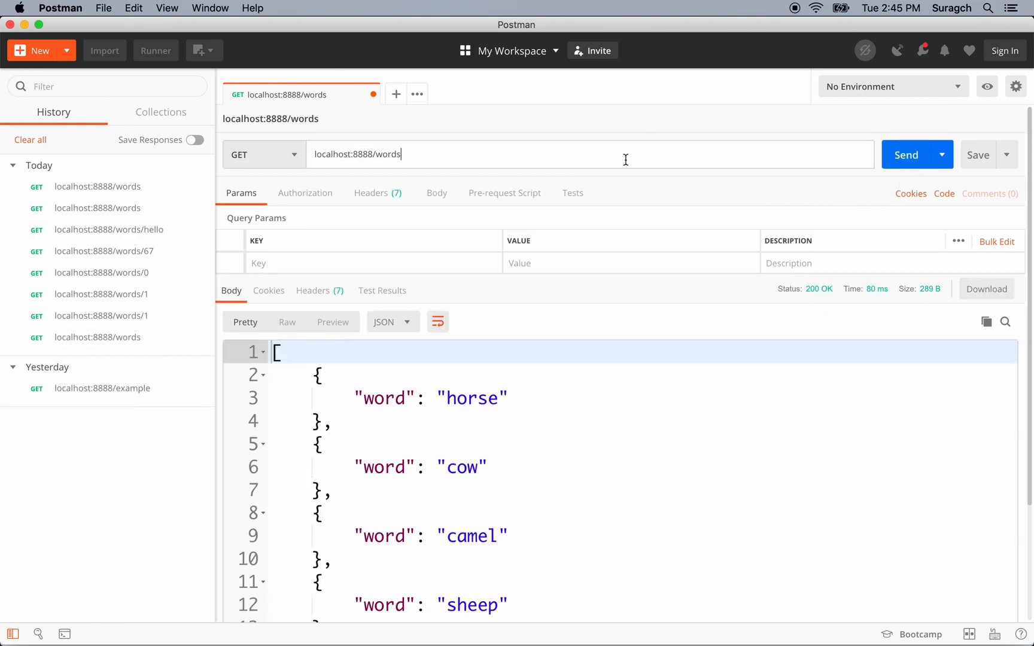
text(/3)
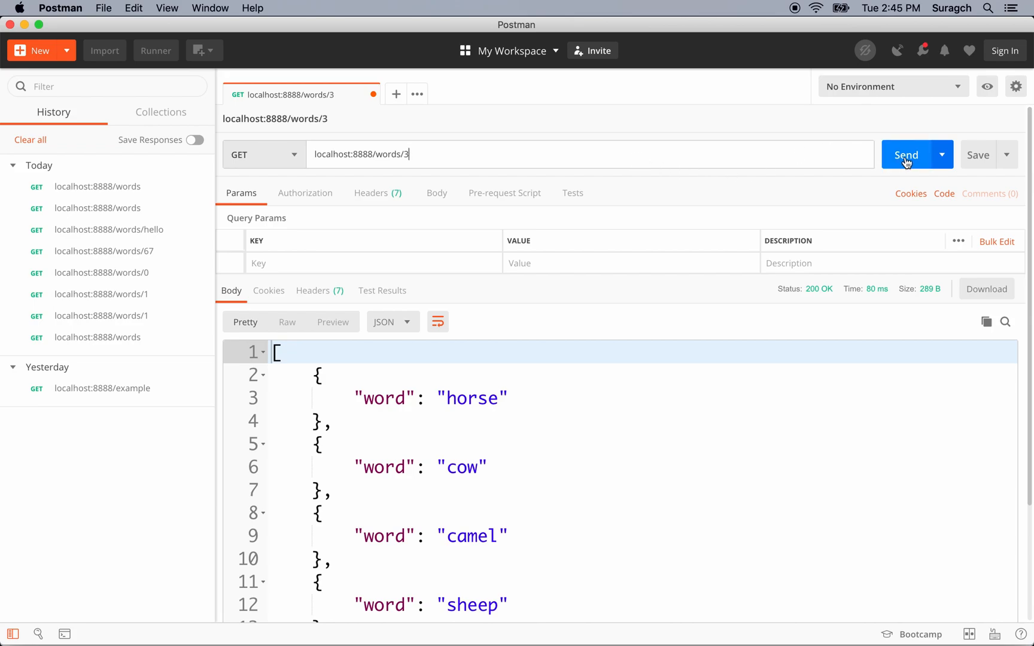
click(906, 155)
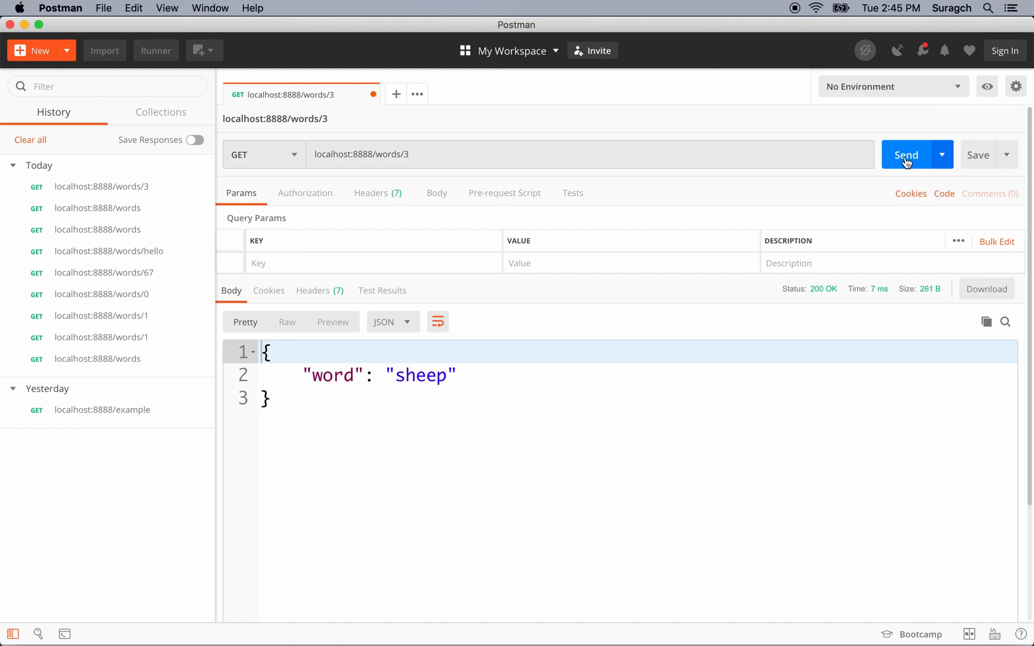
click(264, 155)
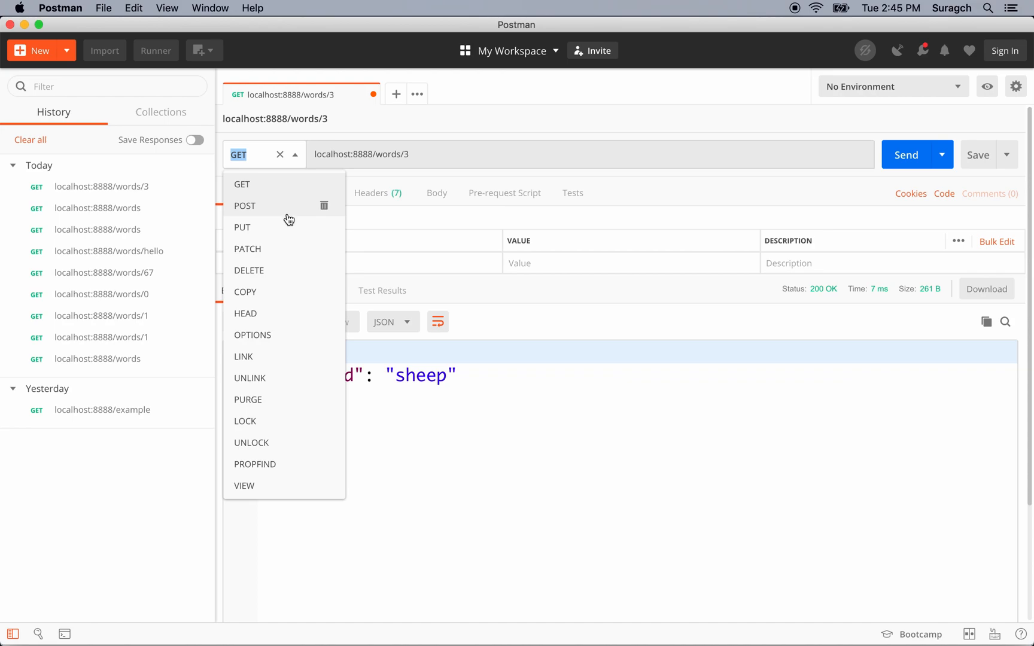
mouse_move(288, 248)
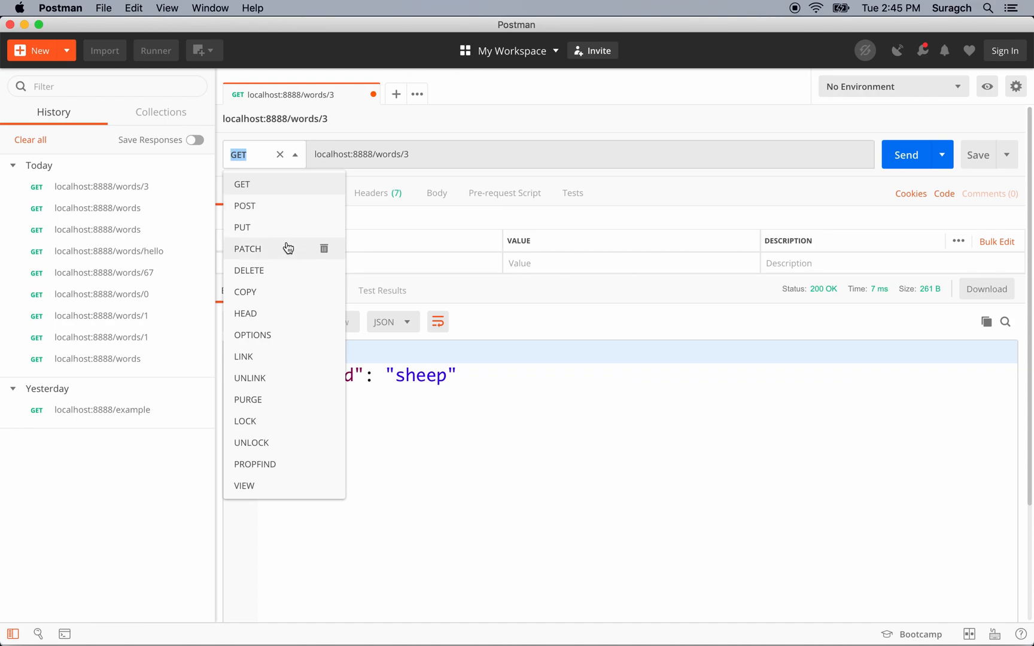
mouse_move(291, 215)
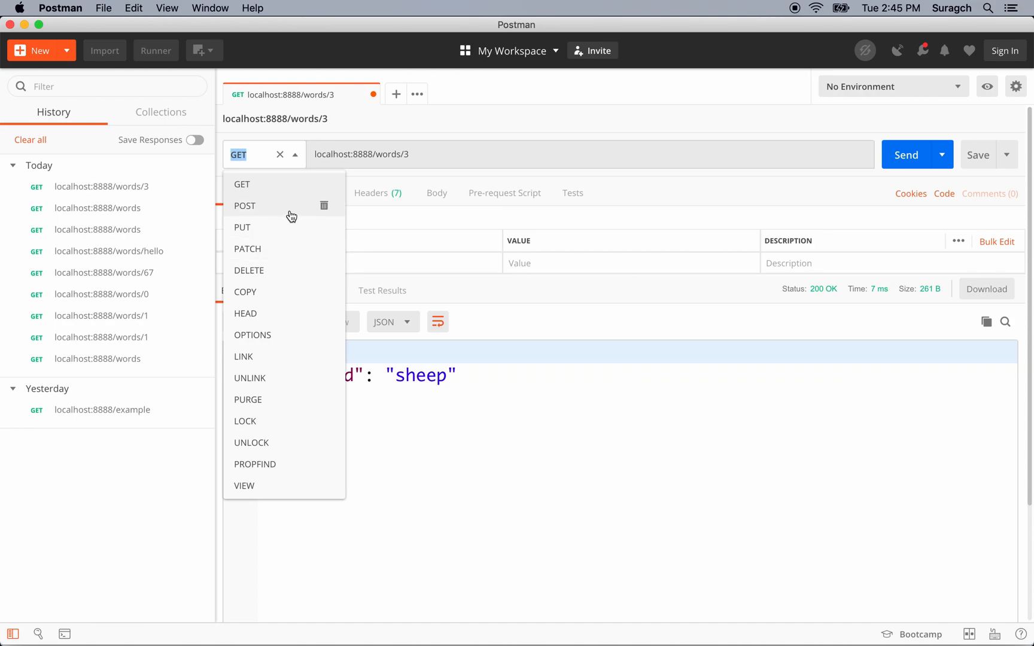
Send a POST to localhost:8888/words and get 405 Method Not Allowed.
click(245, 205)
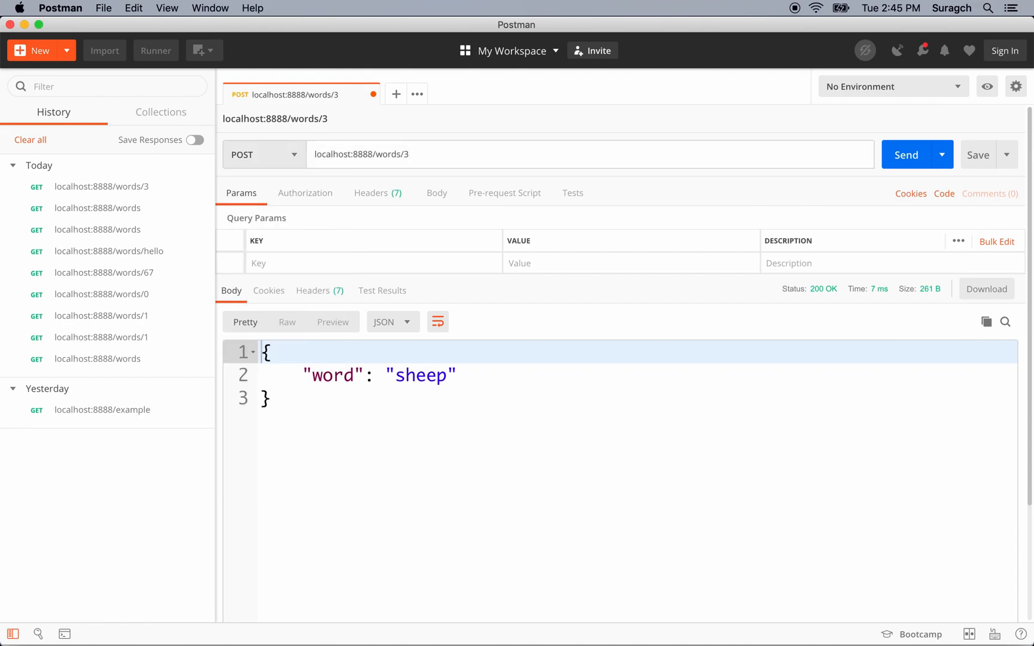
click(906, 155)
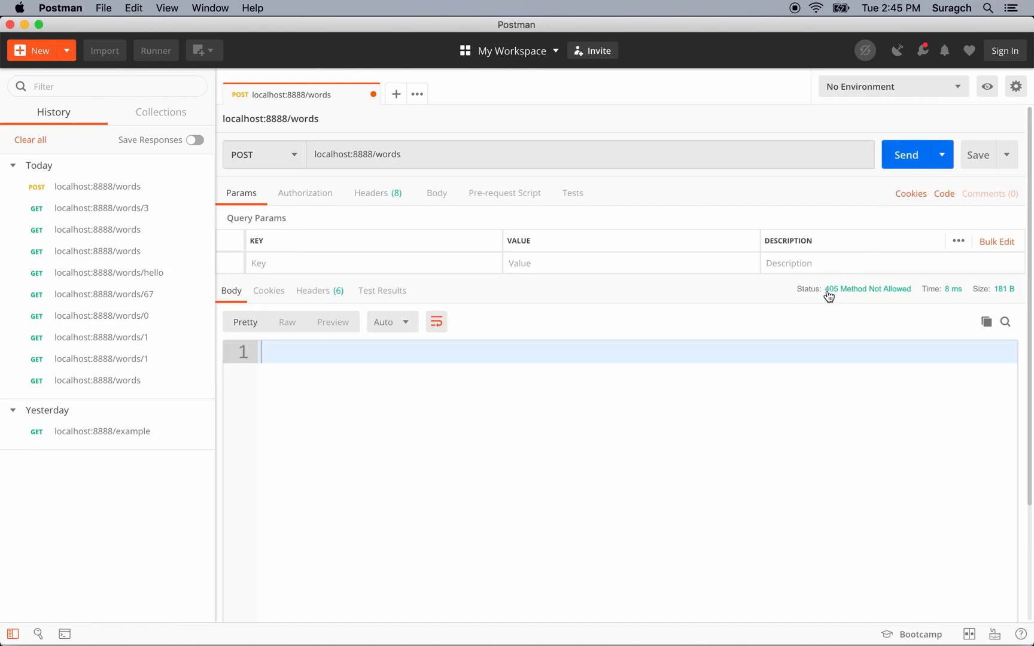
mouse_move(827, 293)
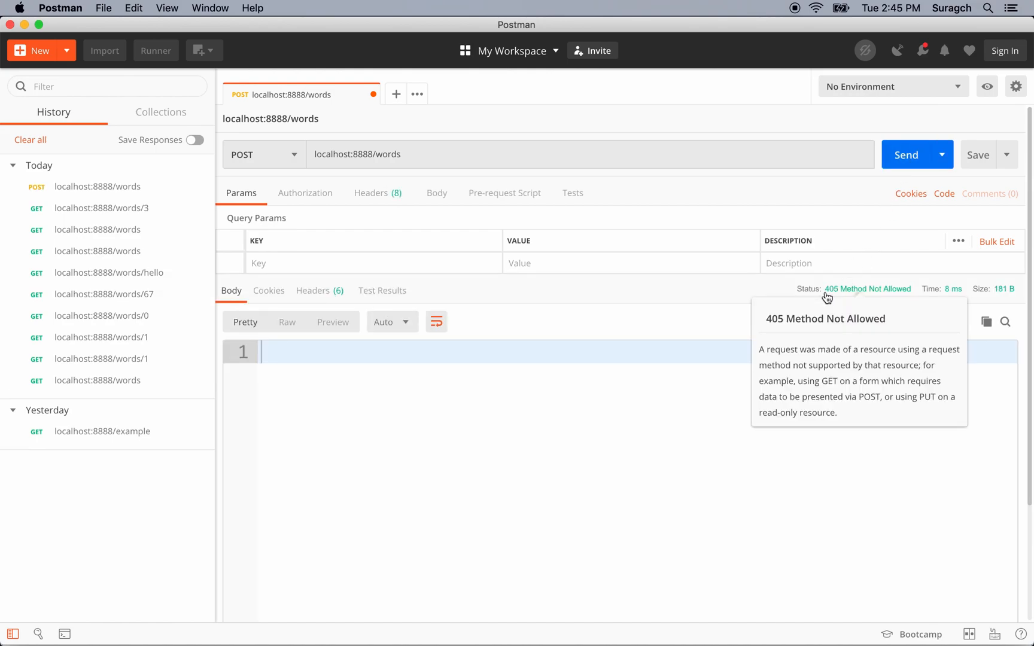